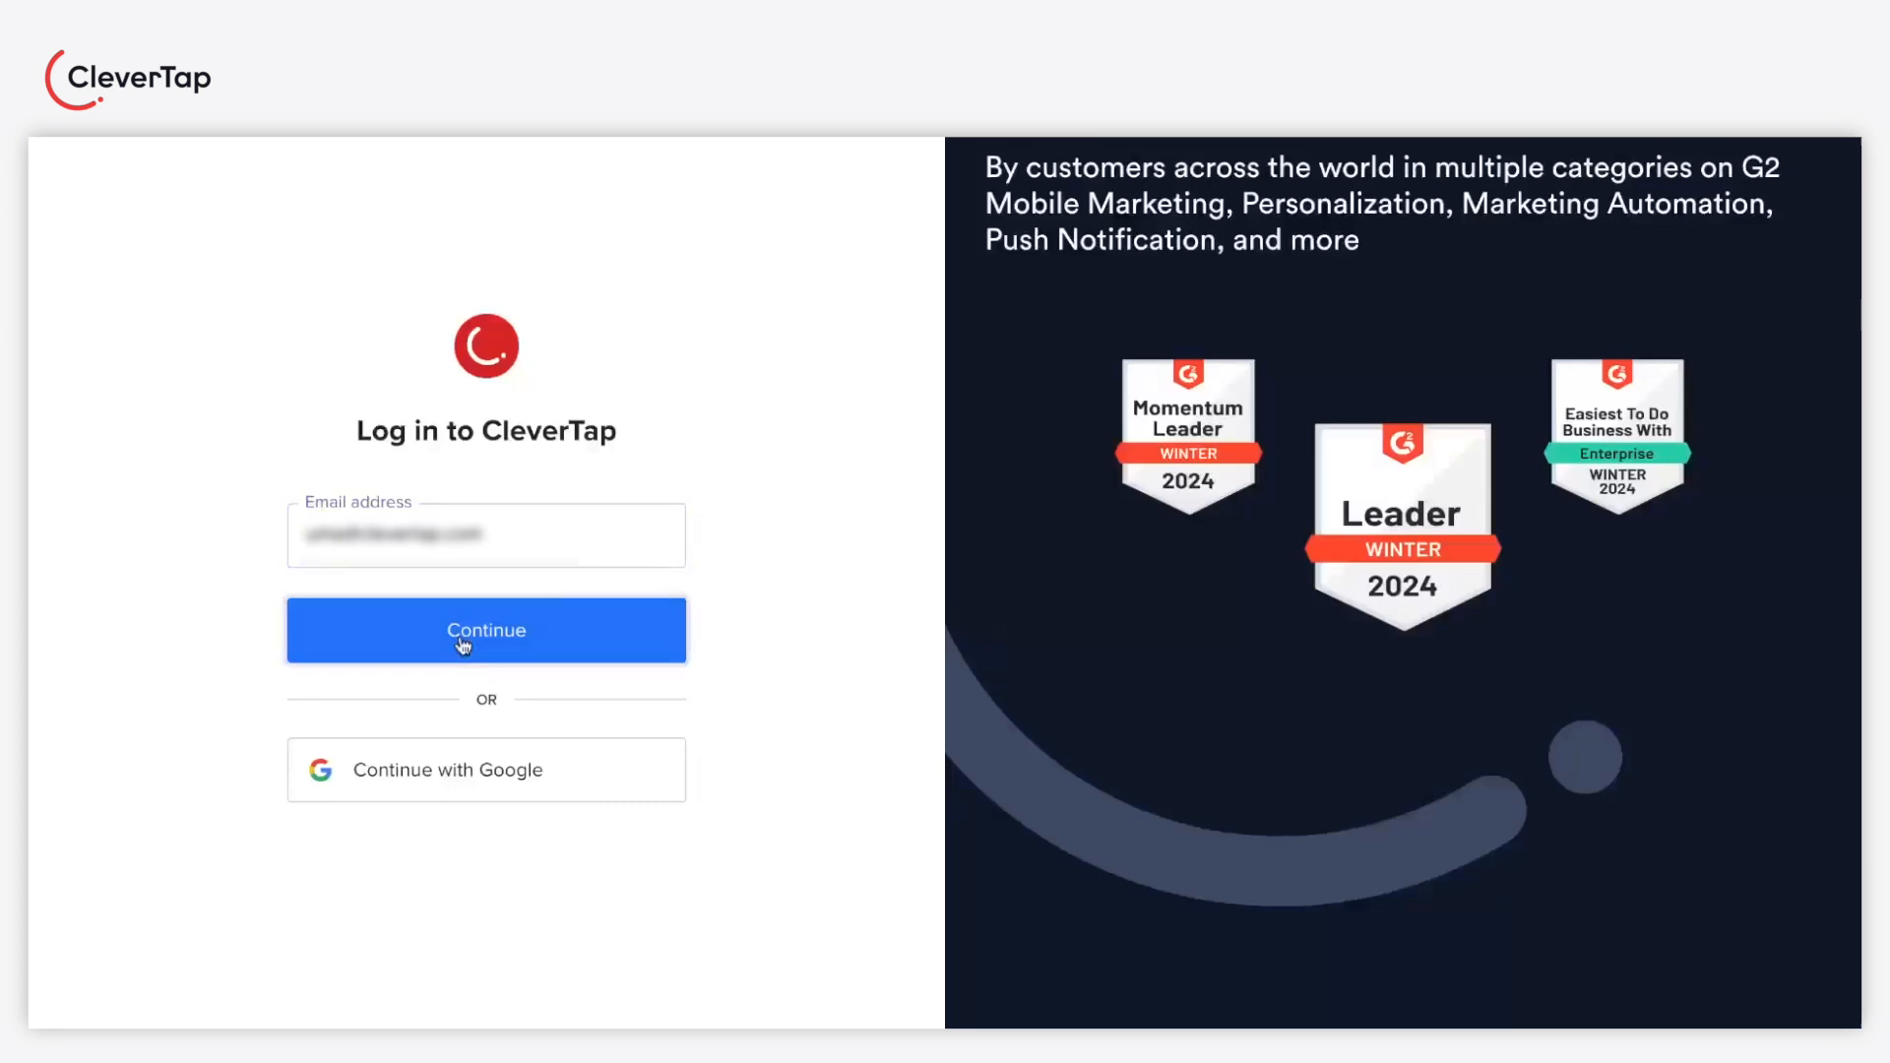
# Step: Log in to CleverTap and open the All Journeys list
pyautogui.click(486, 629)
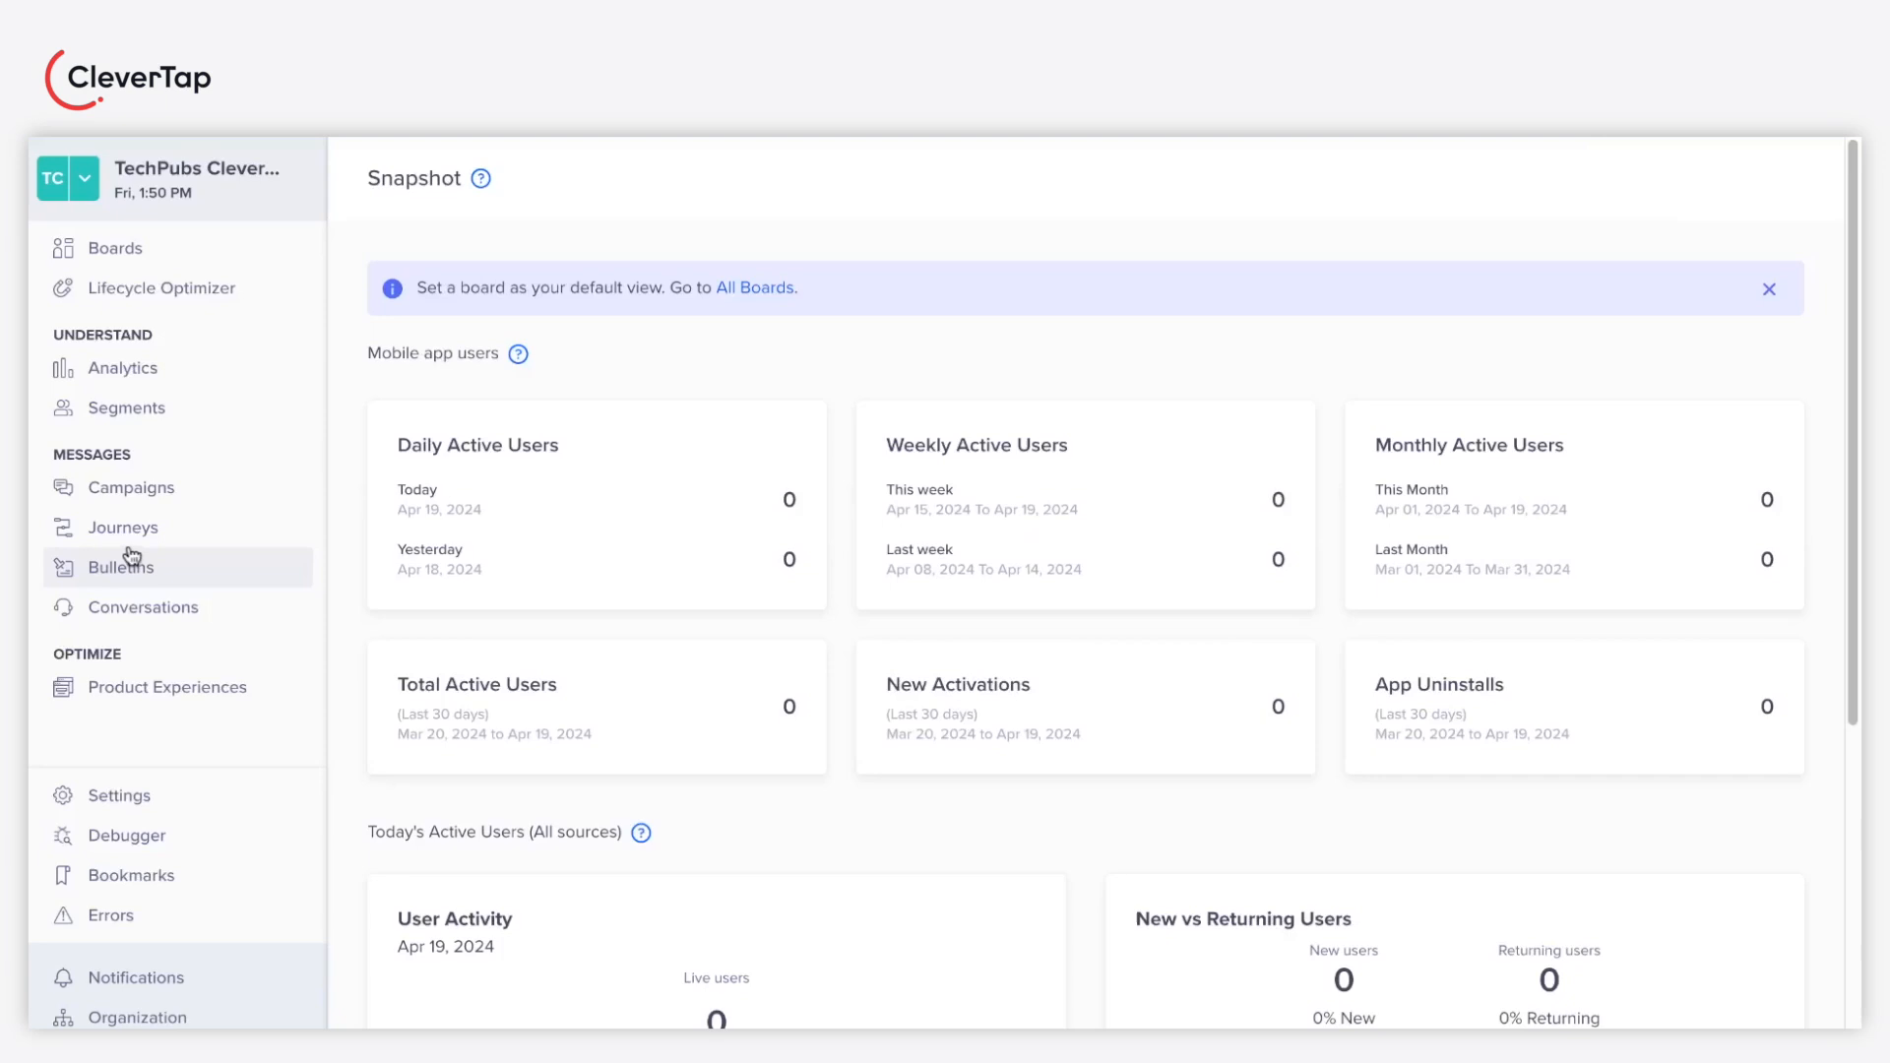
pyautogui.click(124, 526)
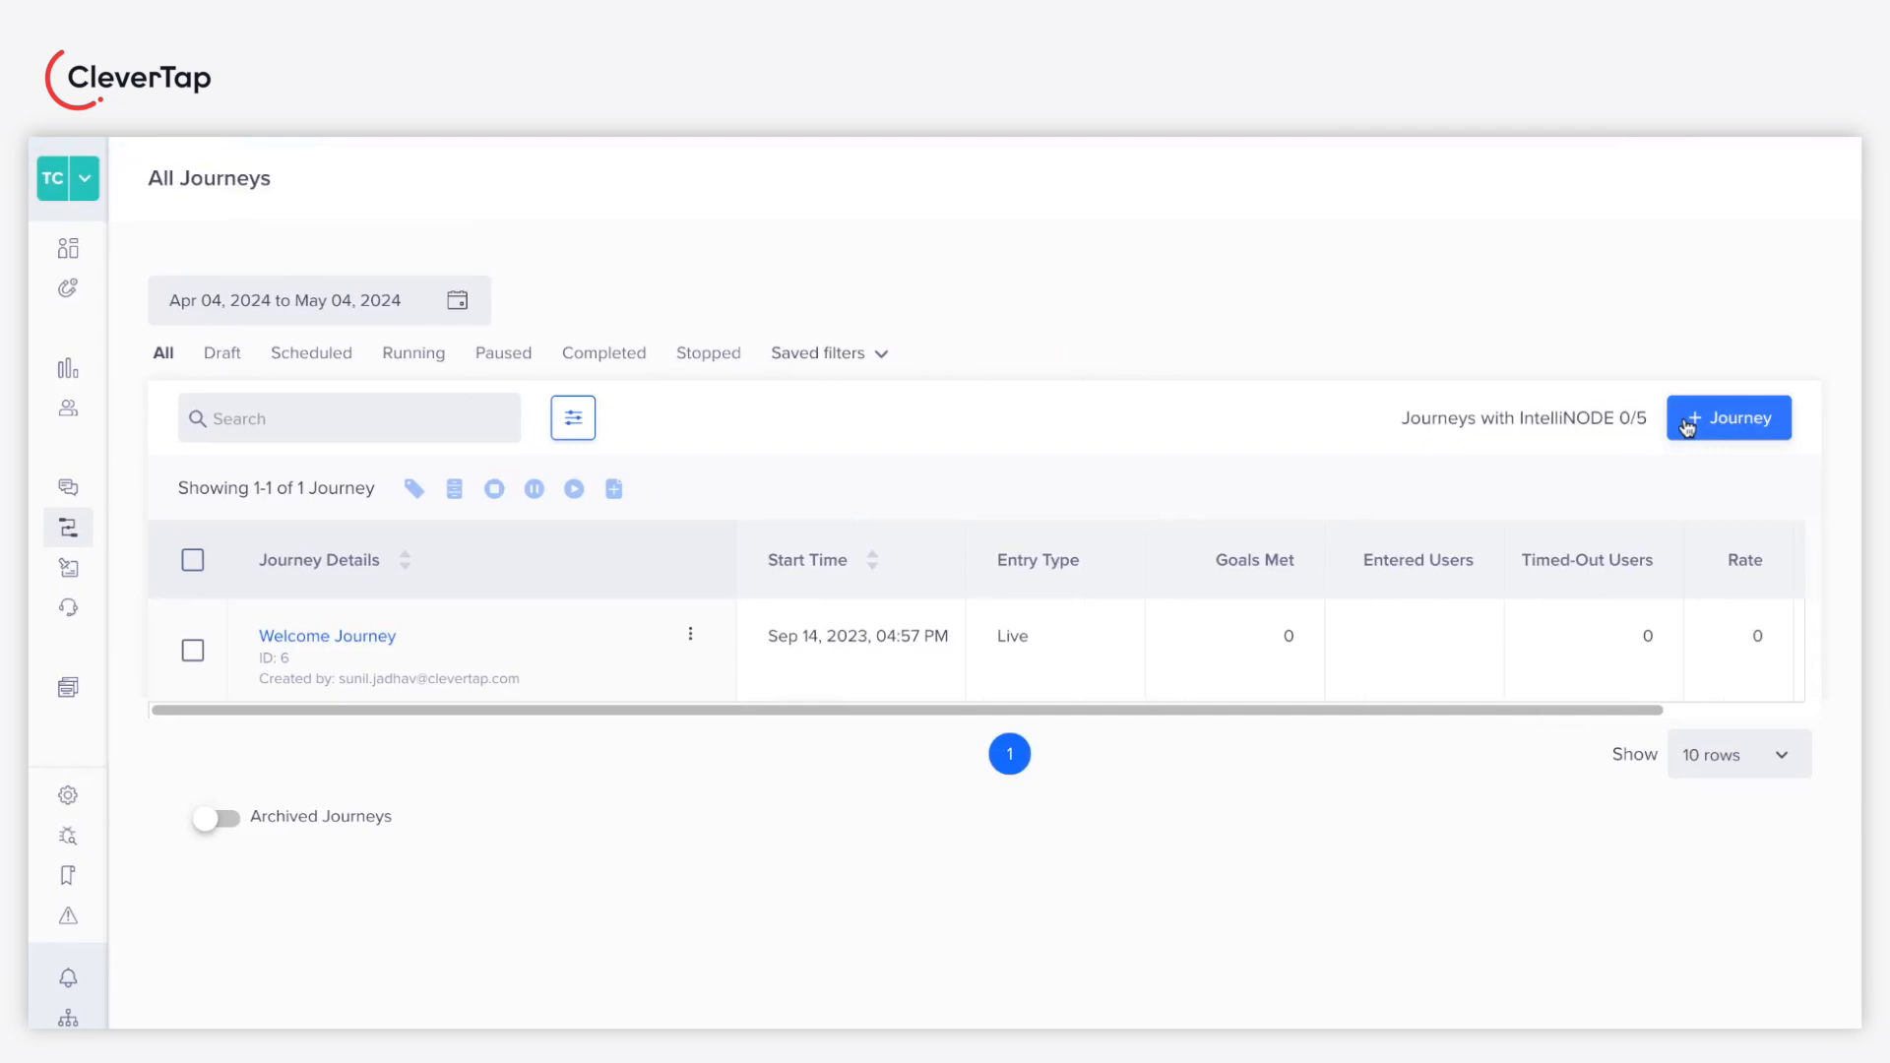
# Step: Create a live-behavior journey named 'Best Message Combination', starting now and never ending, and save it
pyautogui.click(1728, 418)
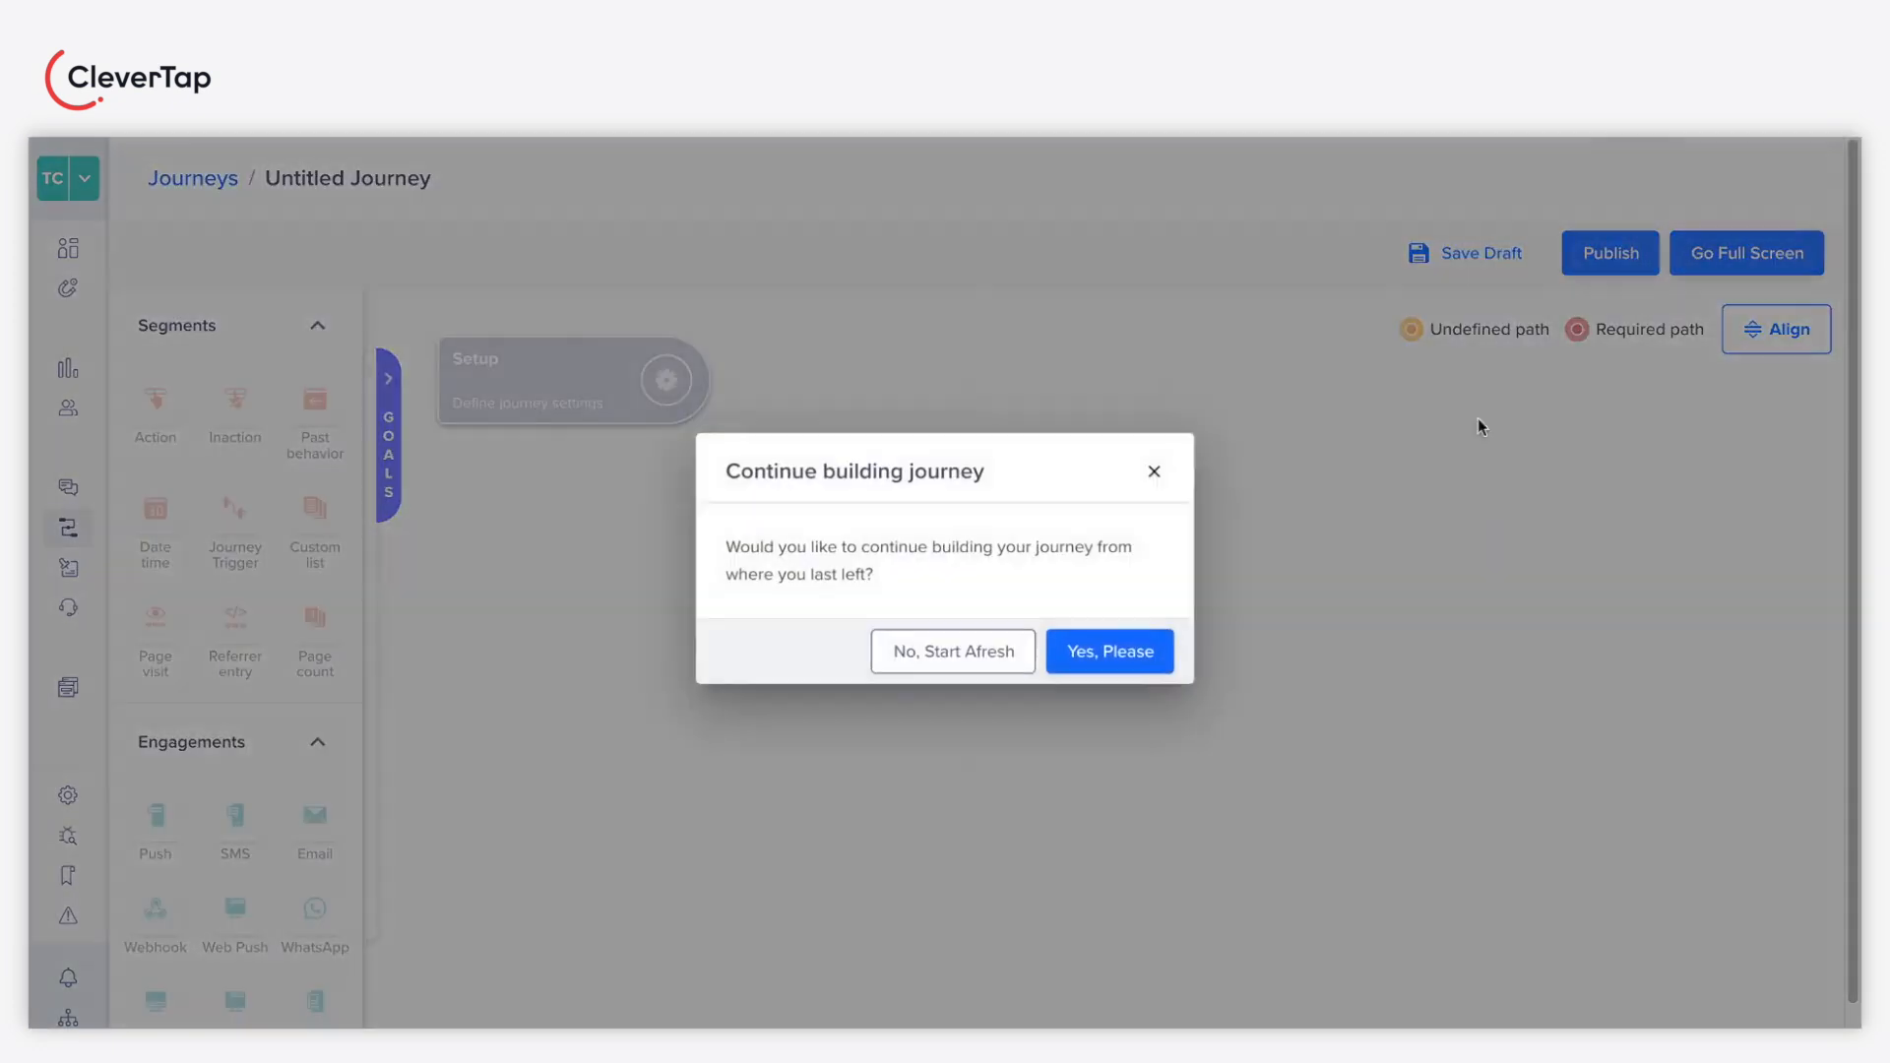
pyautogui.click(952, 651)
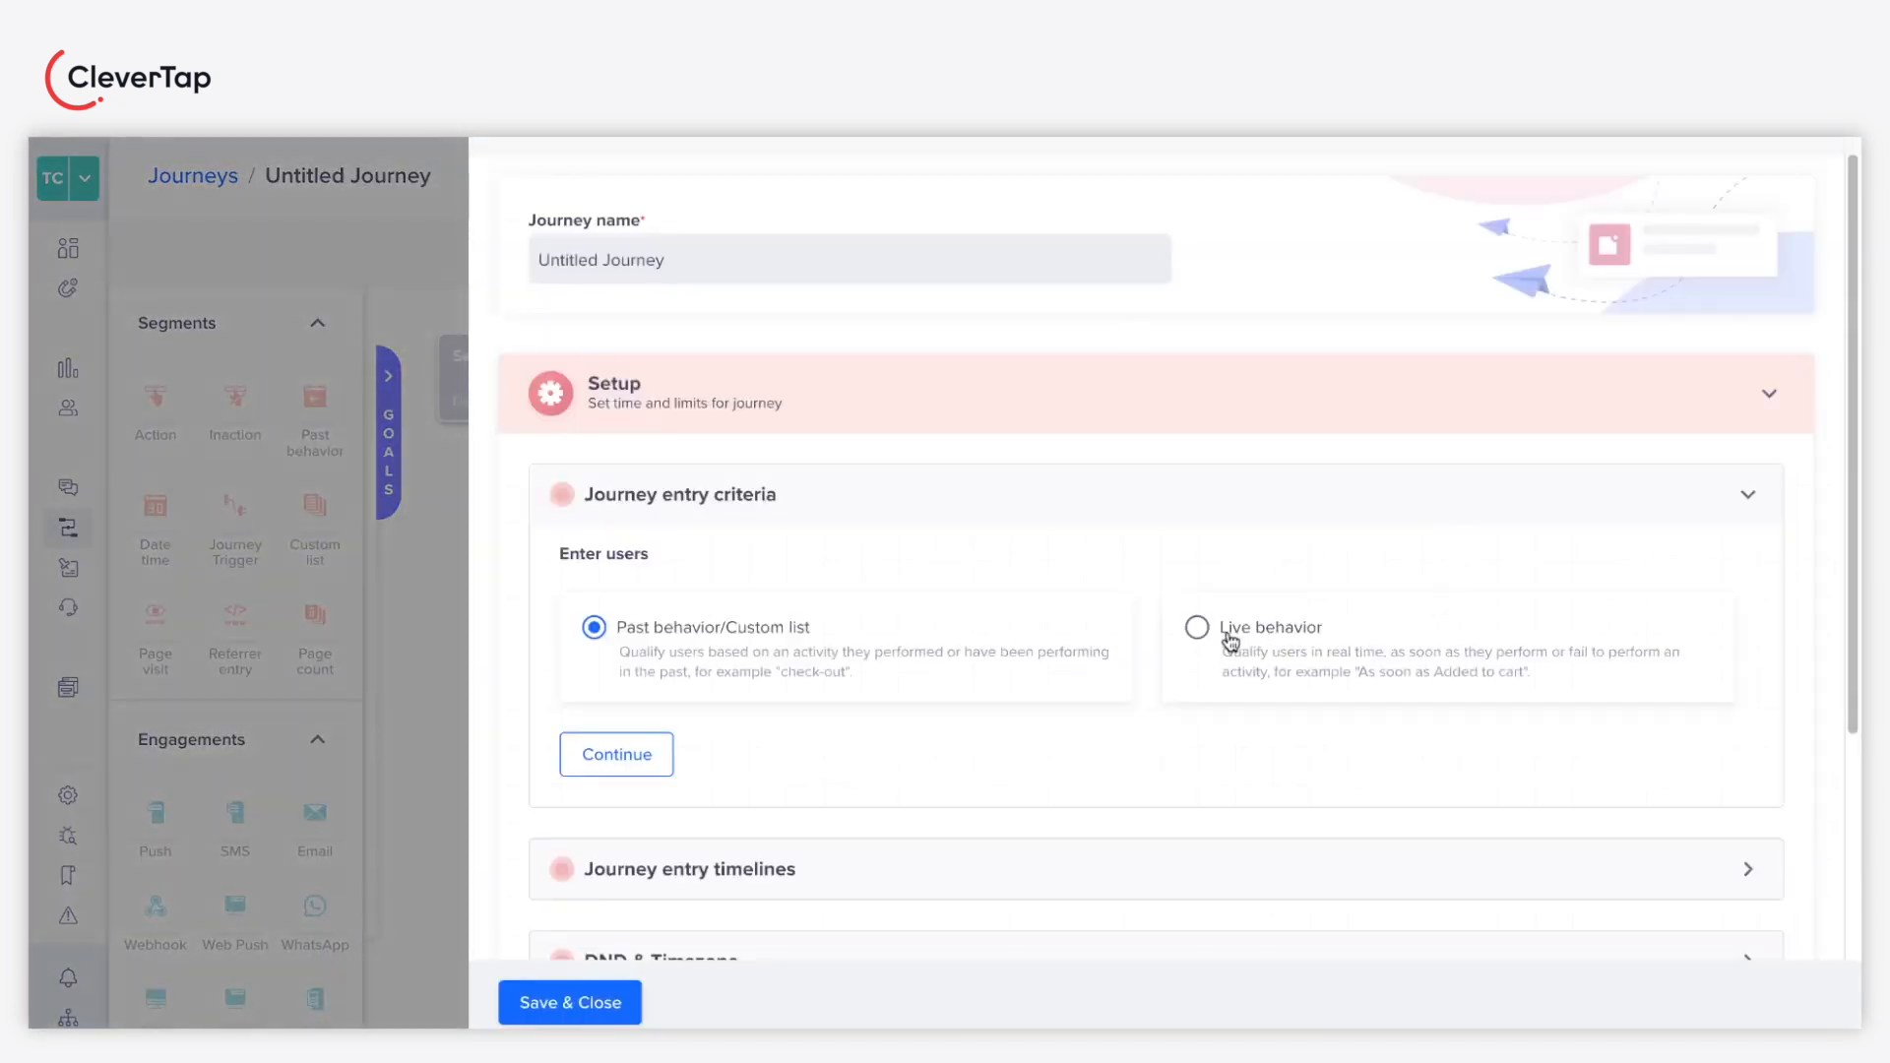
pyautogui.click(1197, 627)
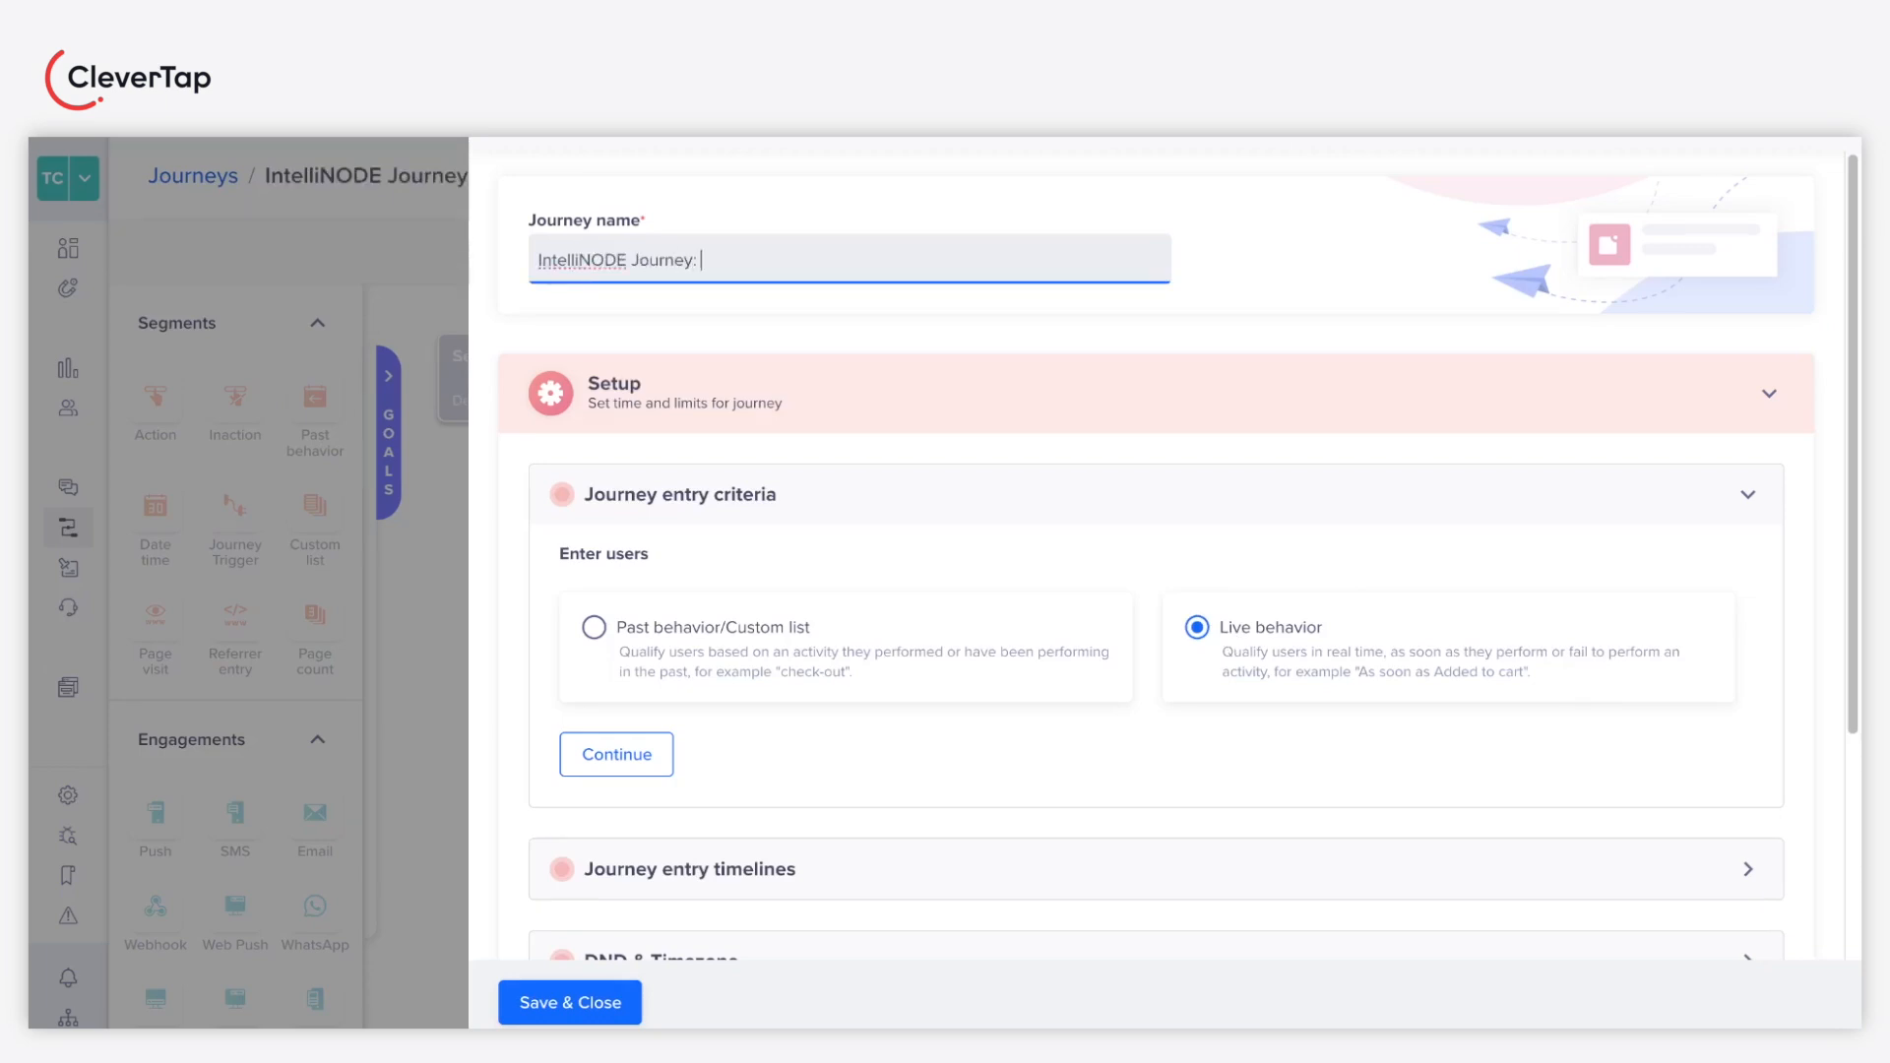
pyautogui.write('Best Message Combination')
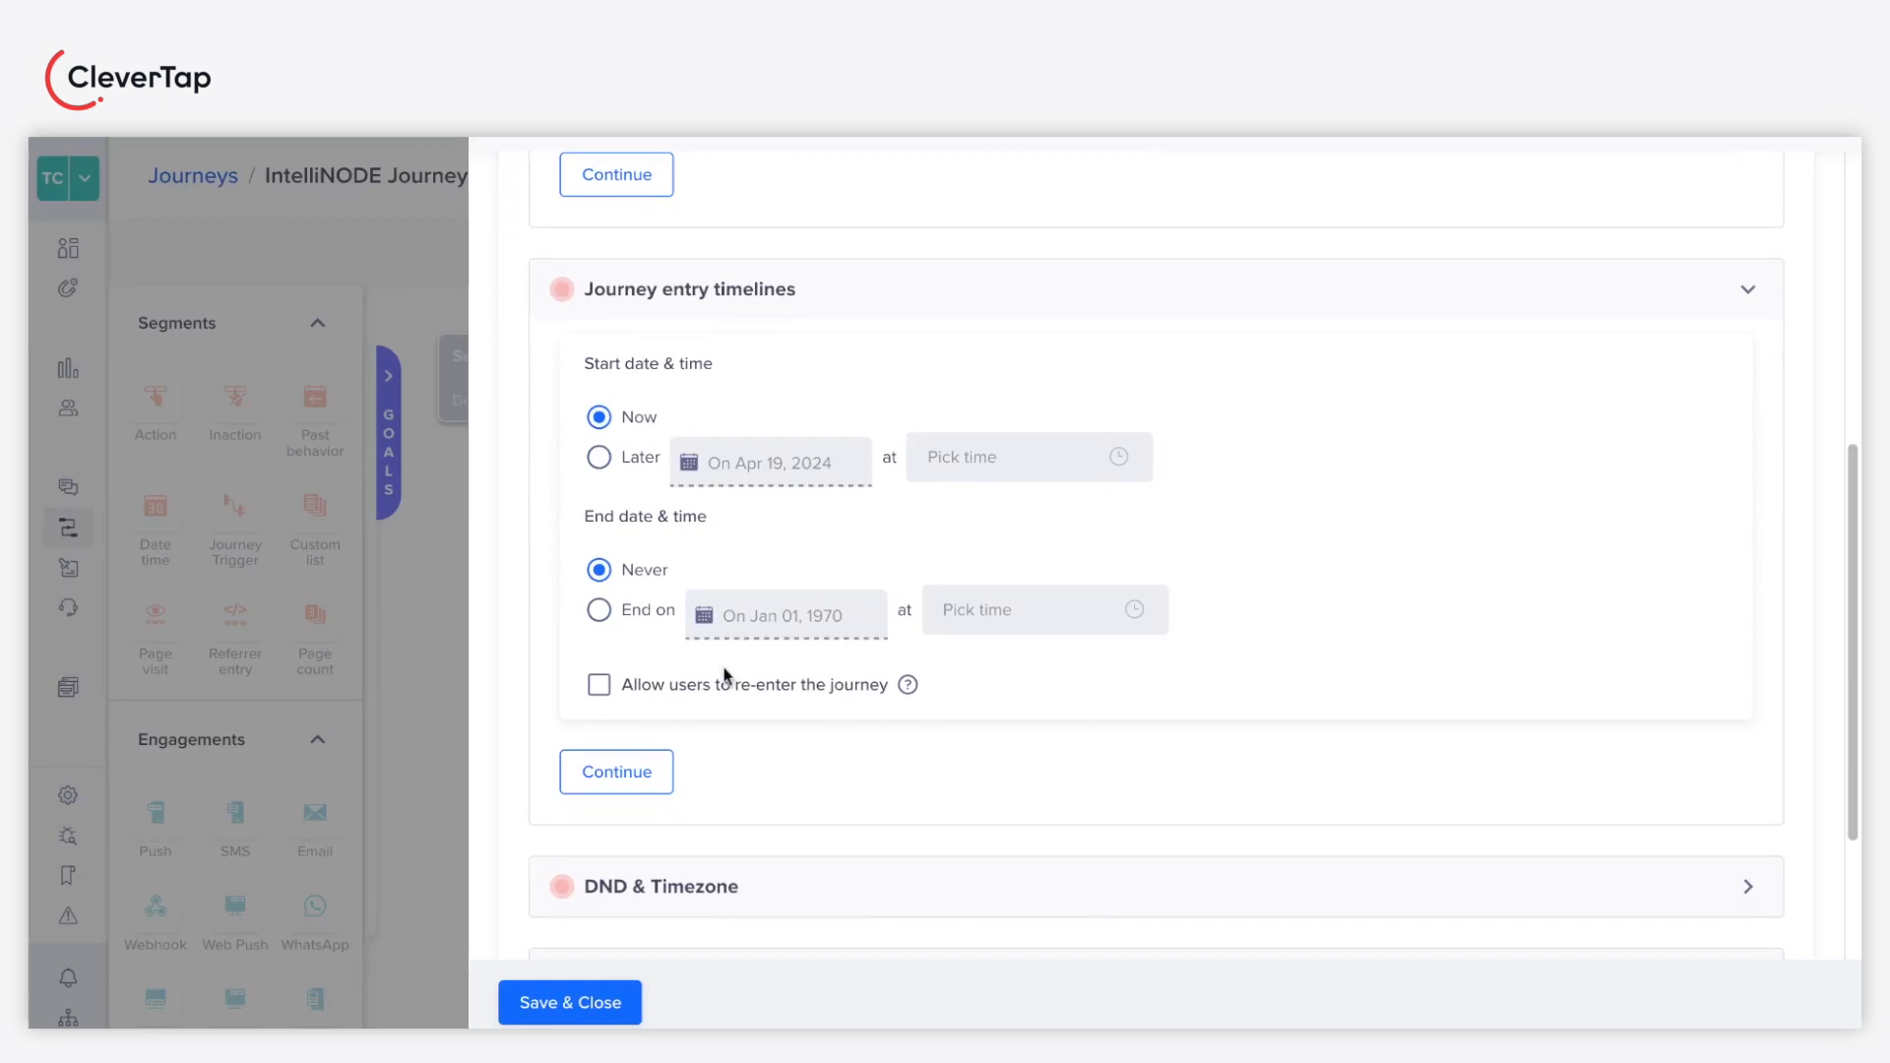
pyautogui.click(615, 773)
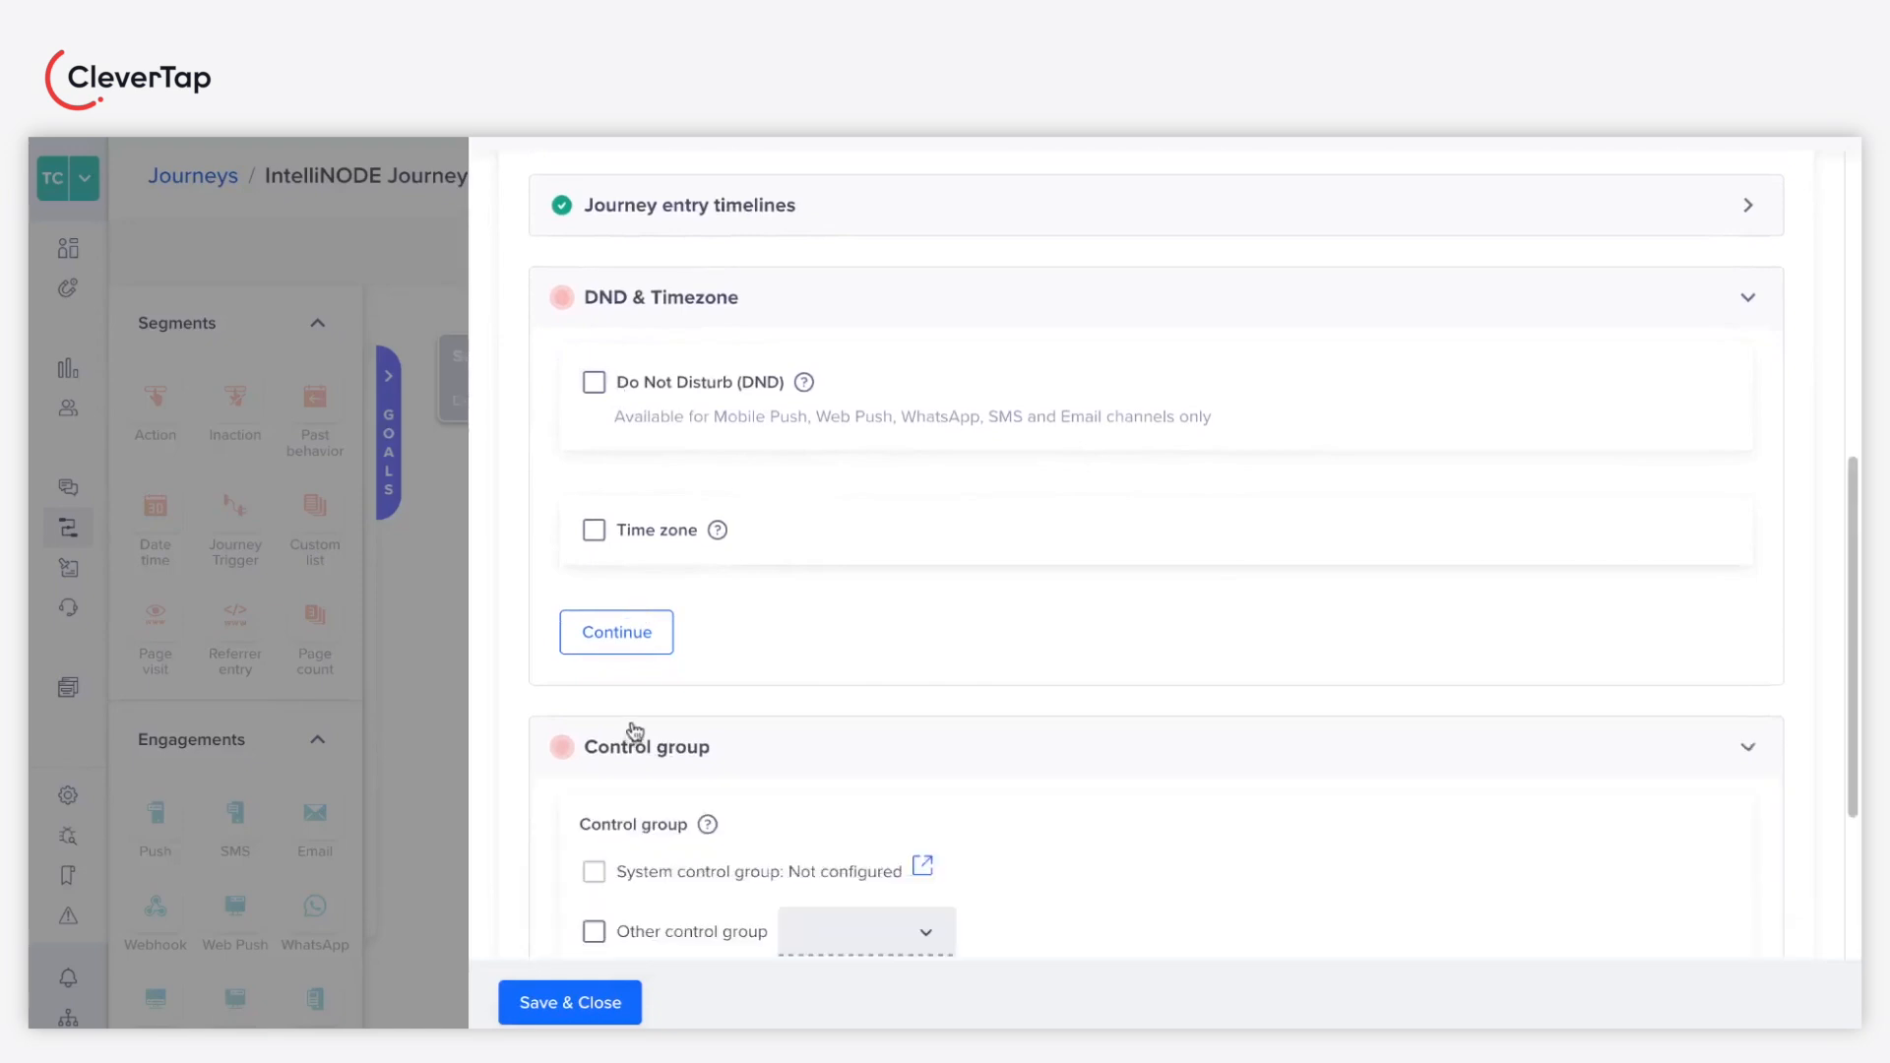
pyautogui.scroll(-3)
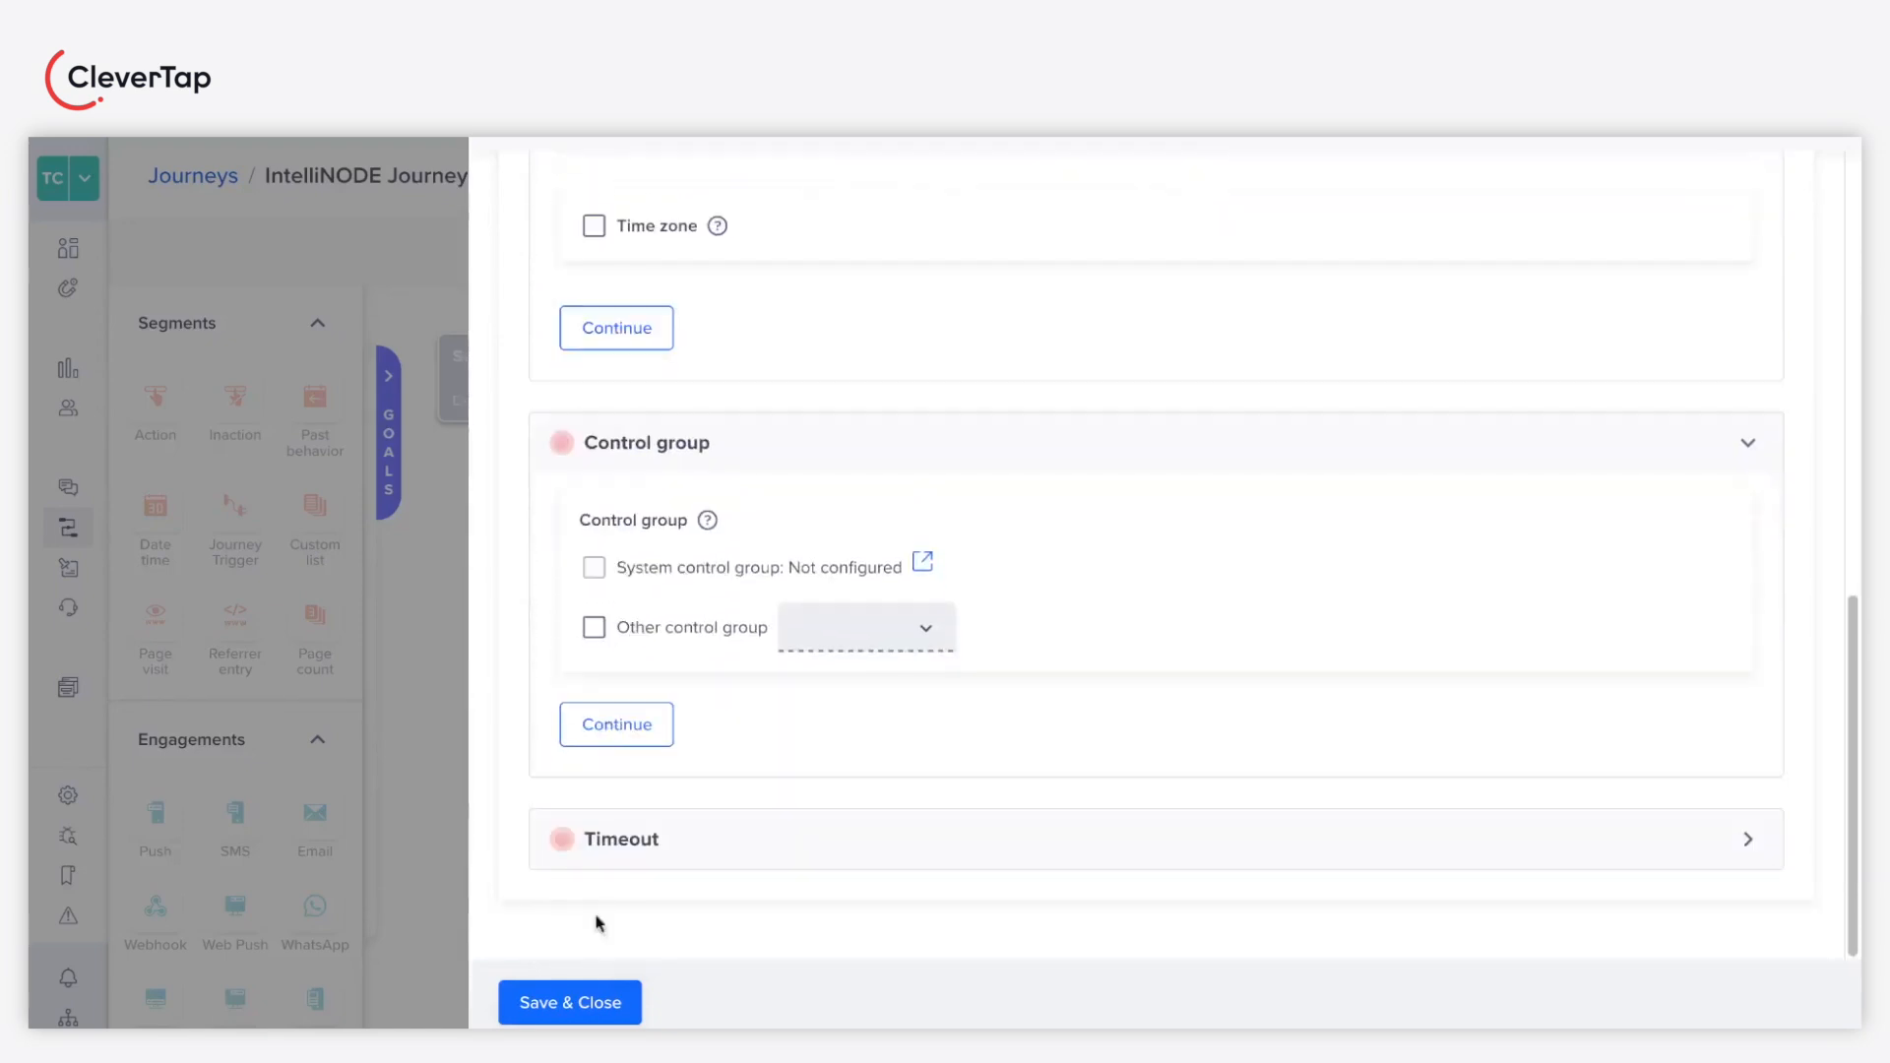
pyautogui.click(569, 1003)
pyautogui.write('app')
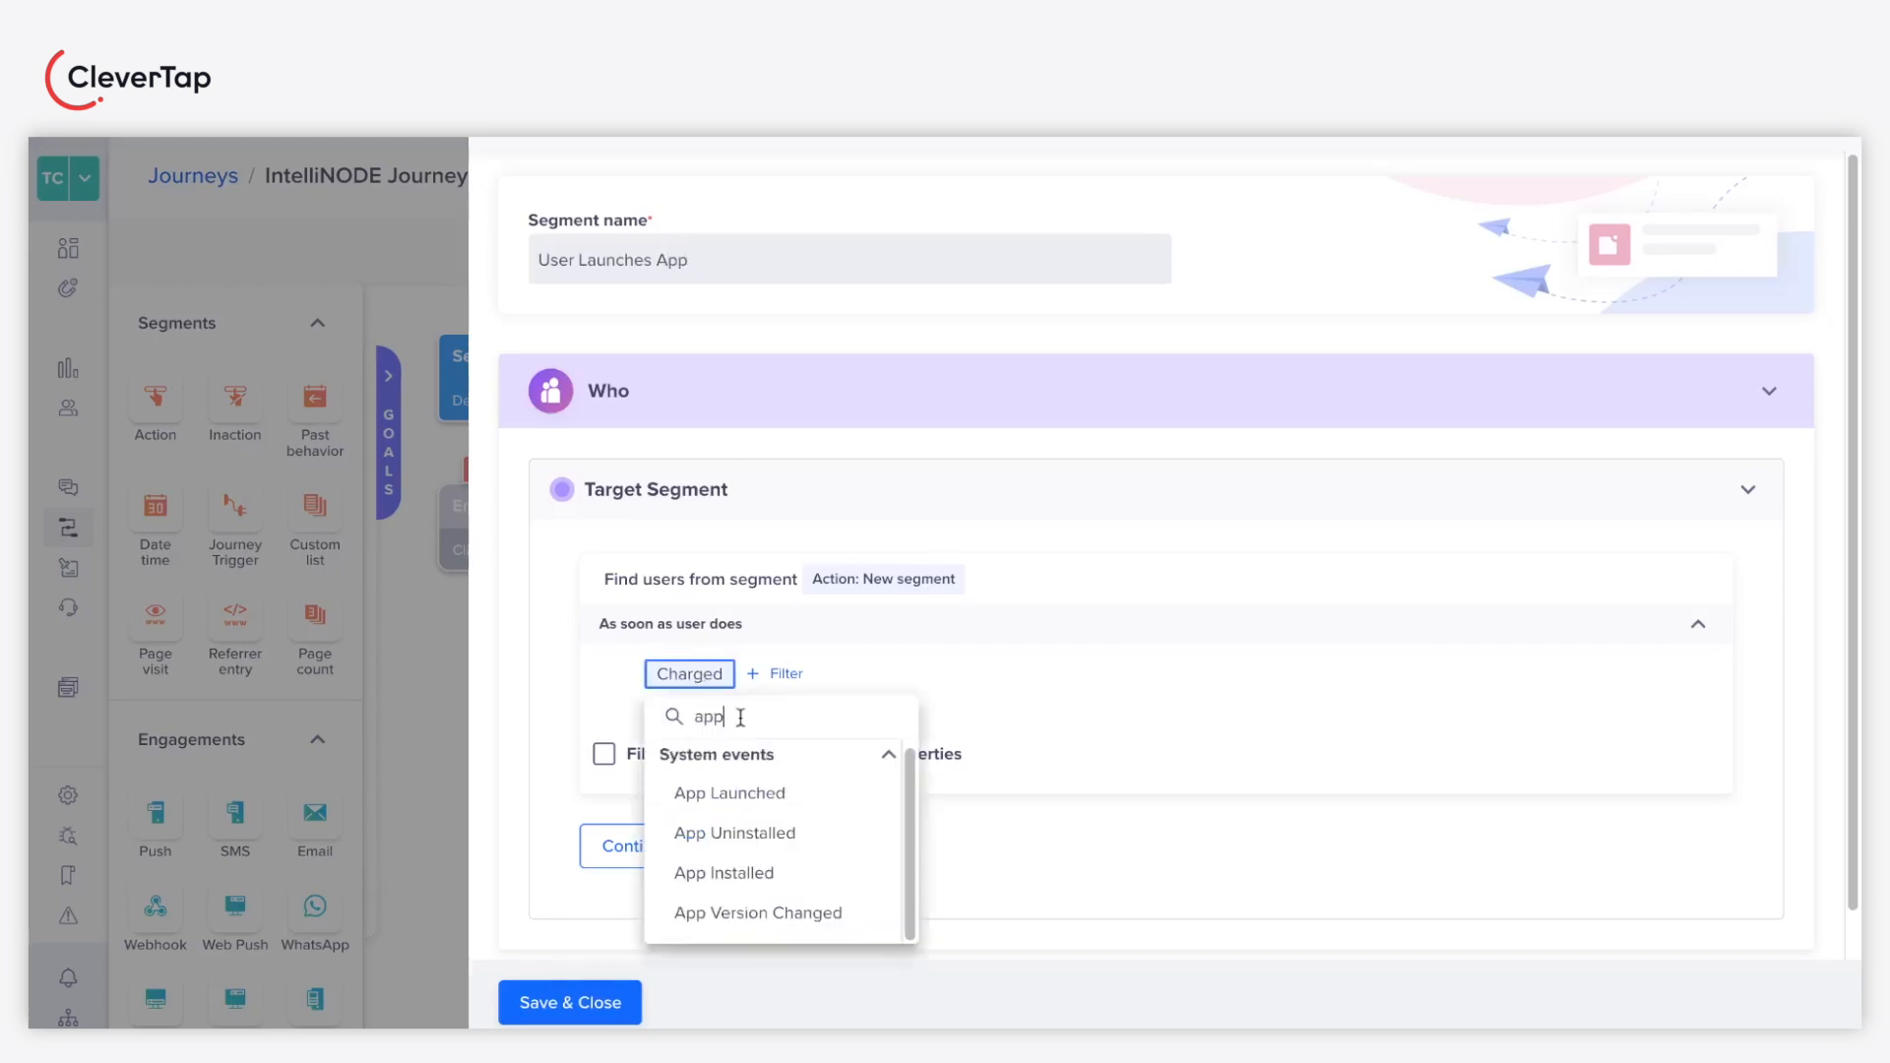
# Step: Set the User Launches App entry to trigger on the App Launched event and save it
pyautogui.click(728, 793)
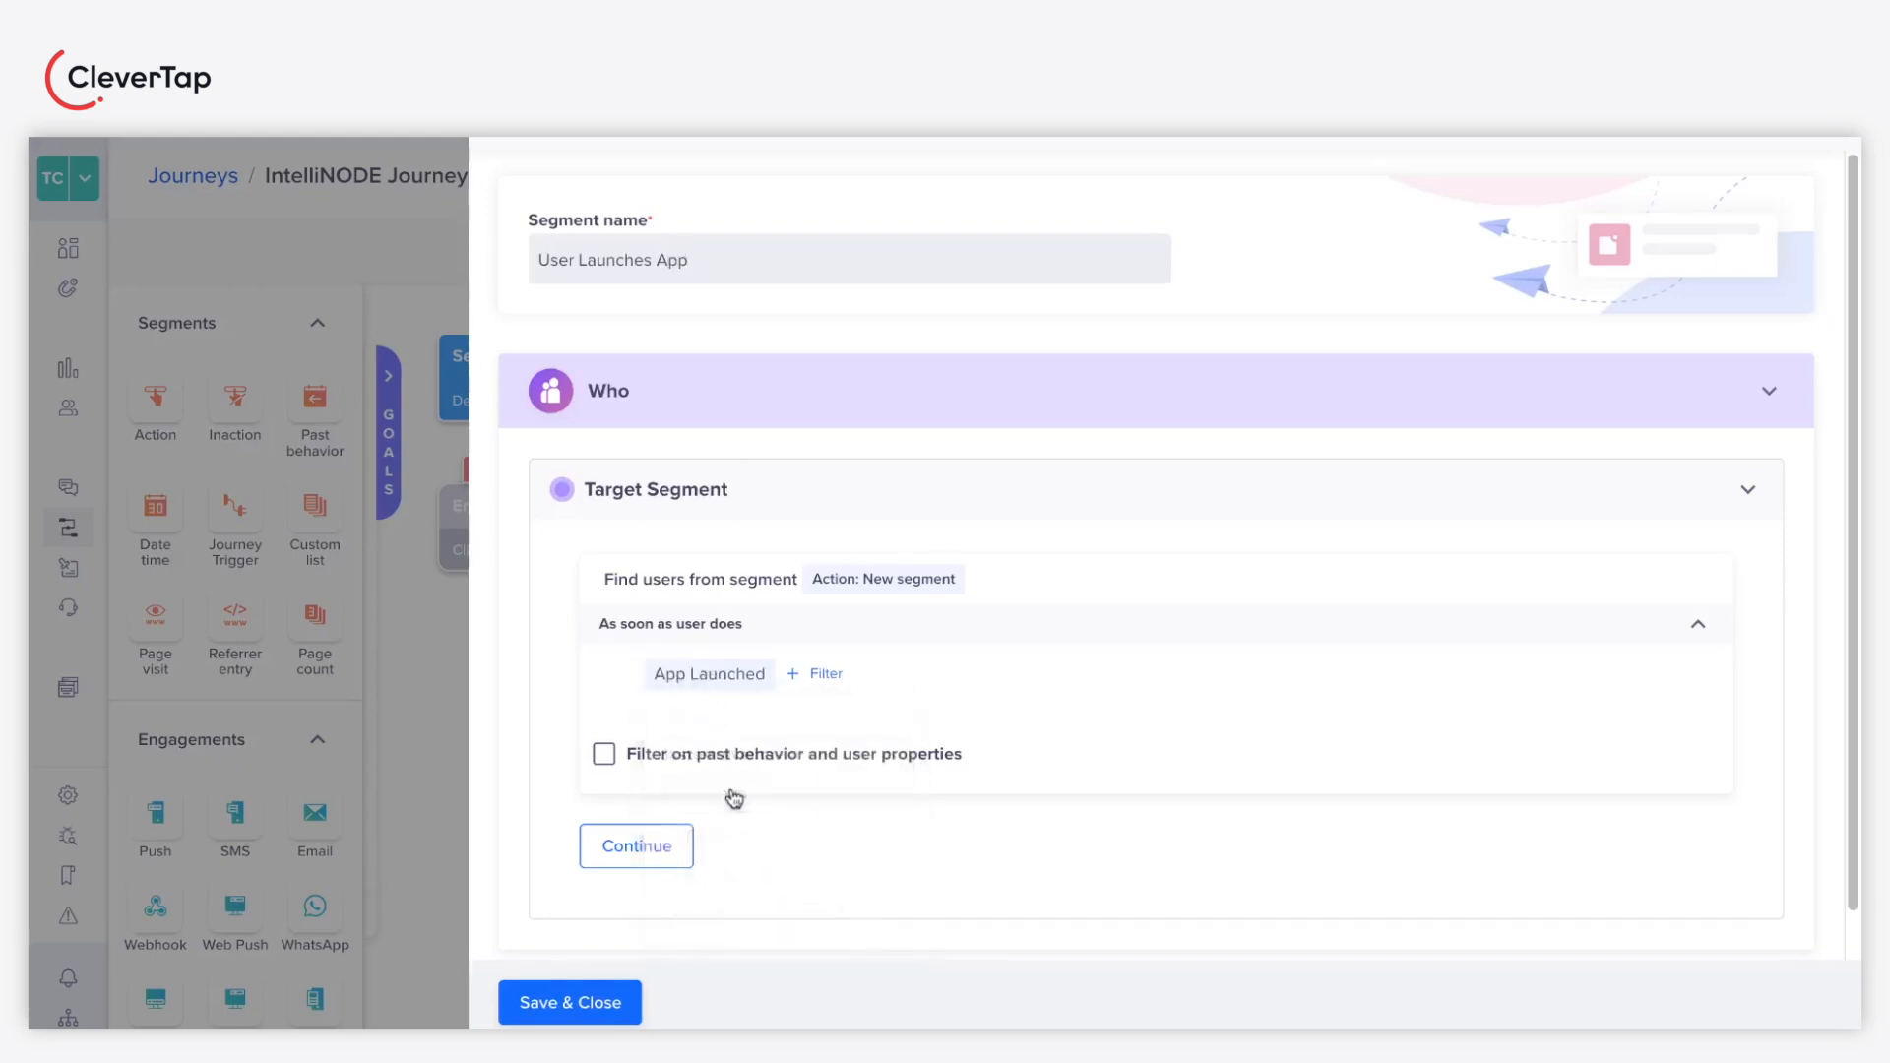
pyautogui.moveTo(569, 1003)
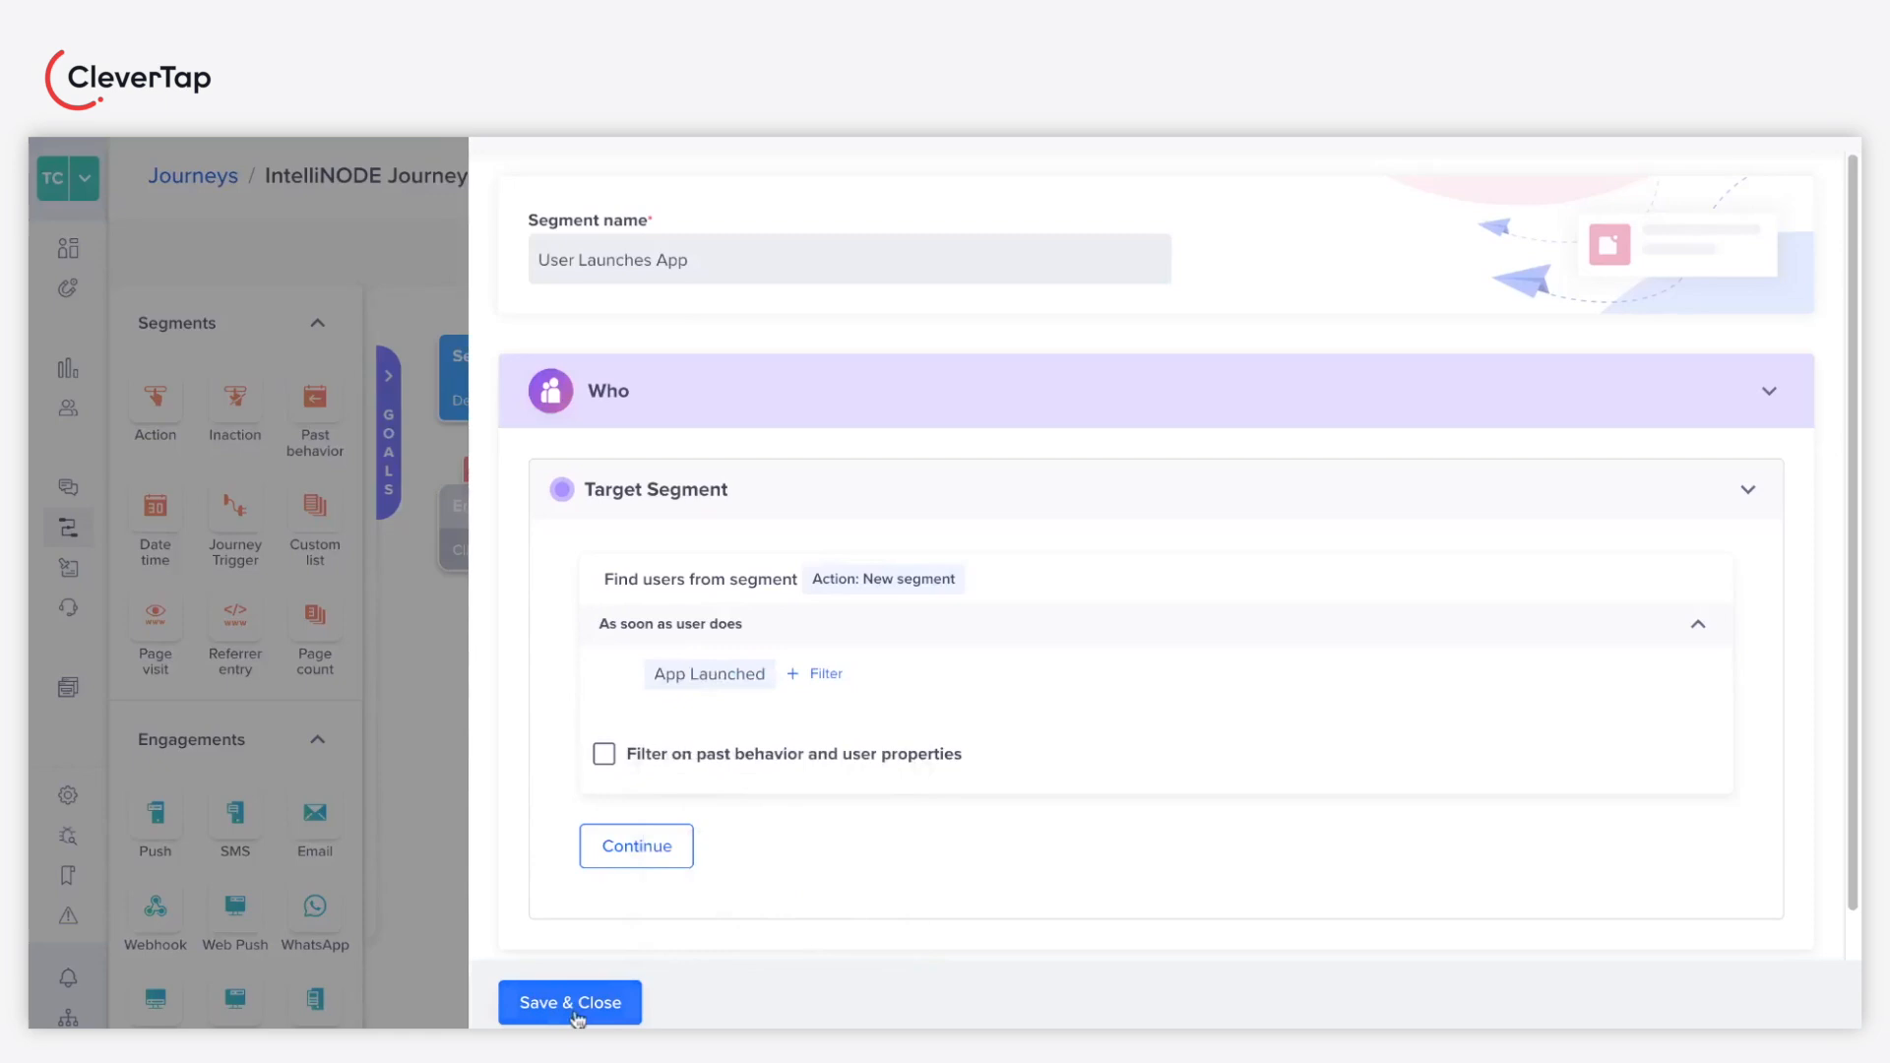
pyautogui.click(569, 1003)
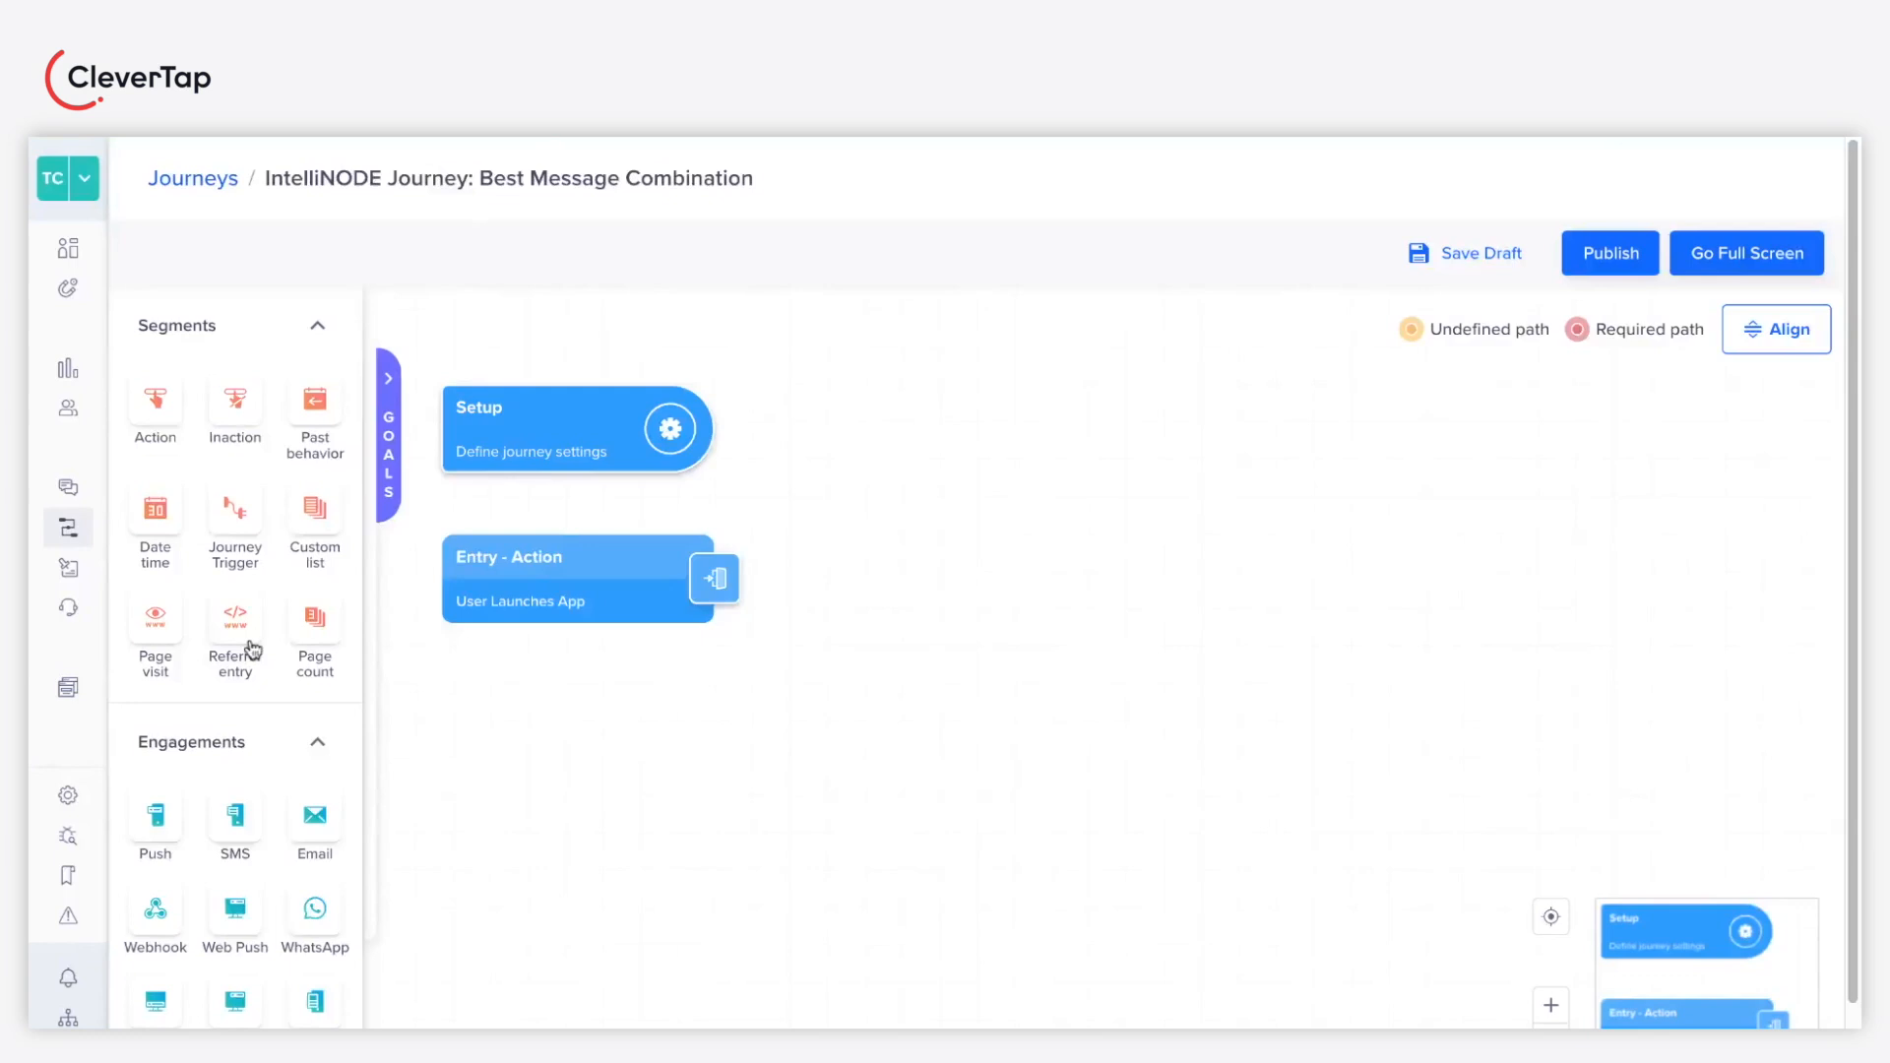
# Step: Link the User Launches App entry's Yes path immediately to the IntelliNODE controller
pyautogui.scroll(-3)
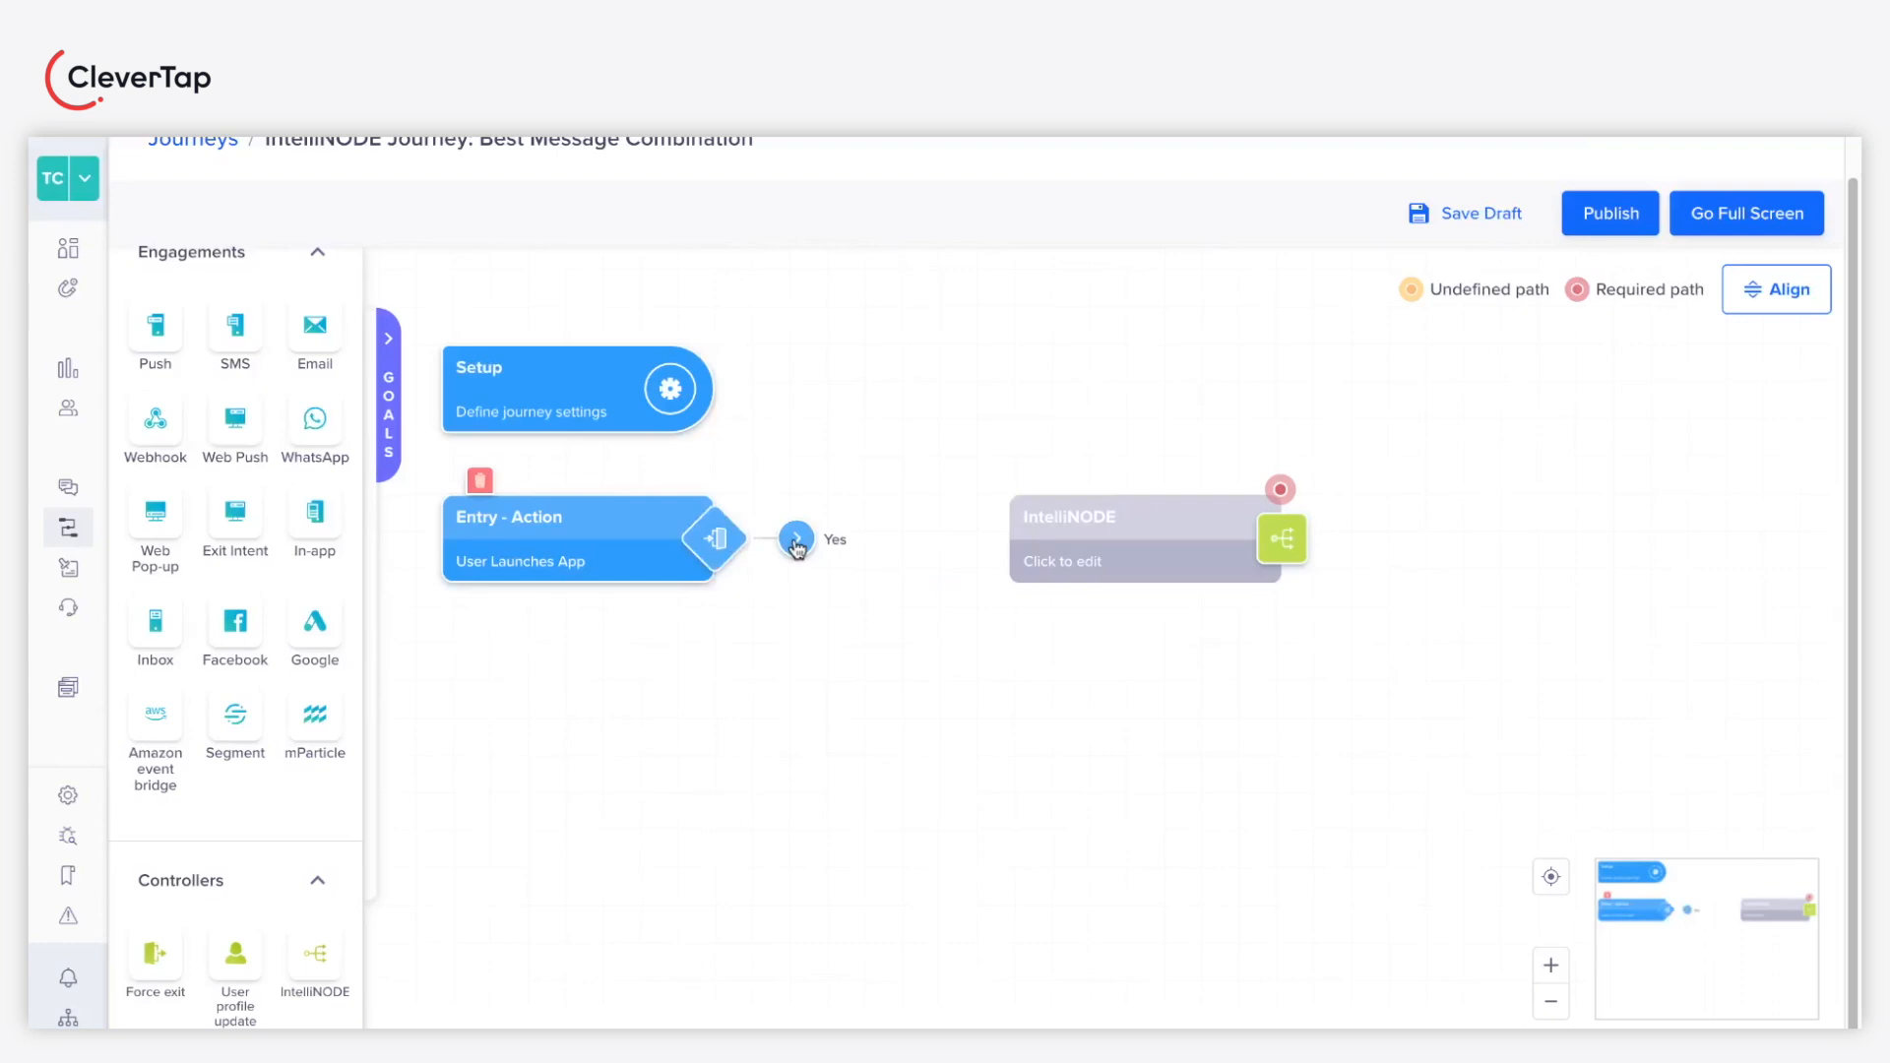
pyautogui.click(794, 538)
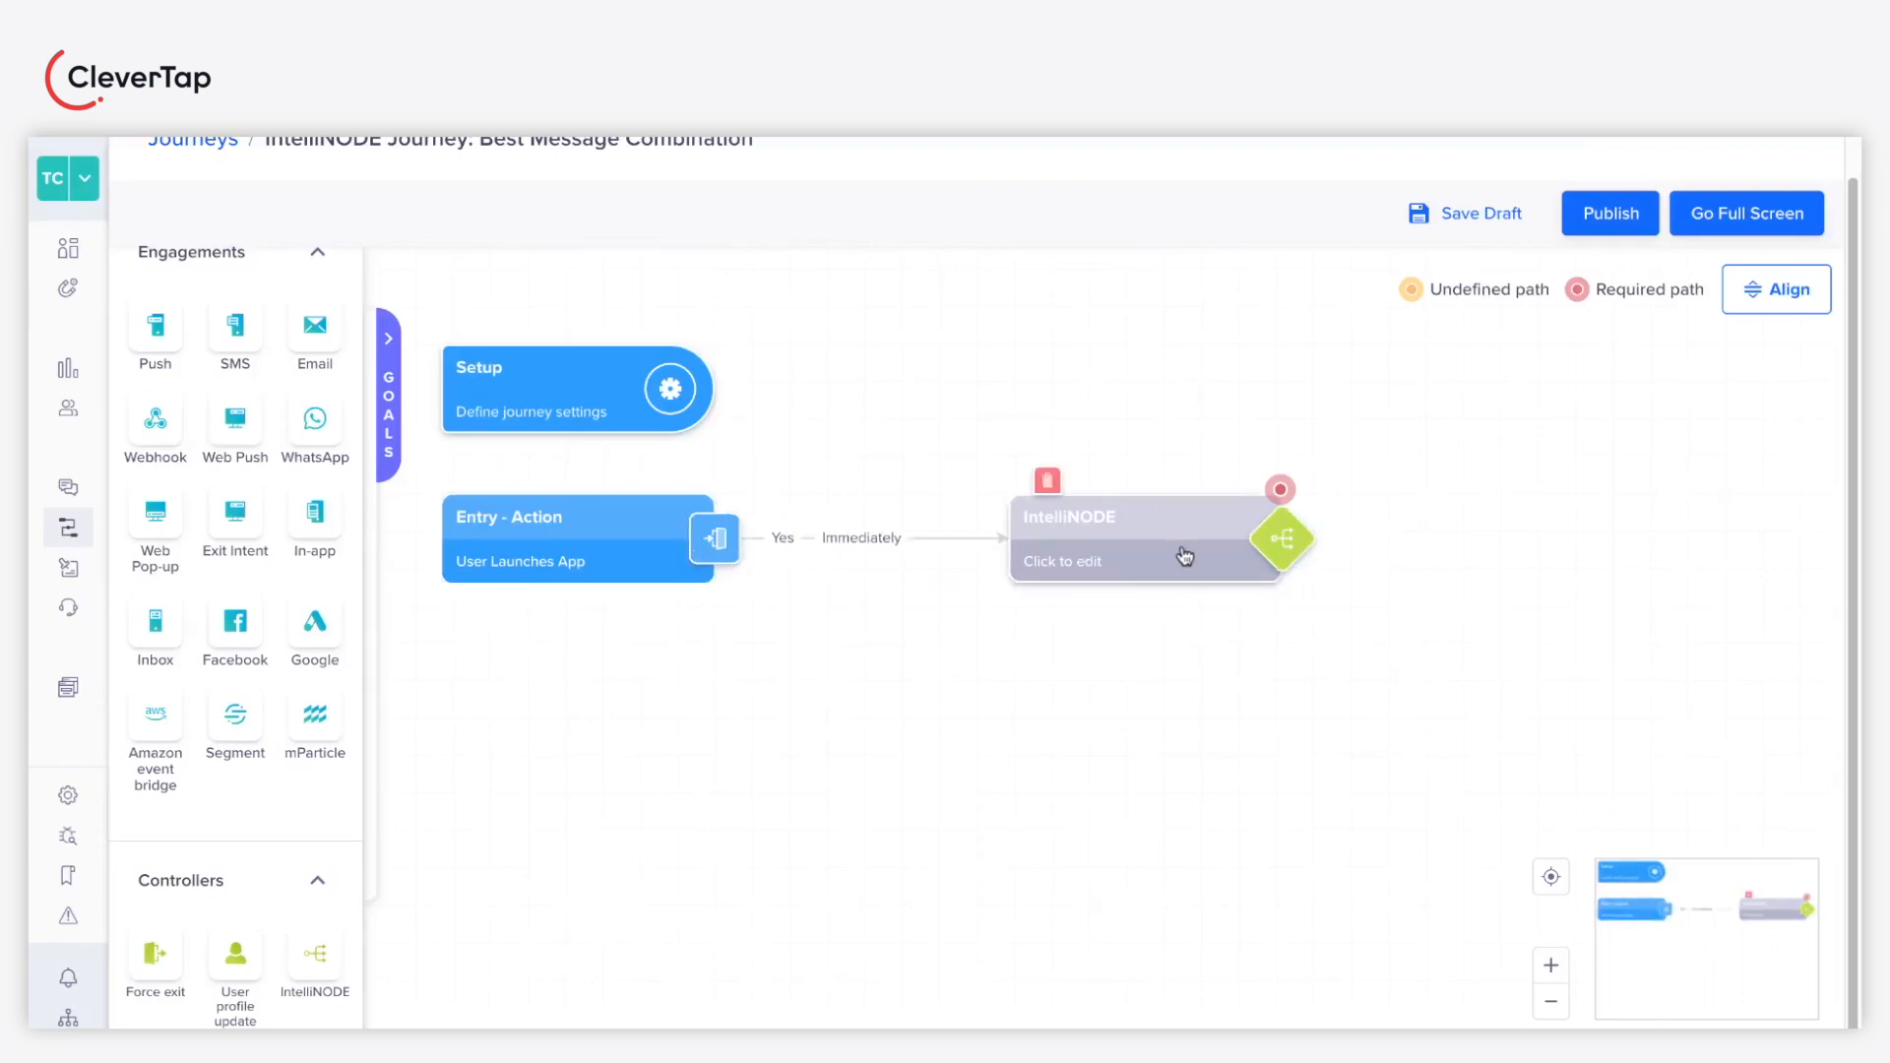
pyautogui.moveTo(1196, 567)
pyautogui.write('Best Message')
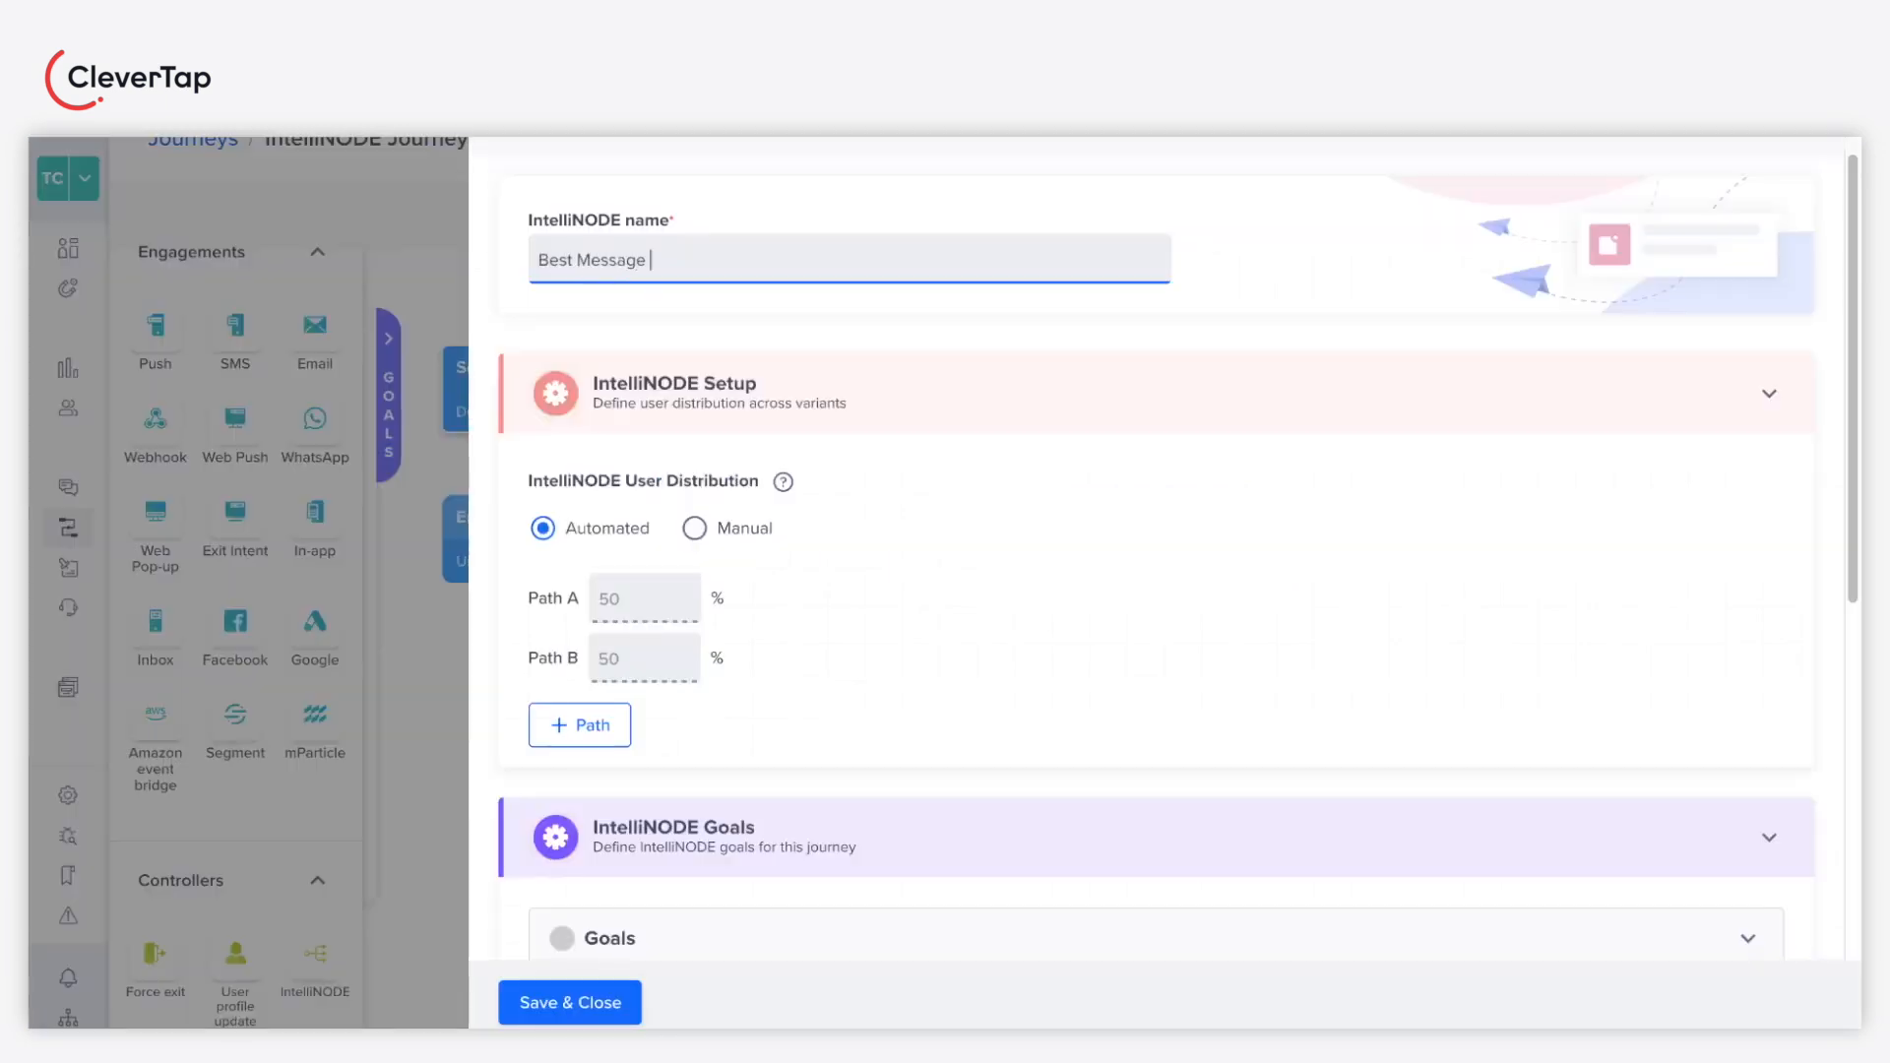
# Step: Name the IntelliNODE 'Combination Path' and add a third path
pyautogui.write('Combination Path')
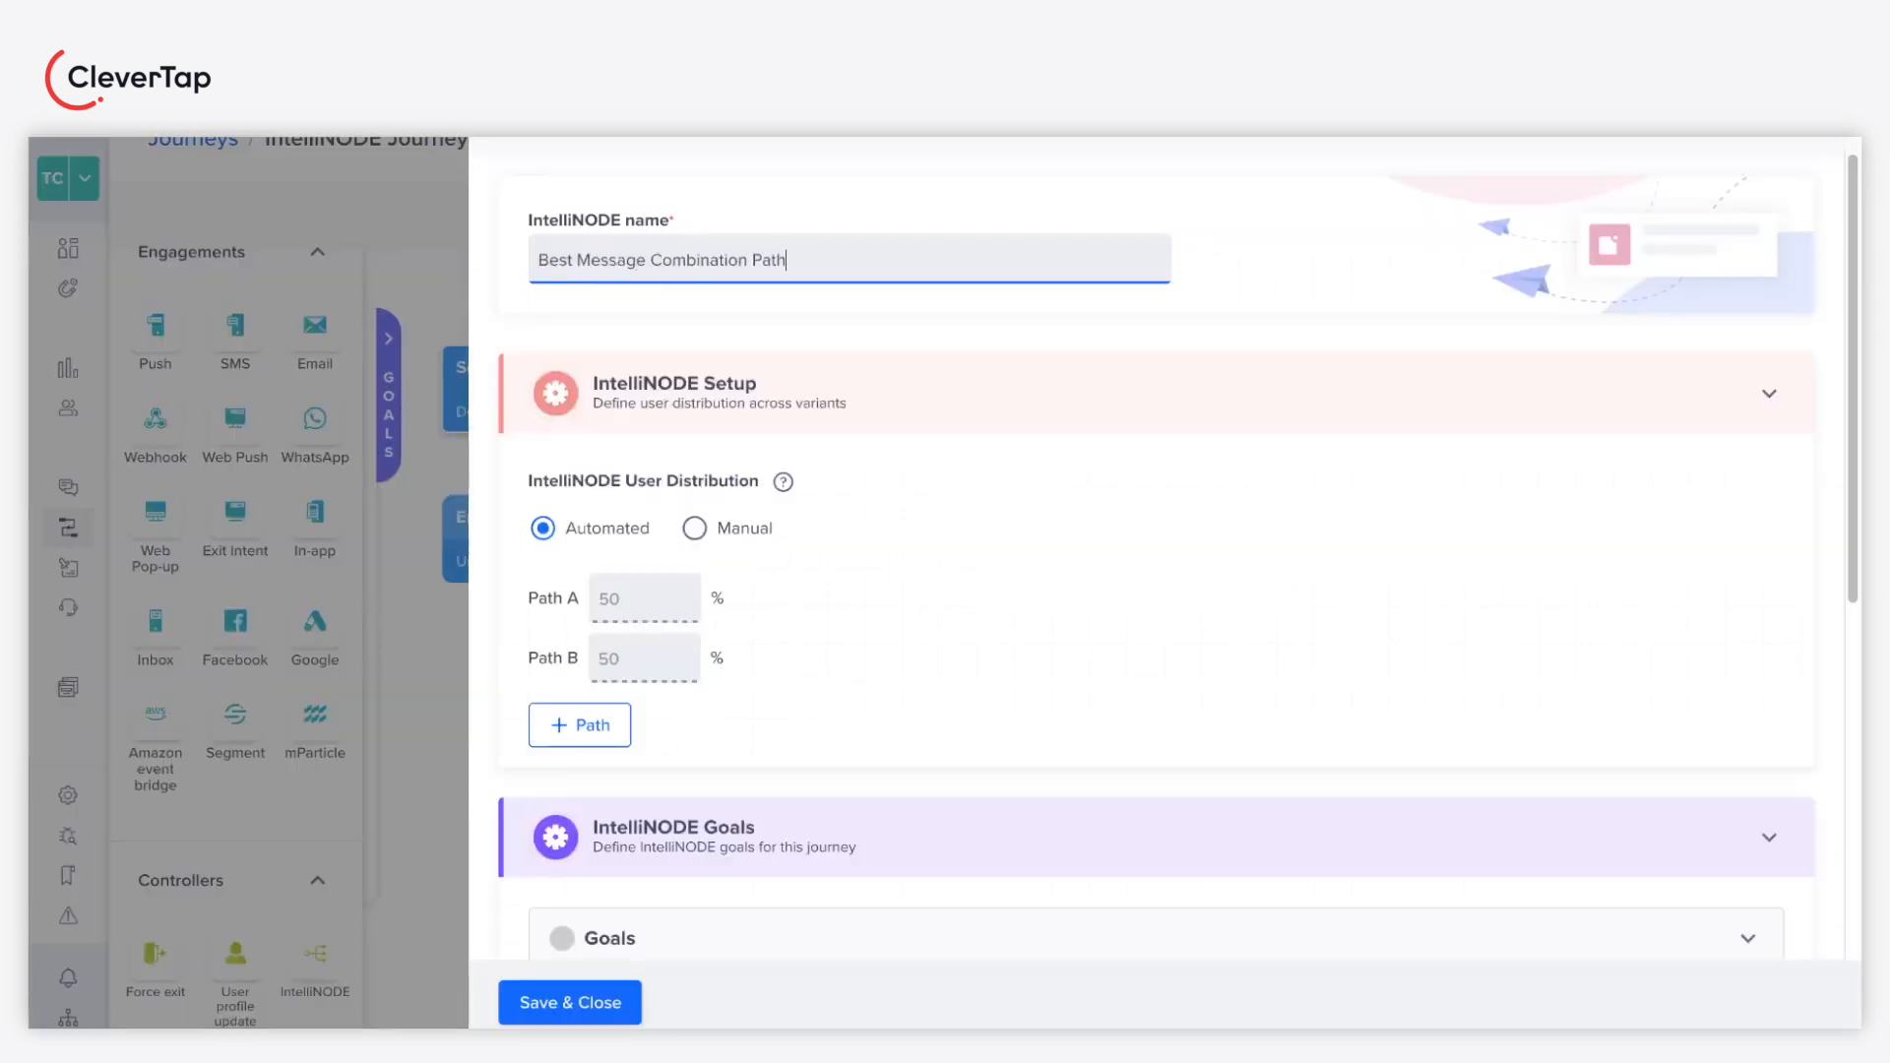
pyautogui.scroll(-3)
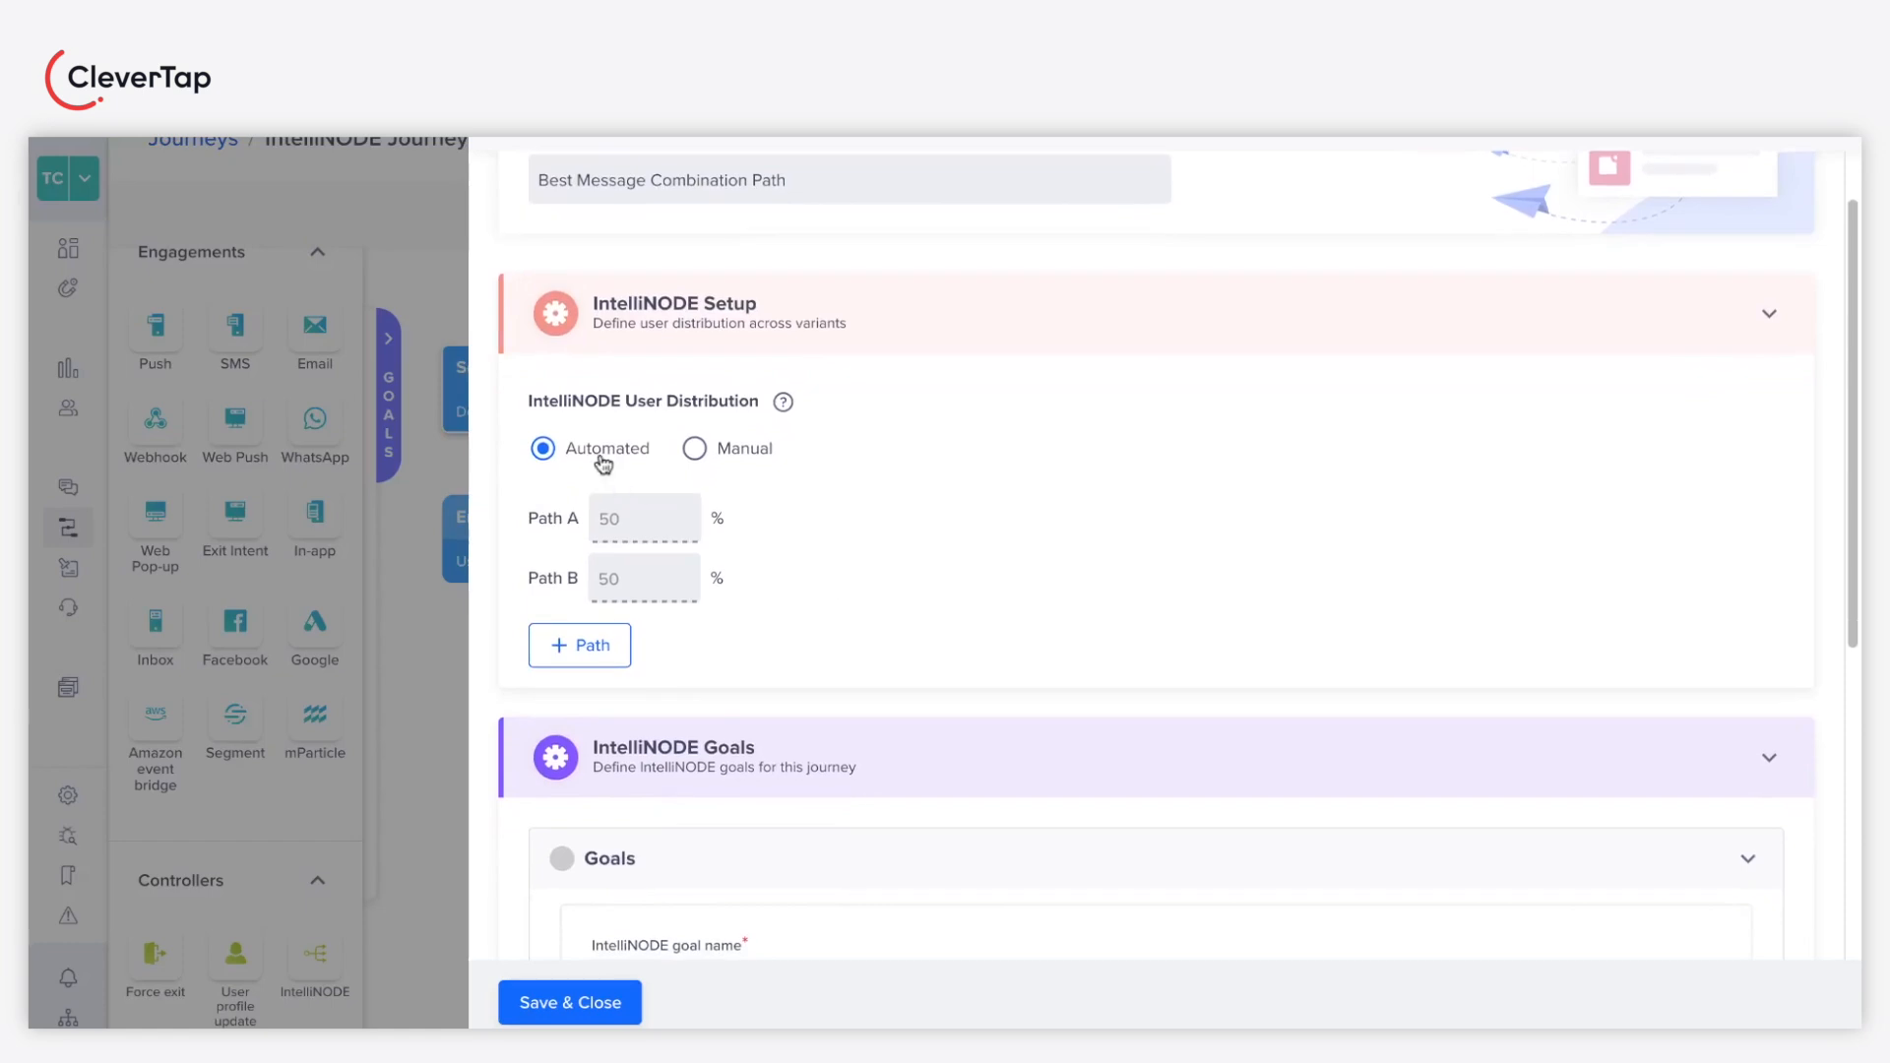
pyautogui.moveTo(617, 501)
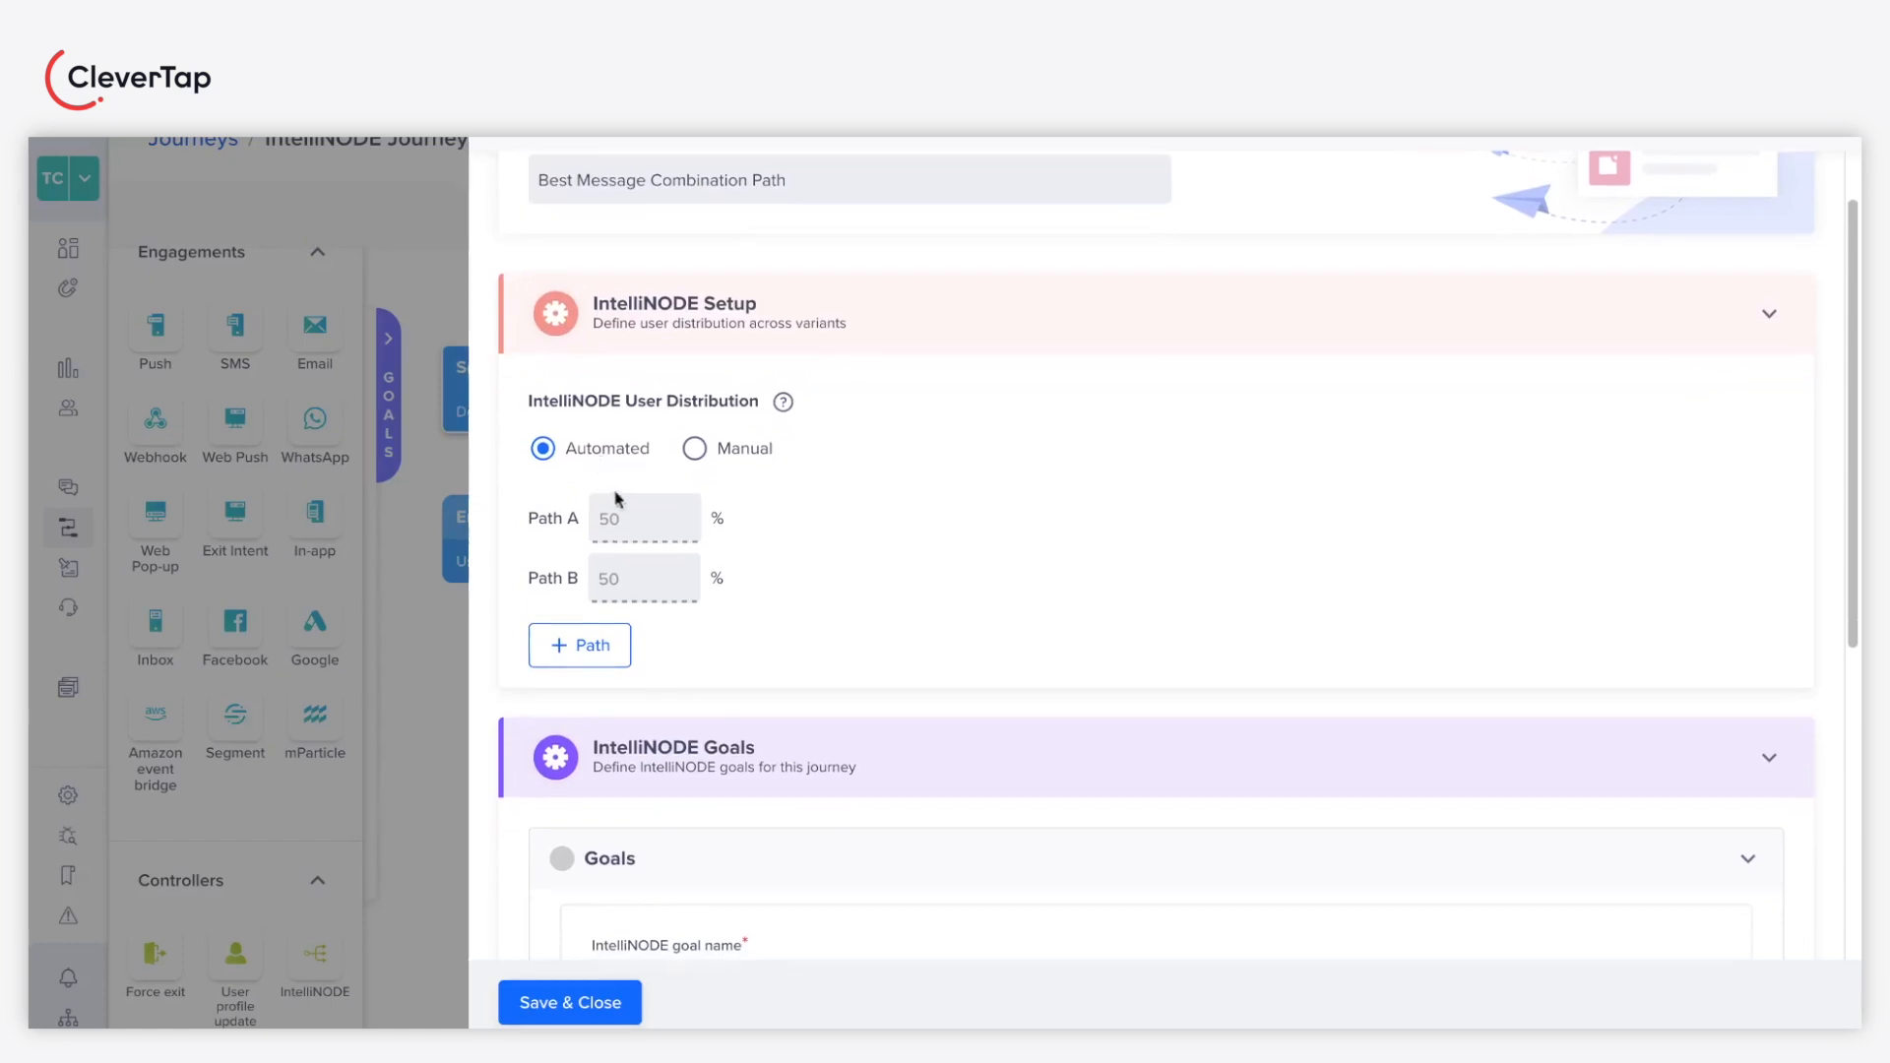
pyautogui.moveTo(600, 645)
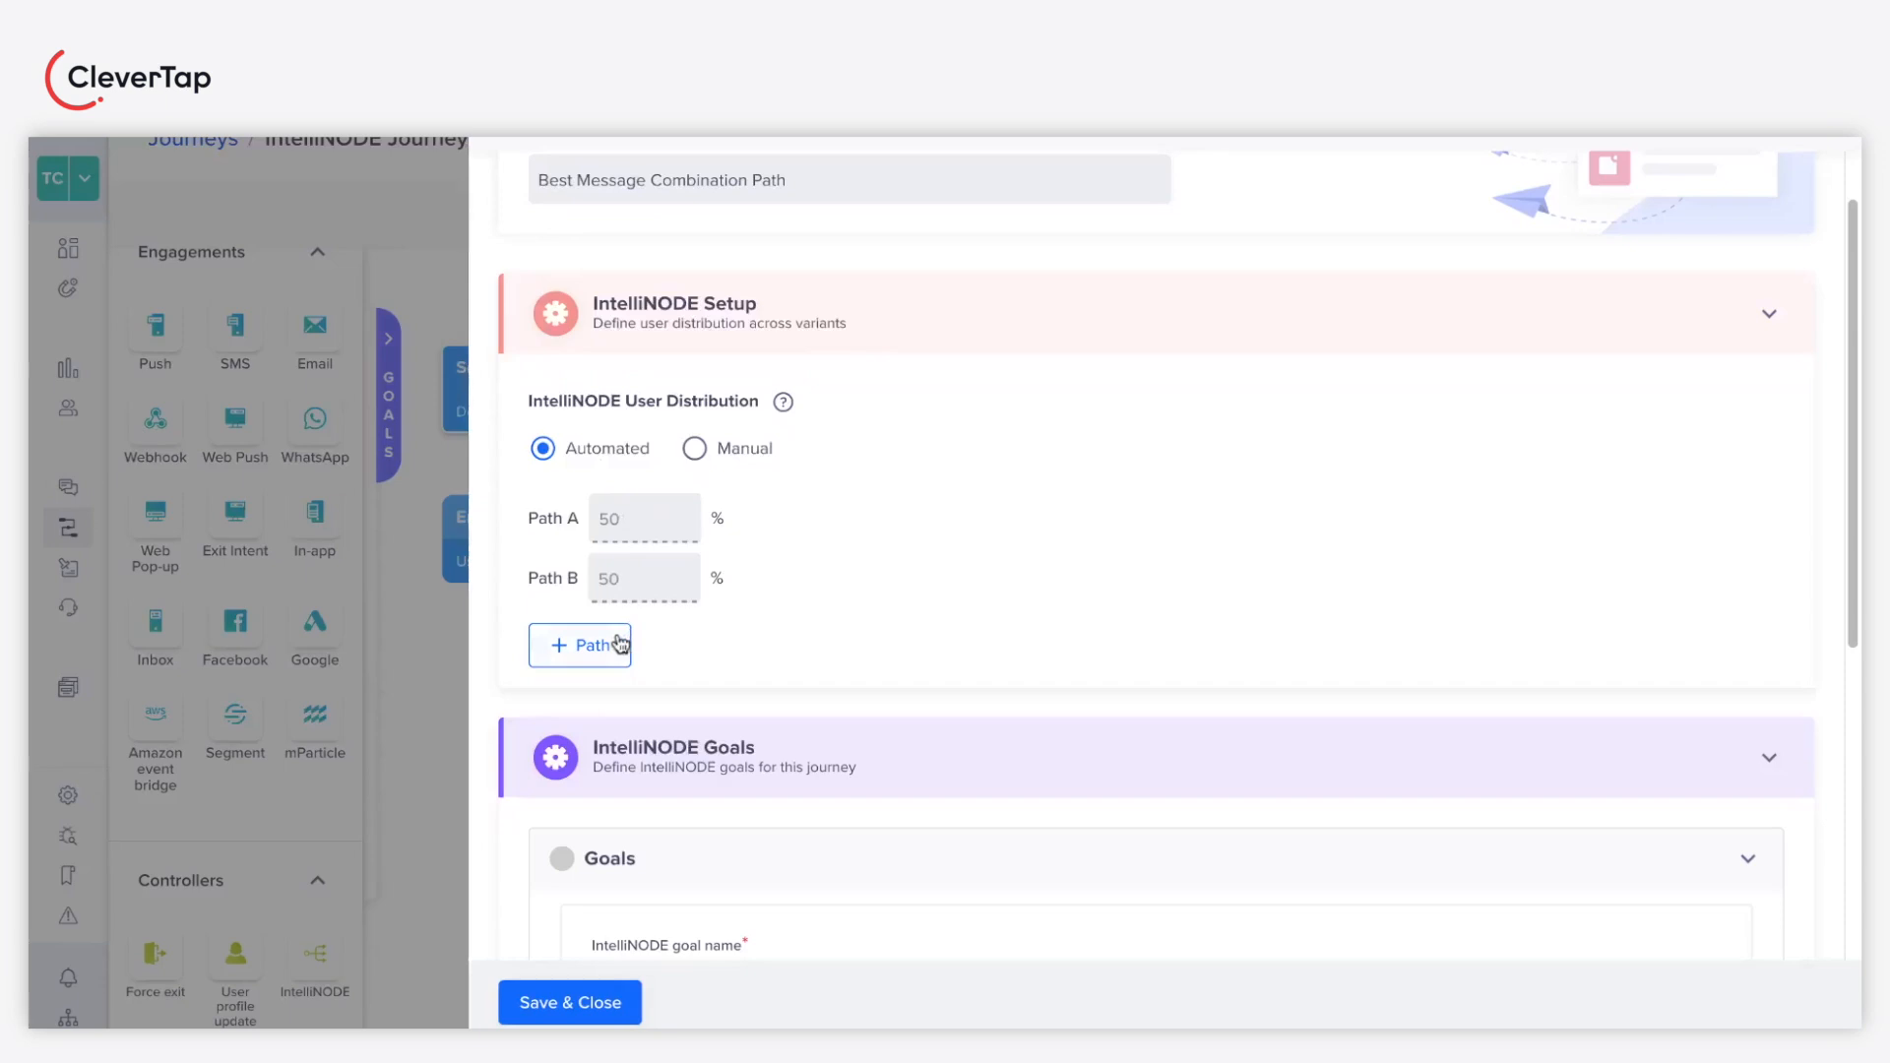
pyautogui.click(580, 643)
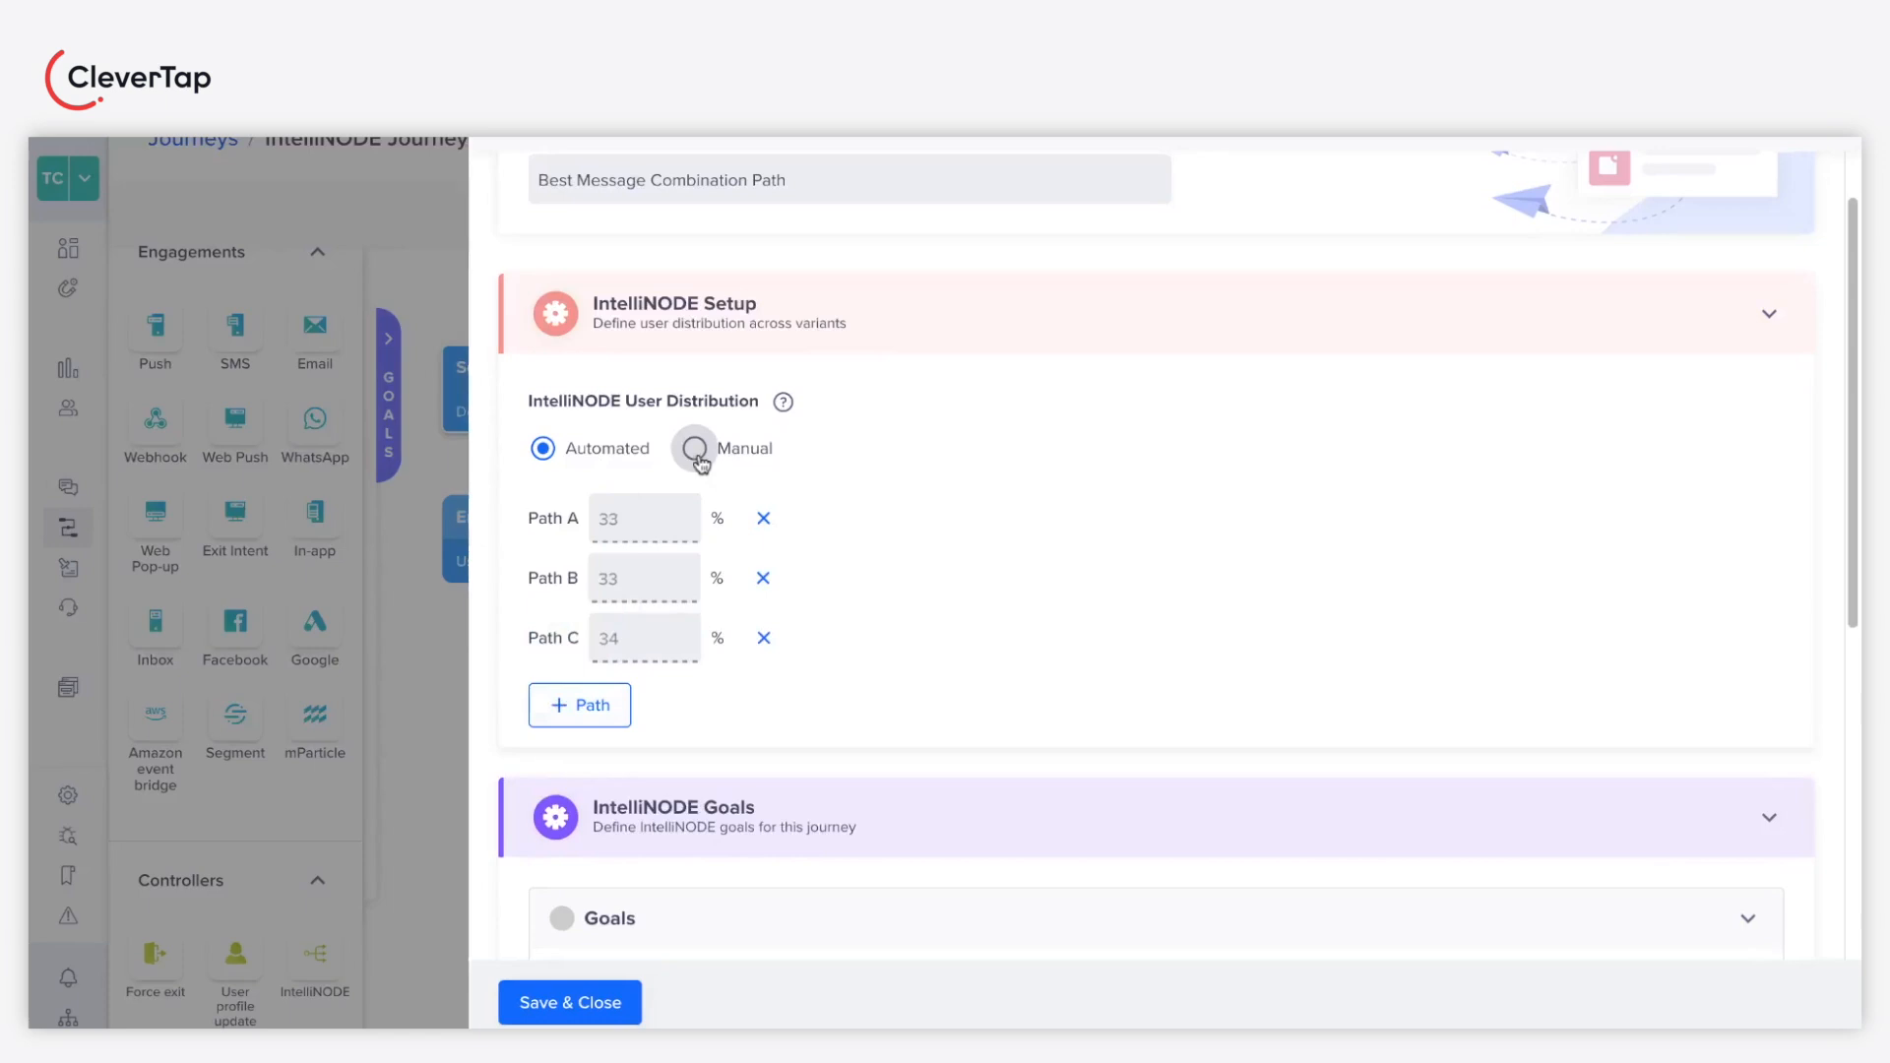
# Step: Switch to manual distribution, giving Path A 25% and Path B 75%
pyautogui.click(694, 447)
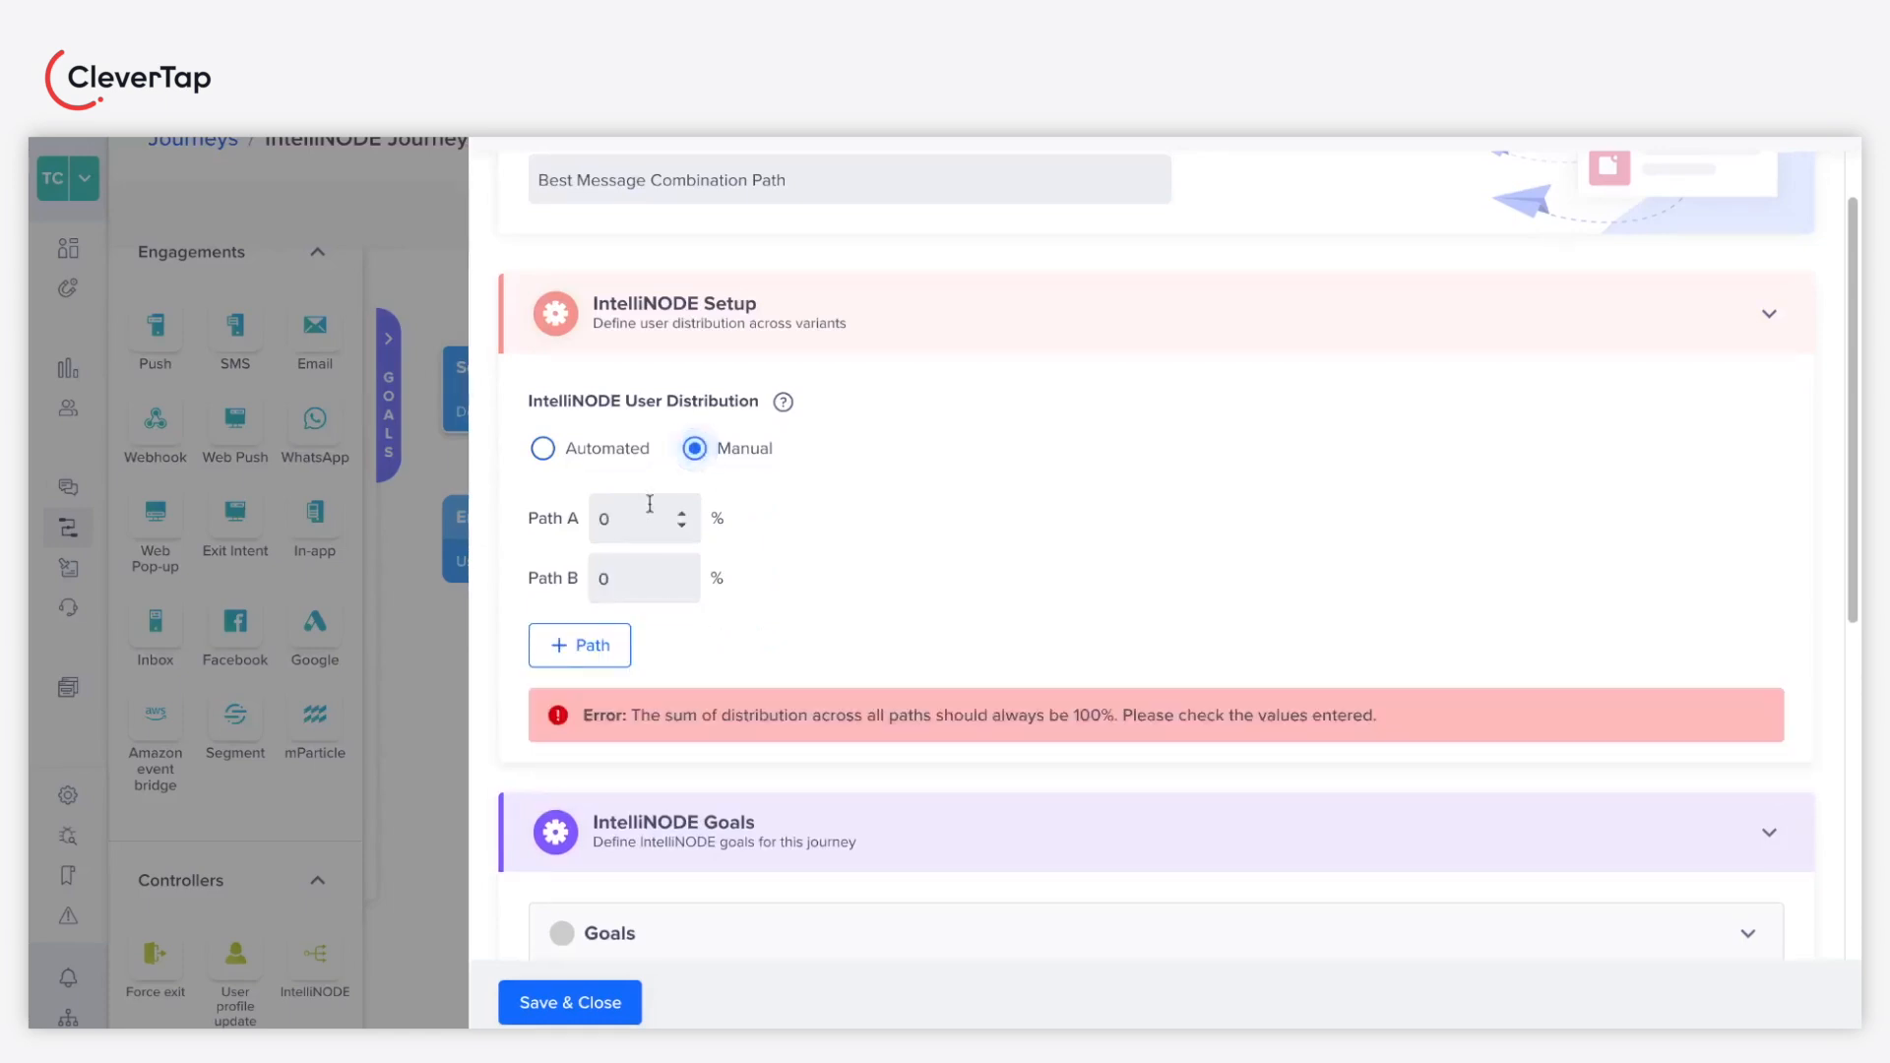
pyautogui.click(627, 517)
pyautogui.write('25')
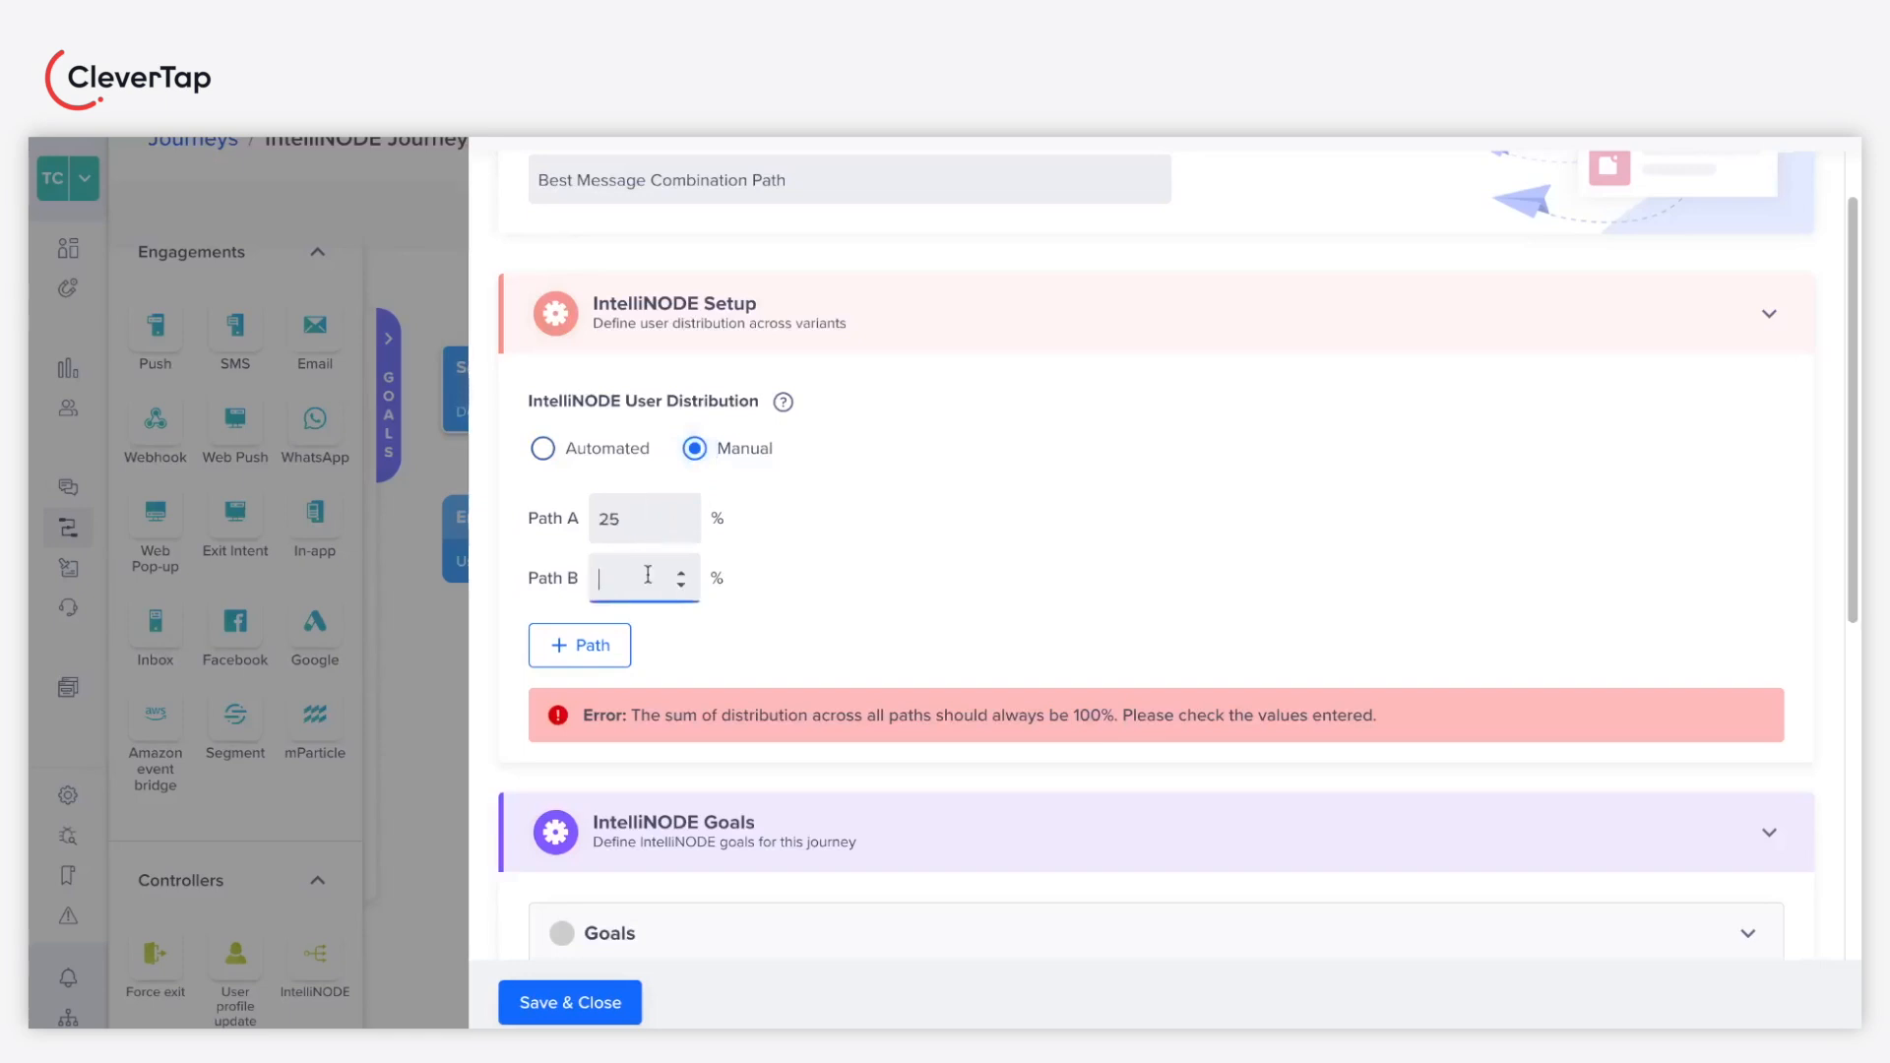
pyautogui.write('75')
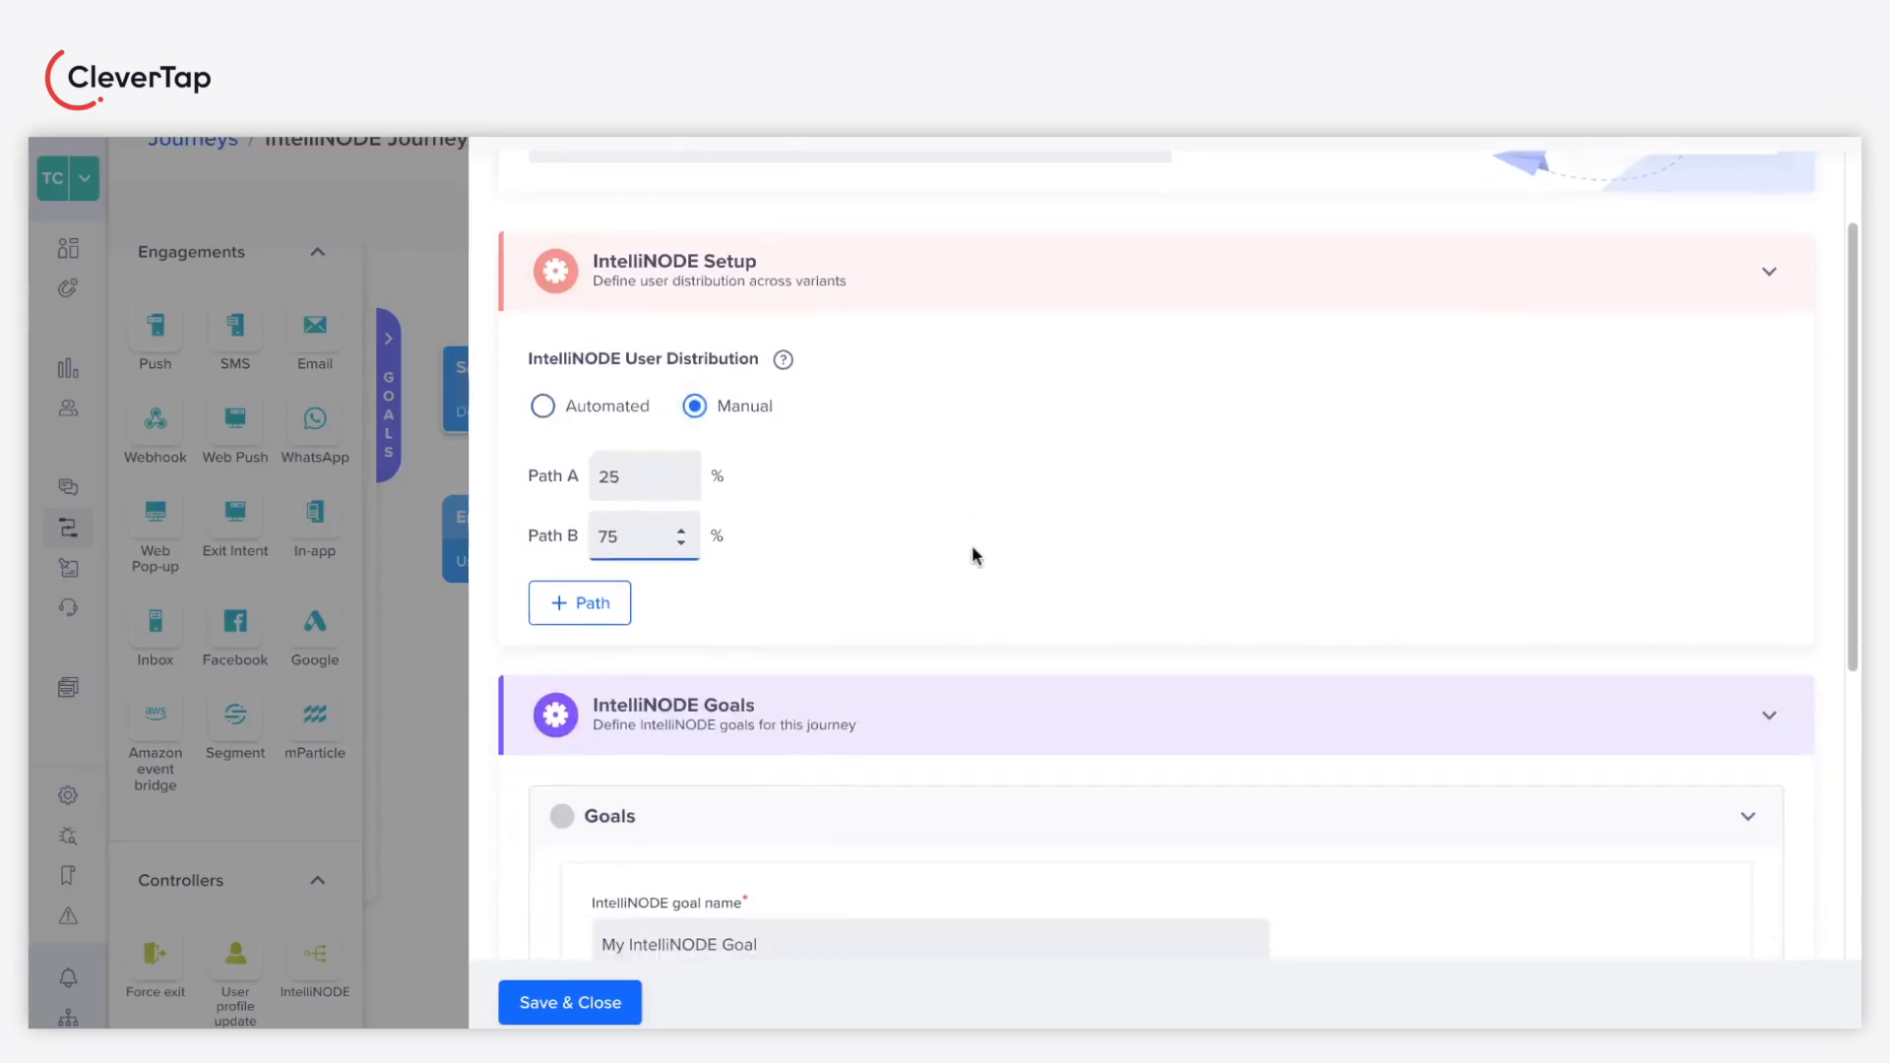
pyautogui.scroll(-3)
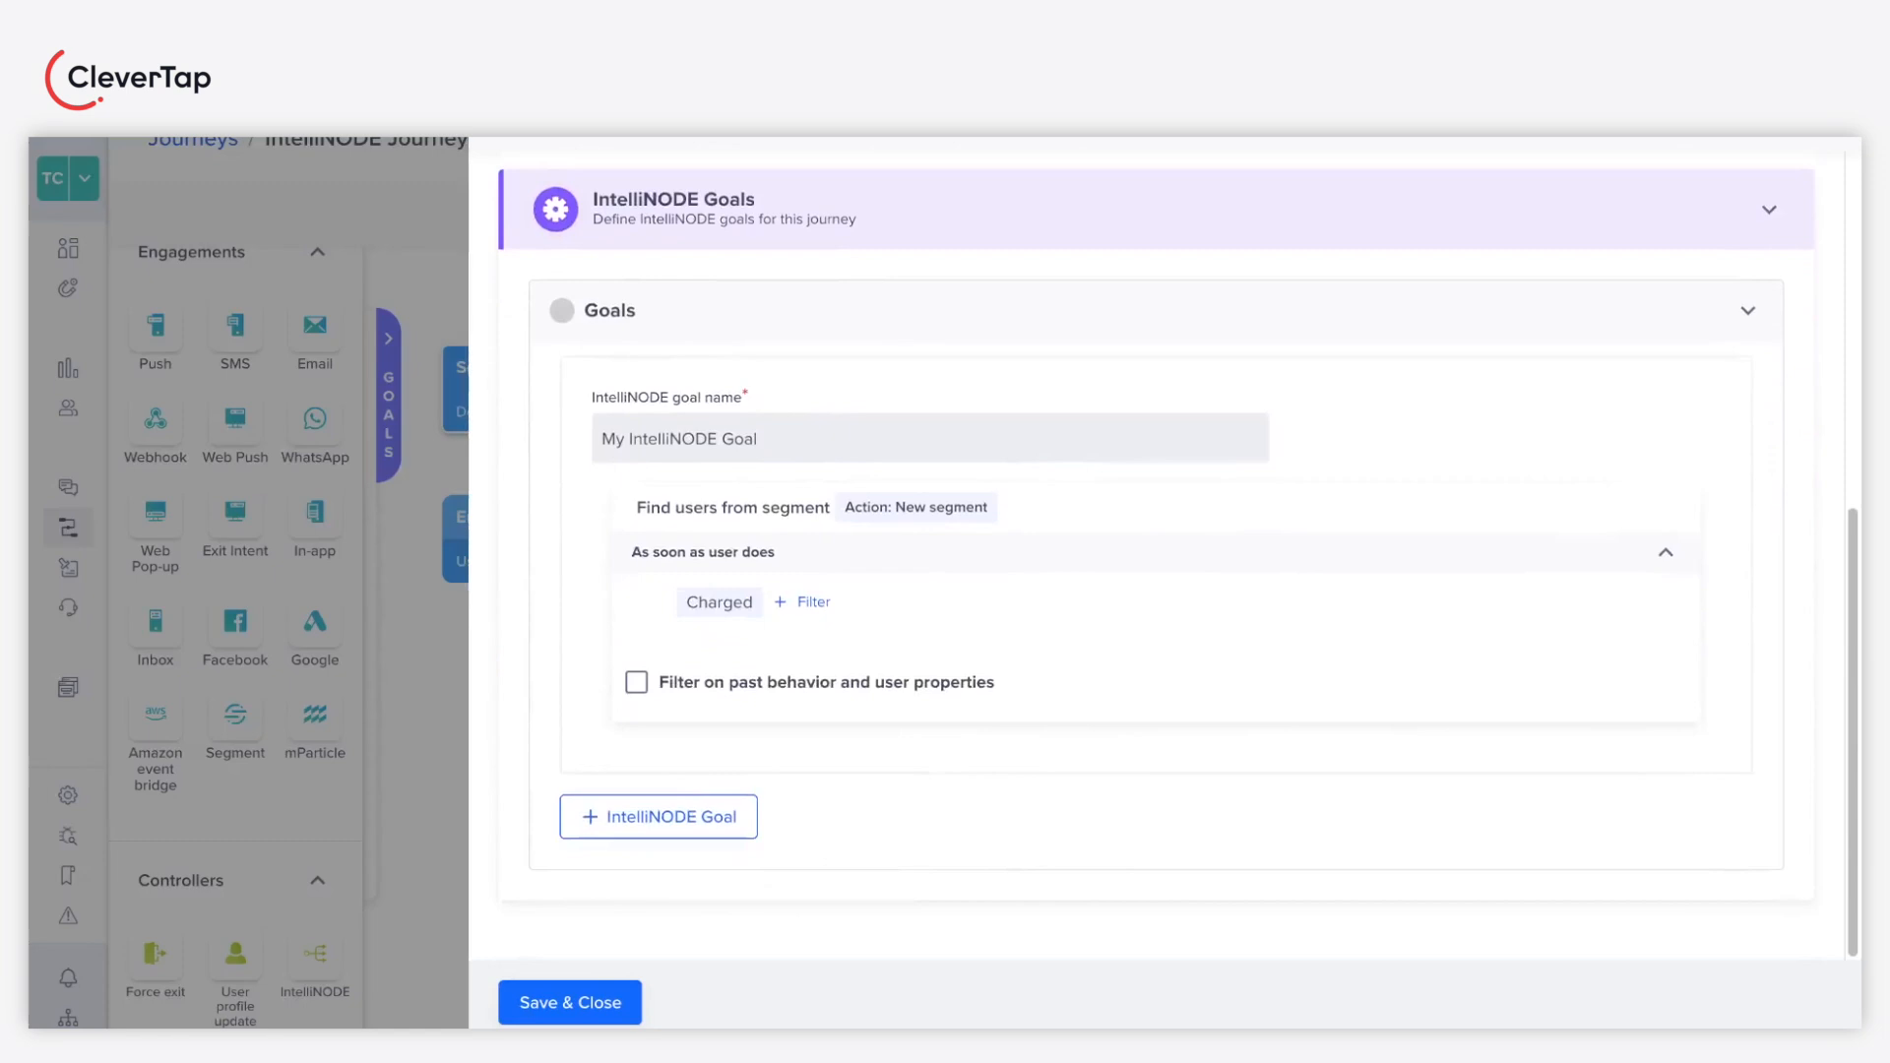
pyautogui.moveTo(790, 586)
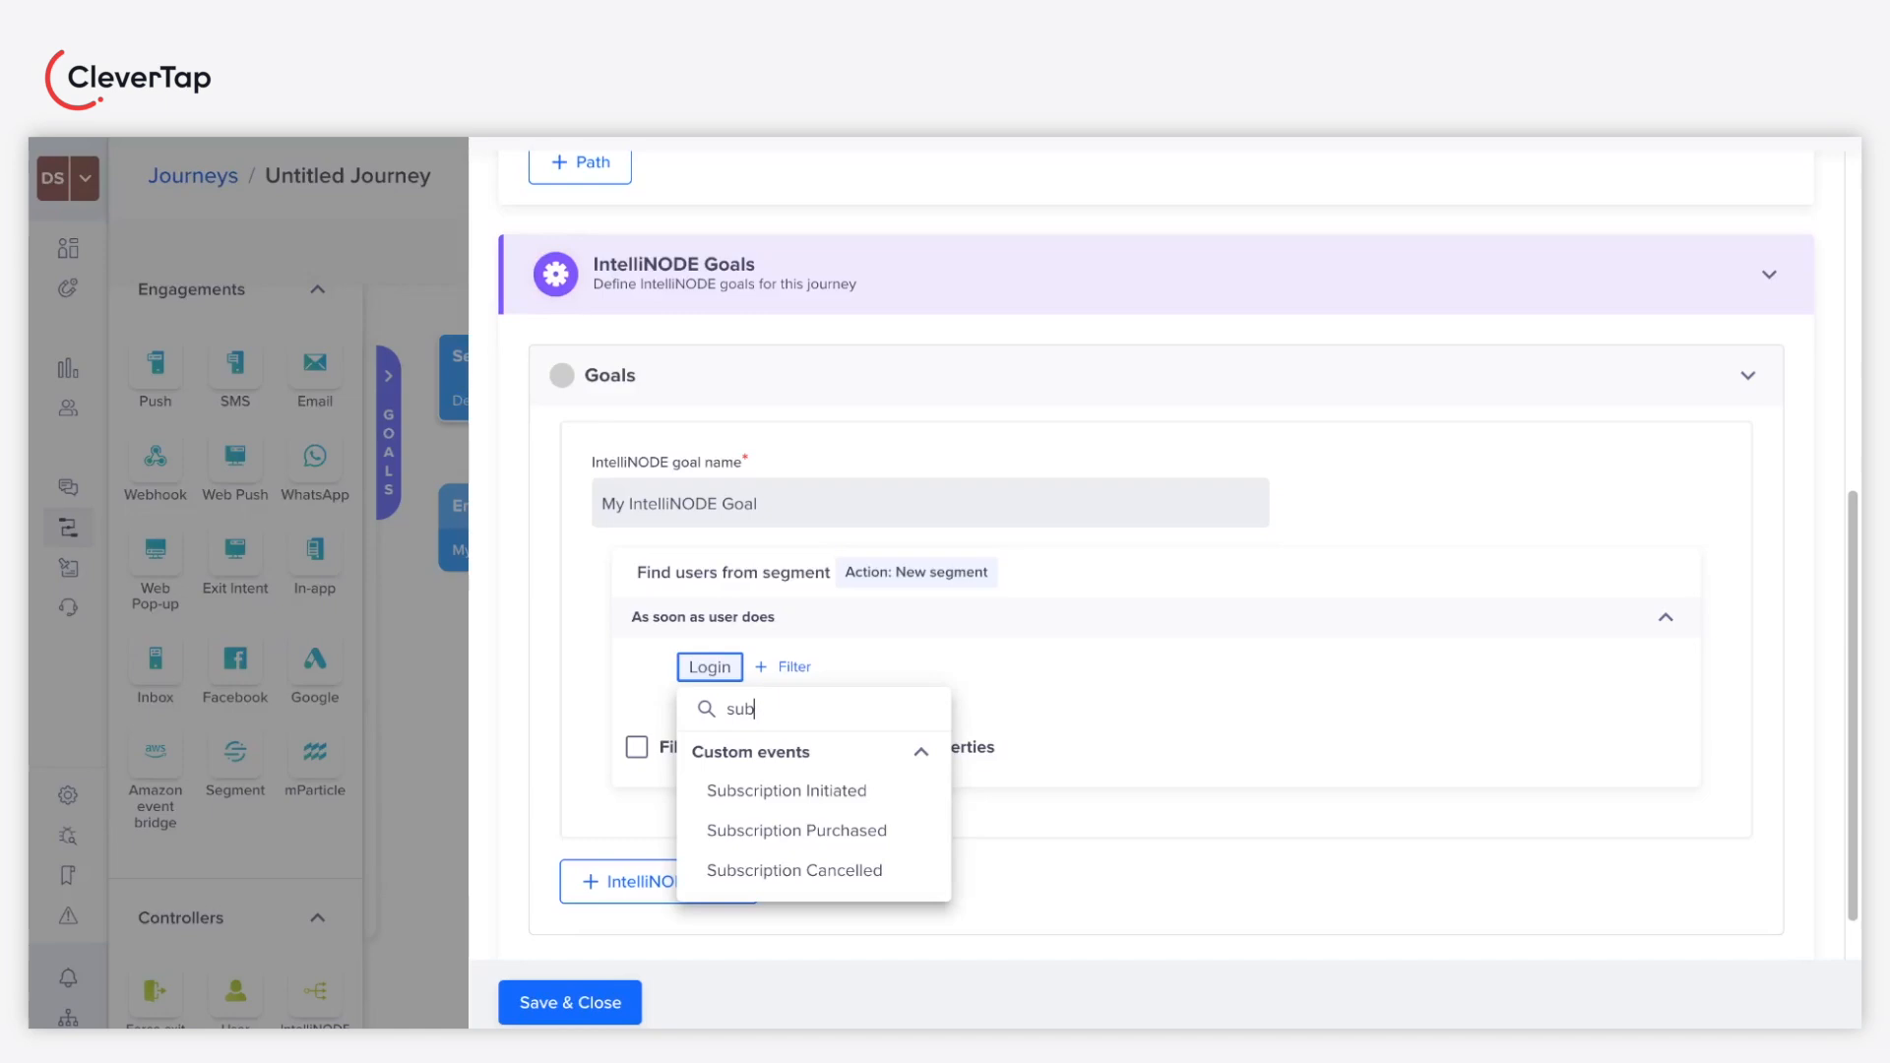
pyautogui.moveTo(808, 832)
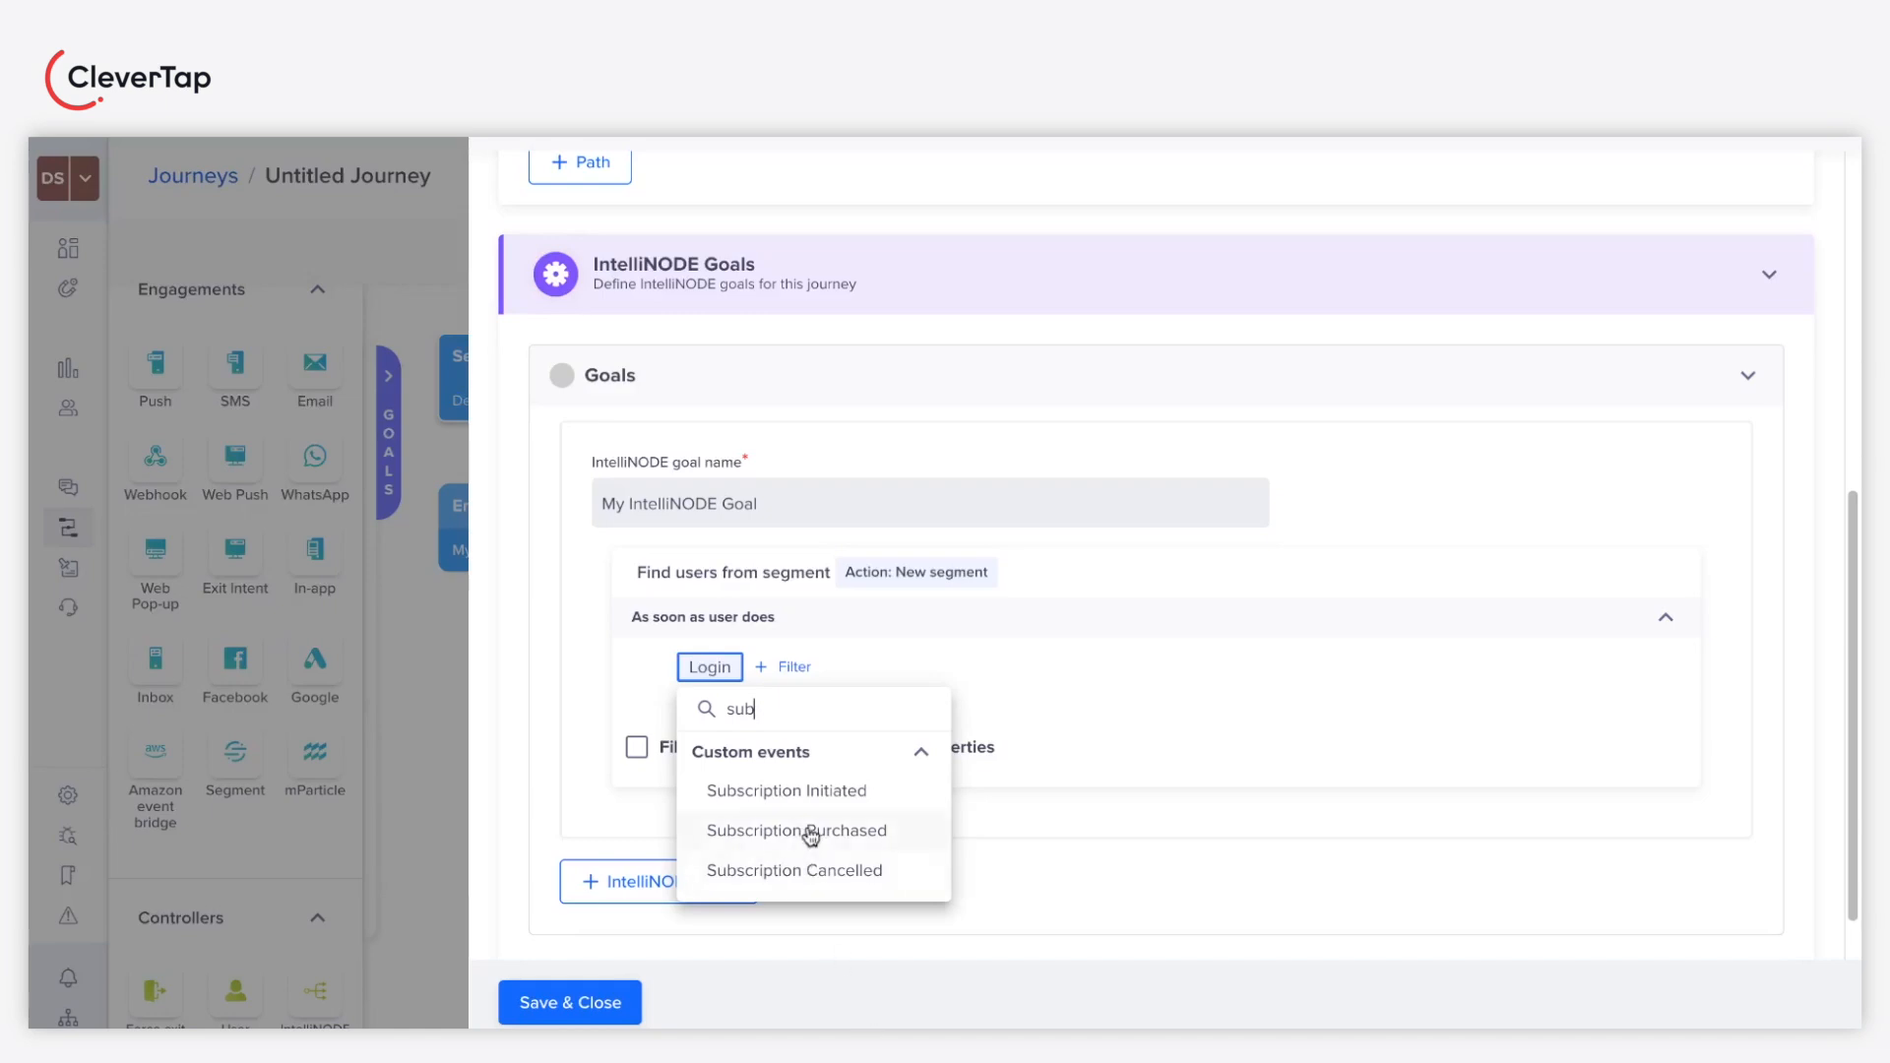
# Step: Make Subscription Purchased the goal, add a second Login goal, and save the IntelliNODE
pyautogui.click(795, 831)
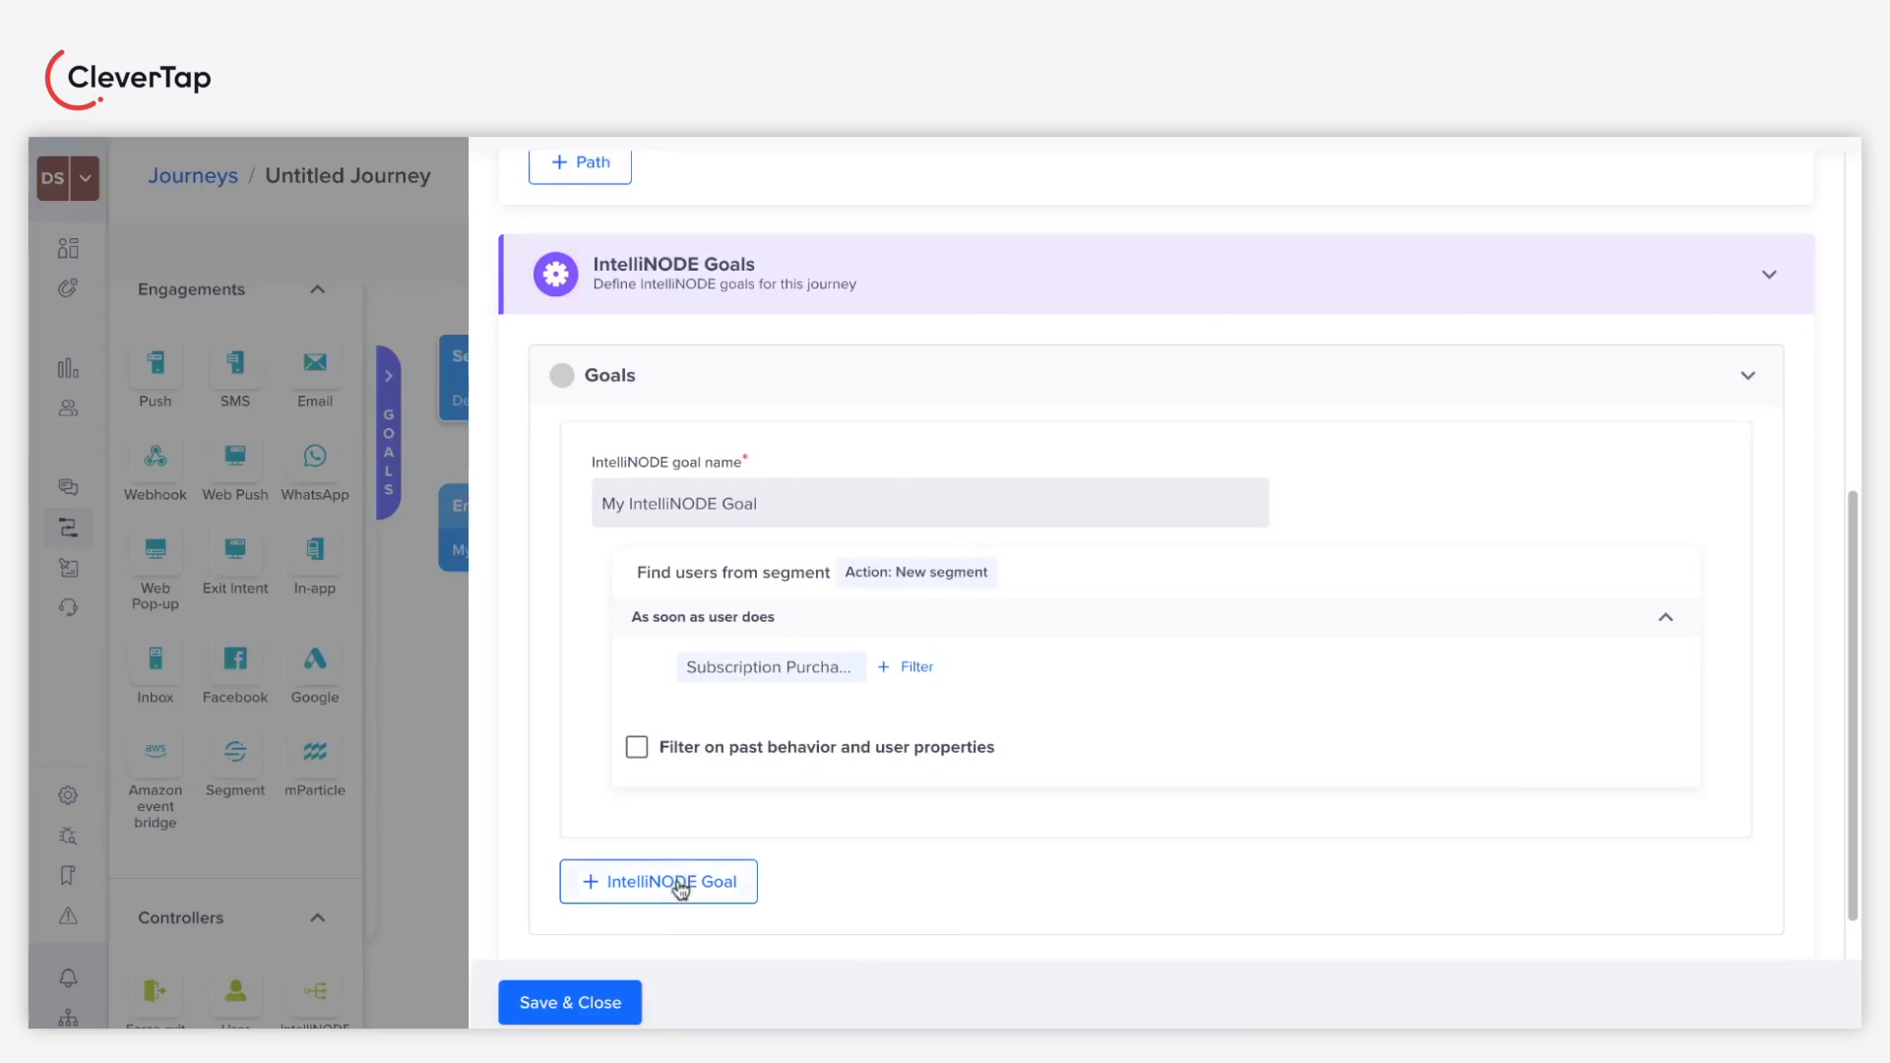
pyautogui.click(658, 881)
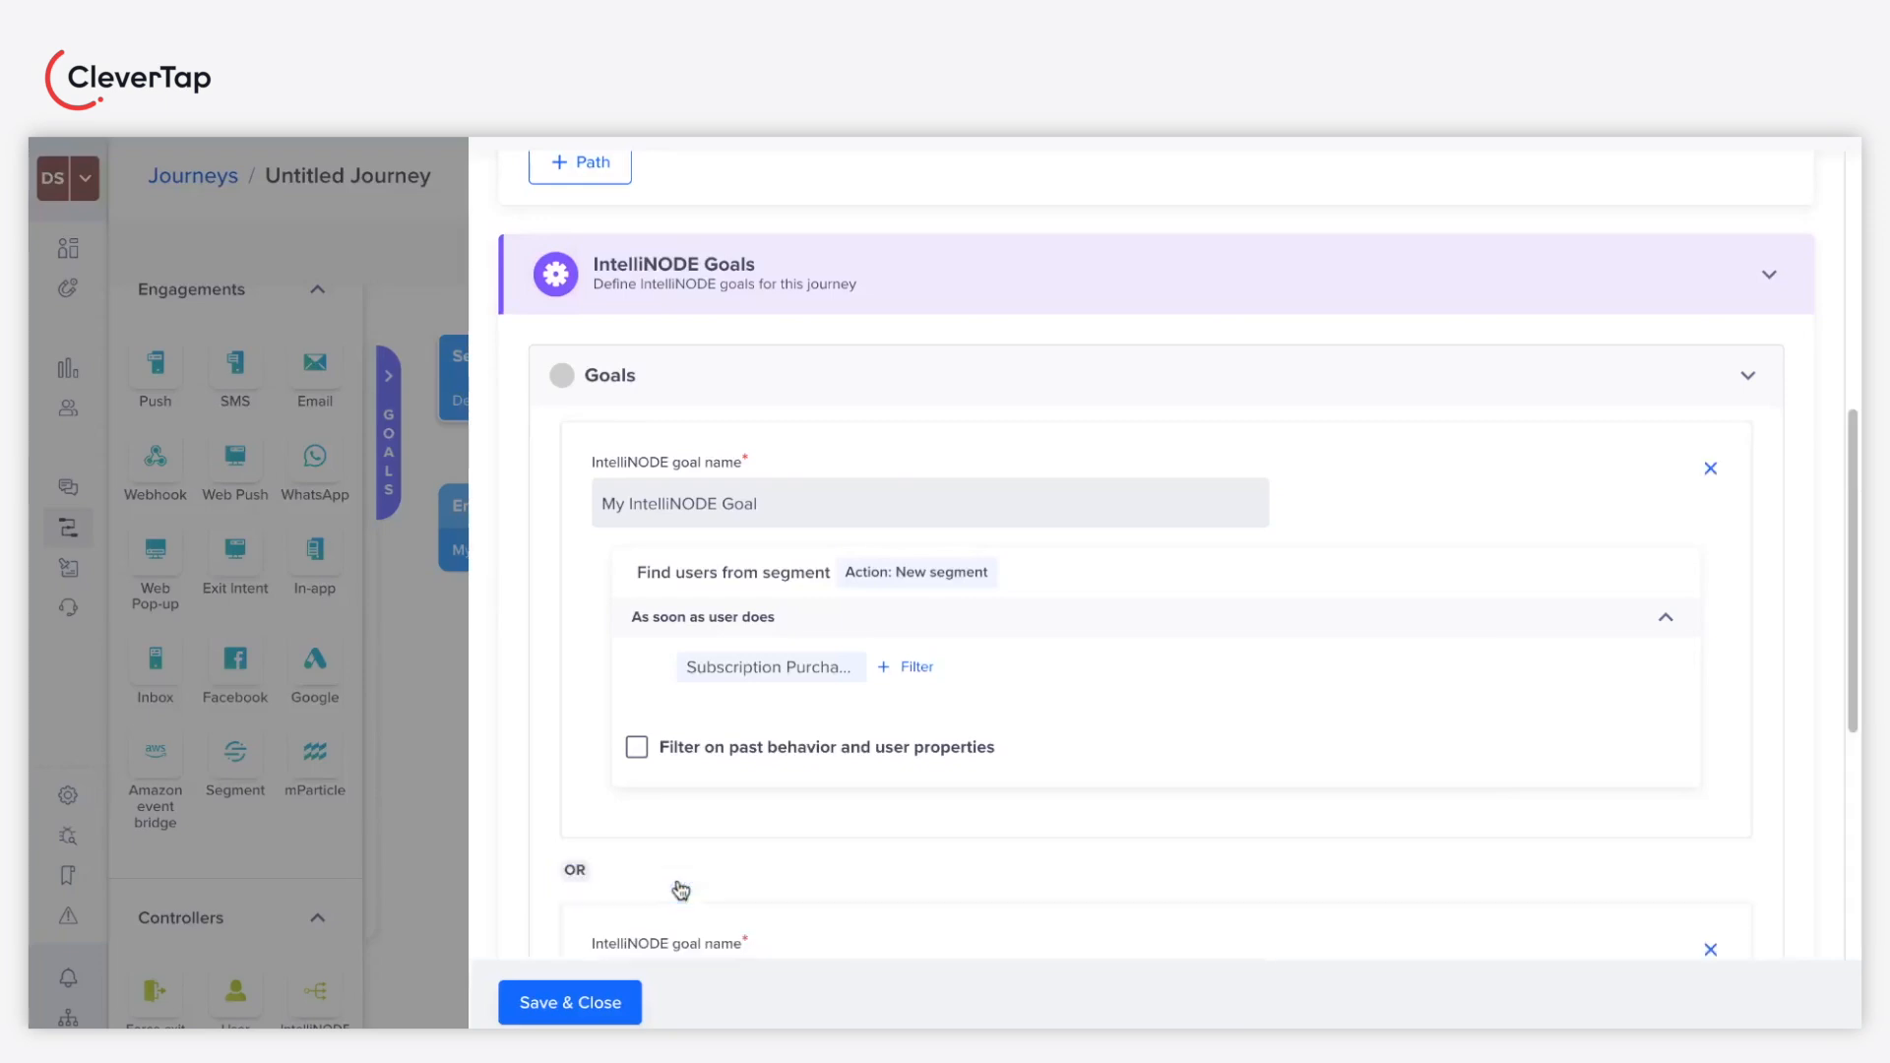
pyautogui.scroll(-3)
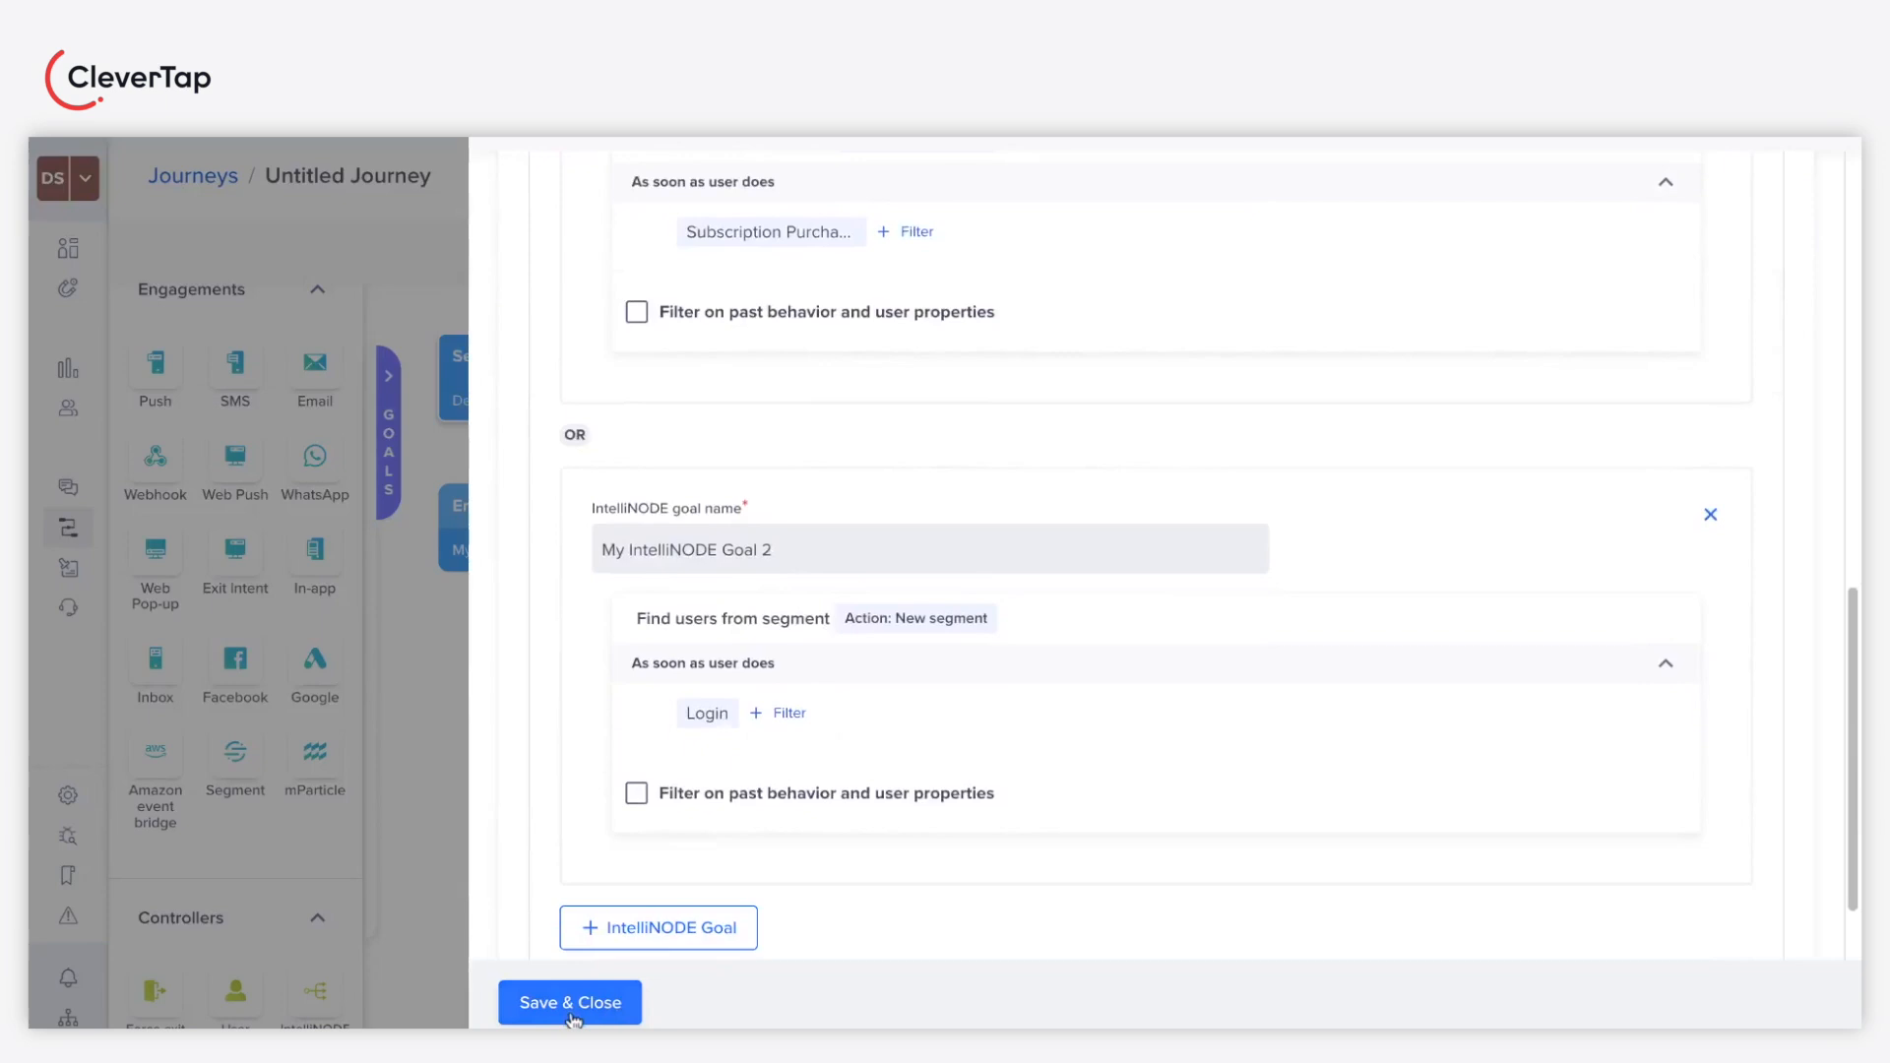
pyautogui.click(569, 1002)
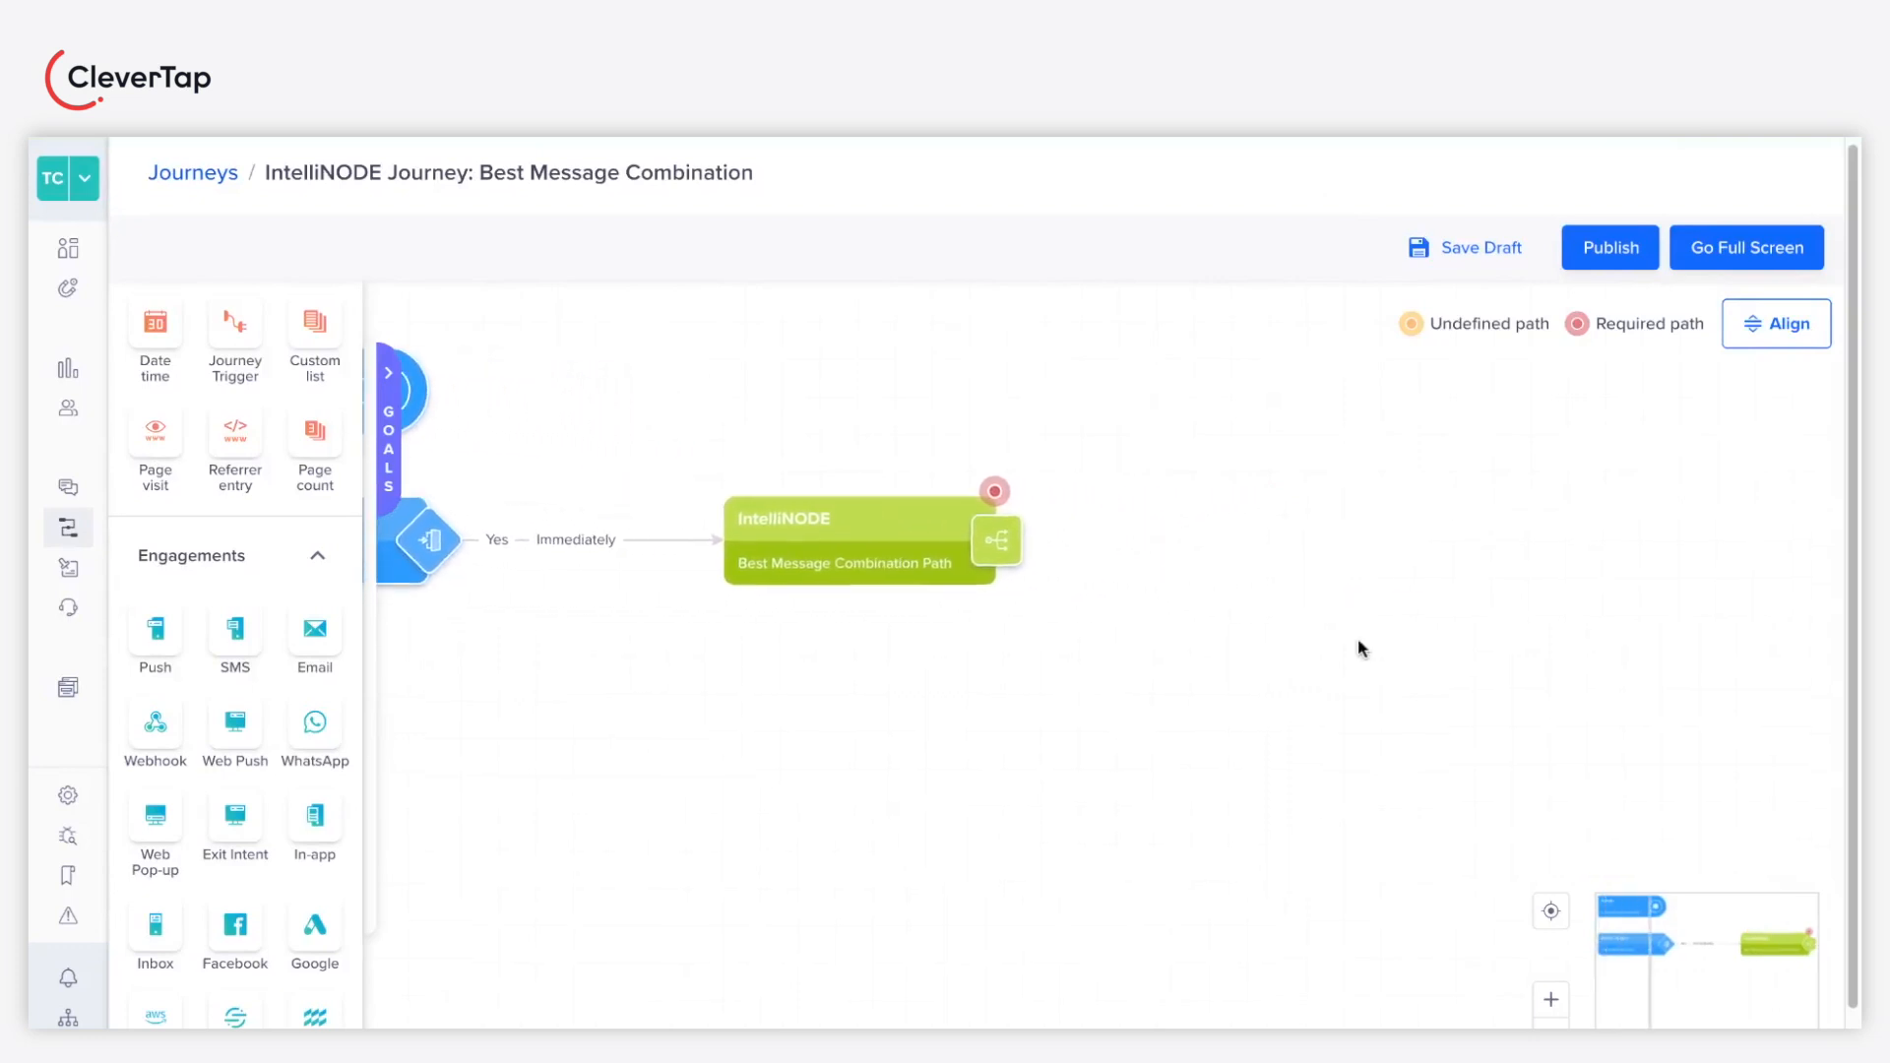
# Step: Attach push, inbox and email nodes to the three IntelliNODE paths and align the canvas
pyautogui.scroll(-3)
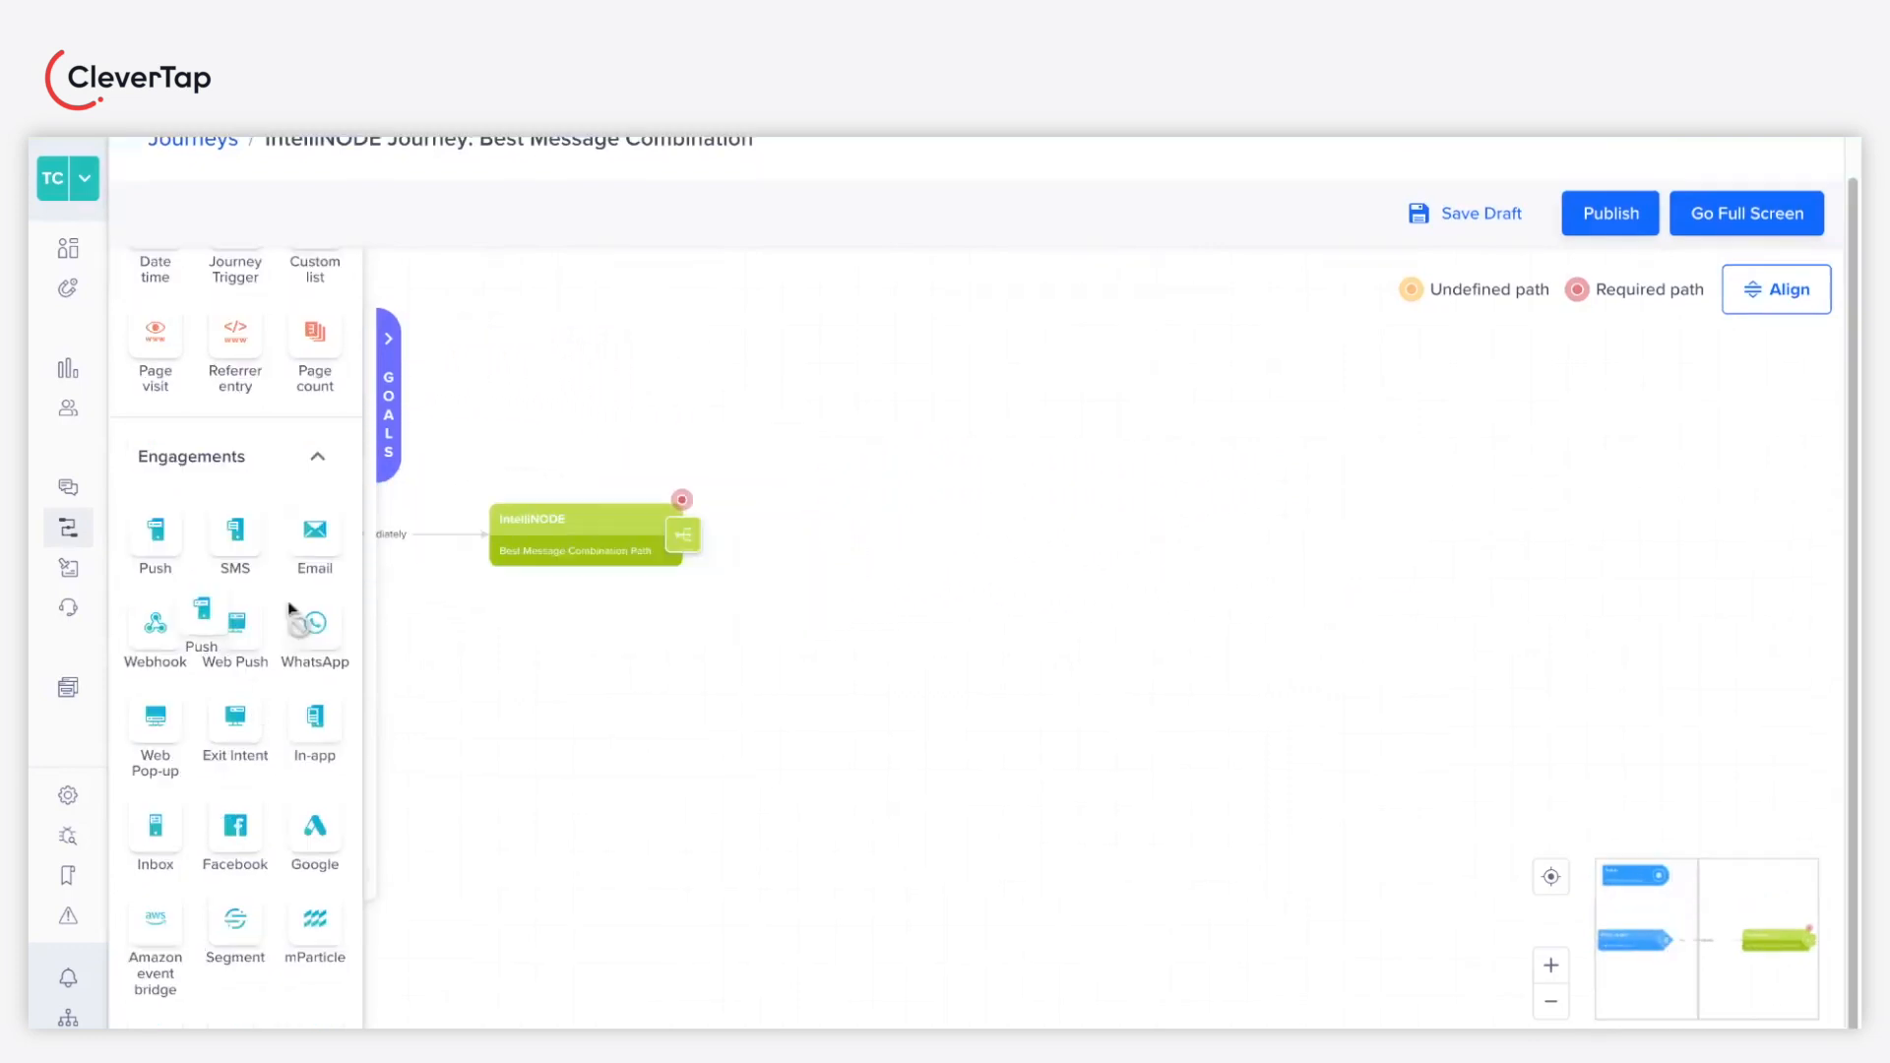
pyautogui.click(68, 179)
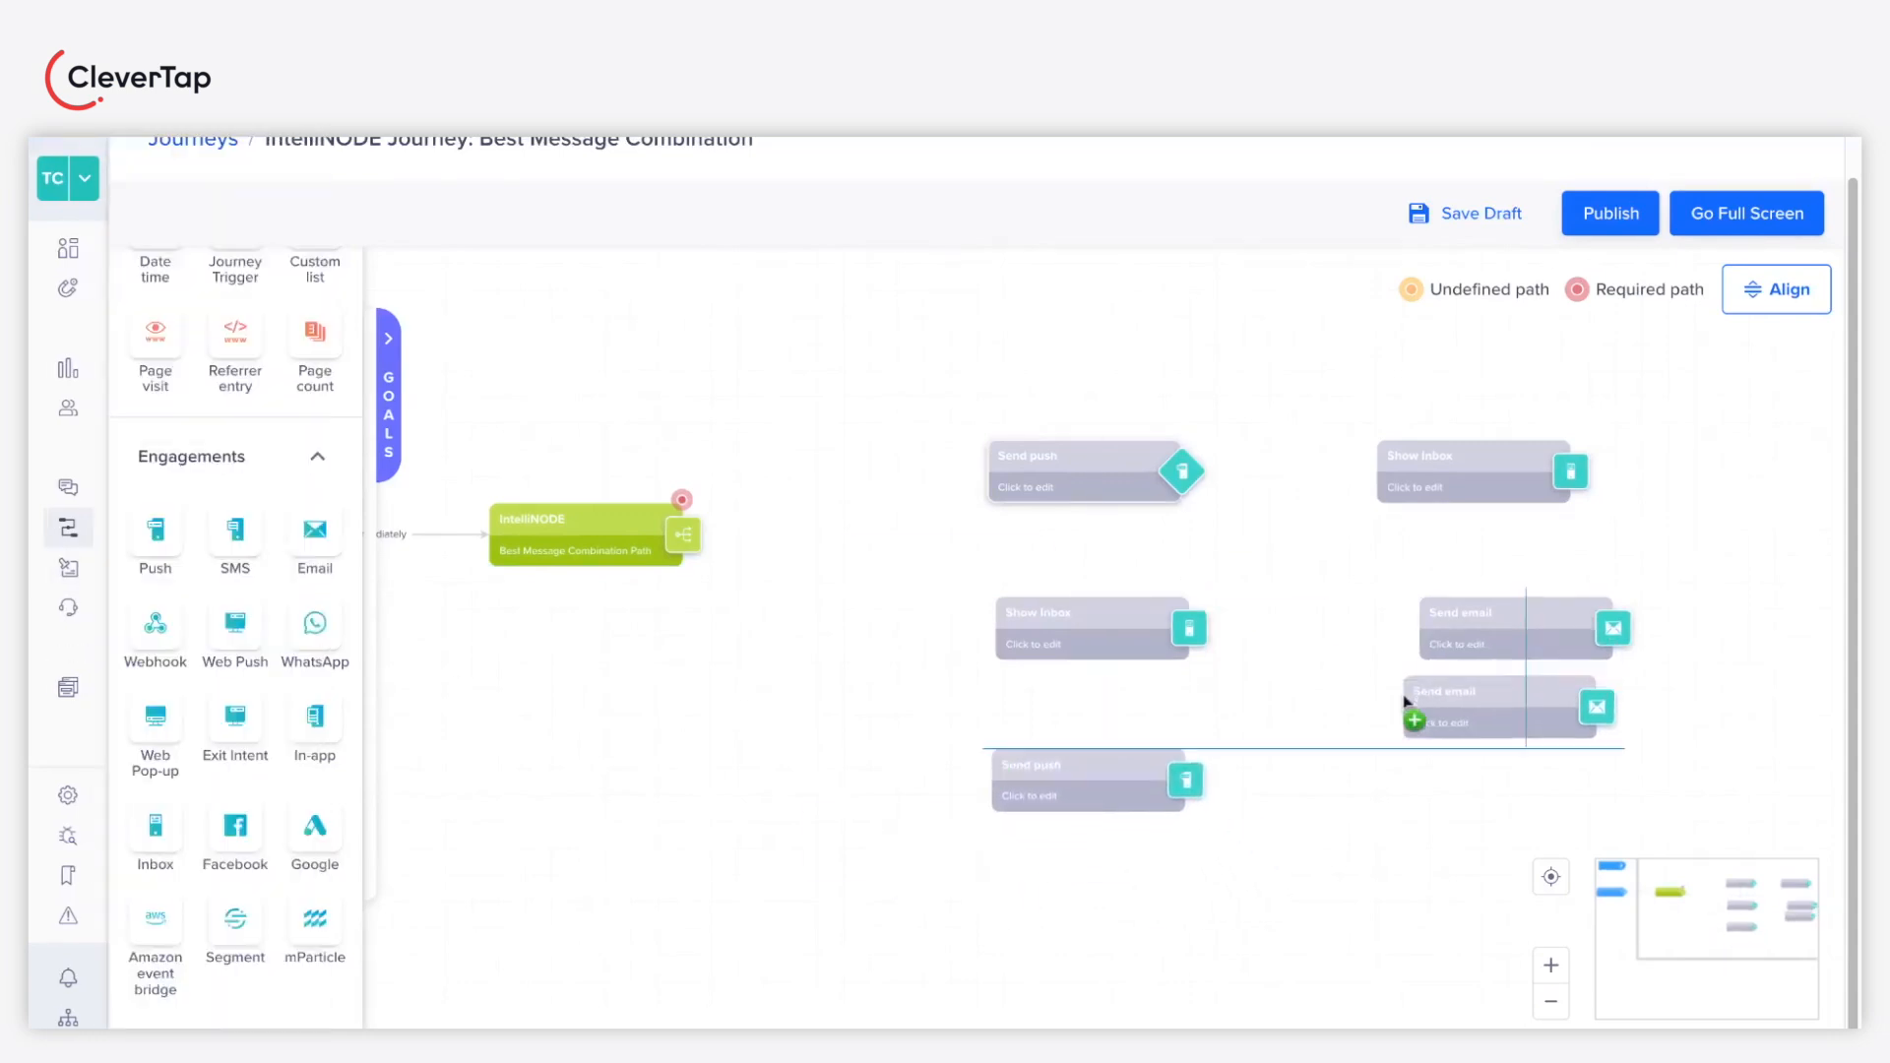
pyautogui.click(590, 552)
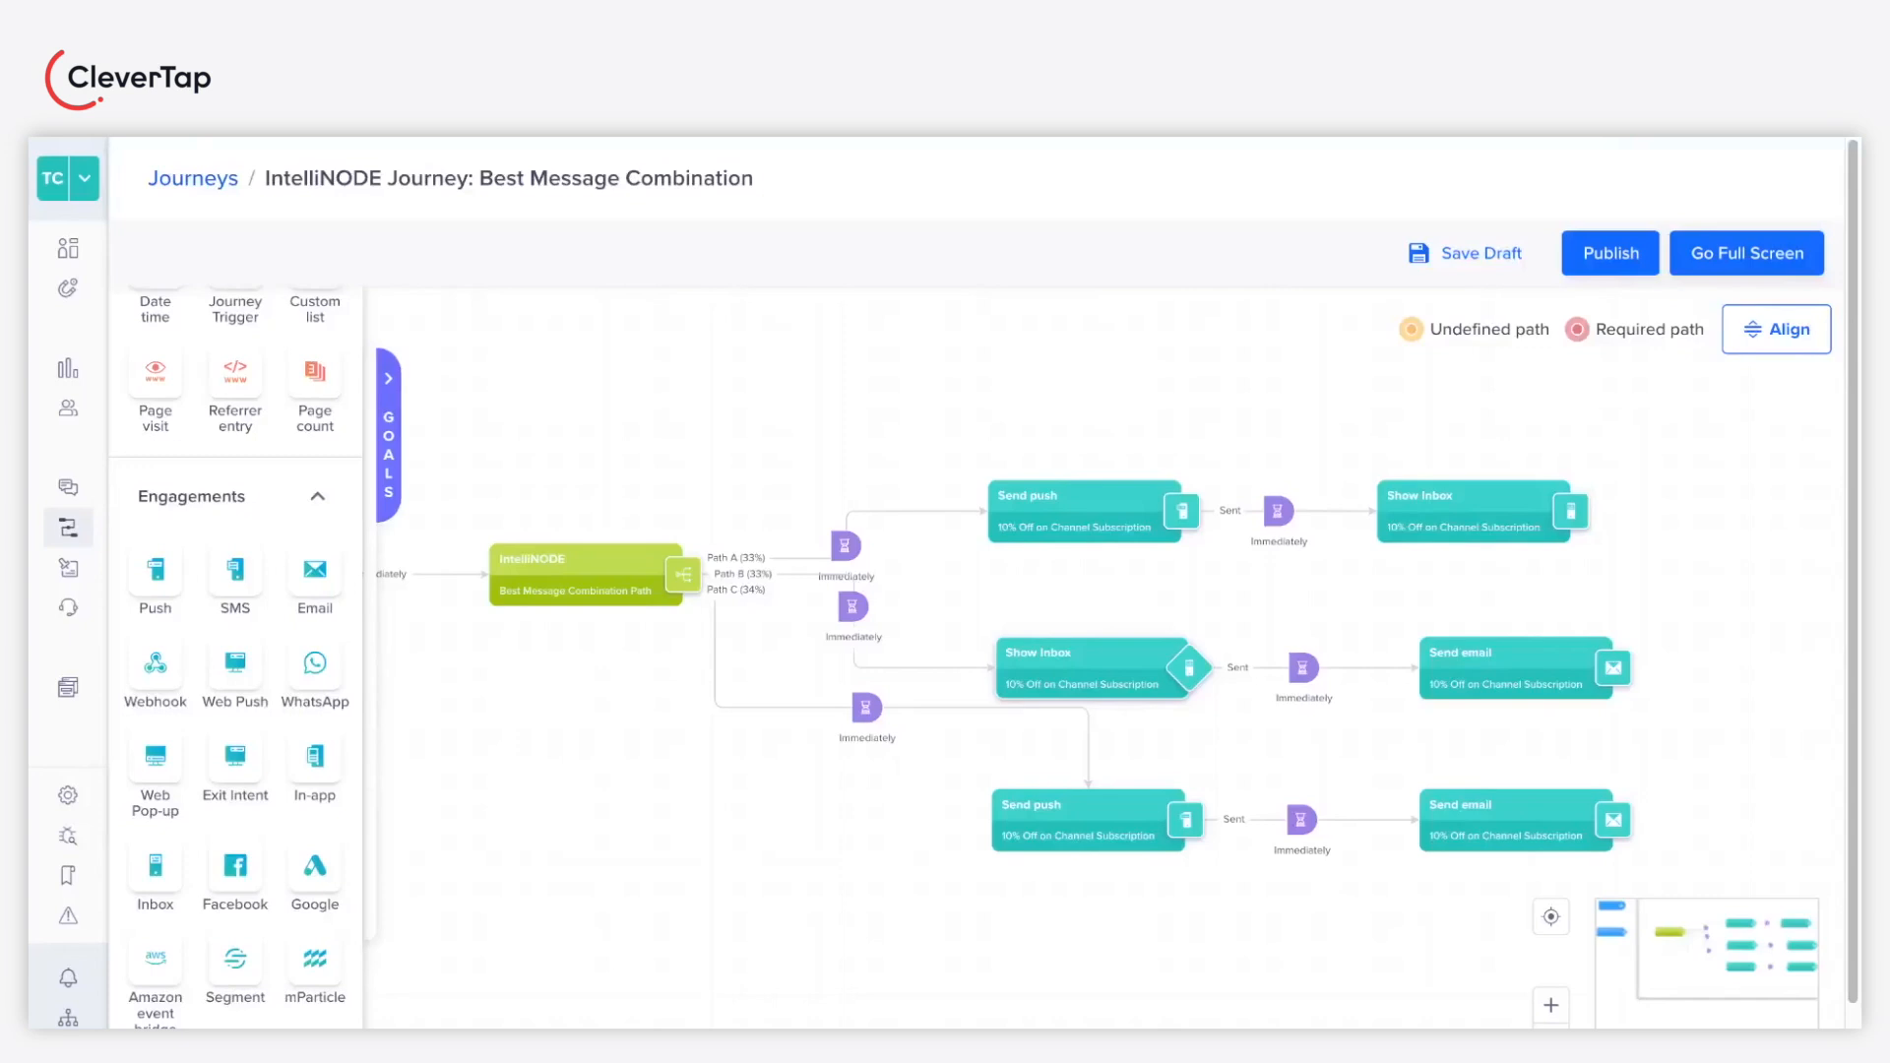
pyautogui.moveTo(1618, 306)
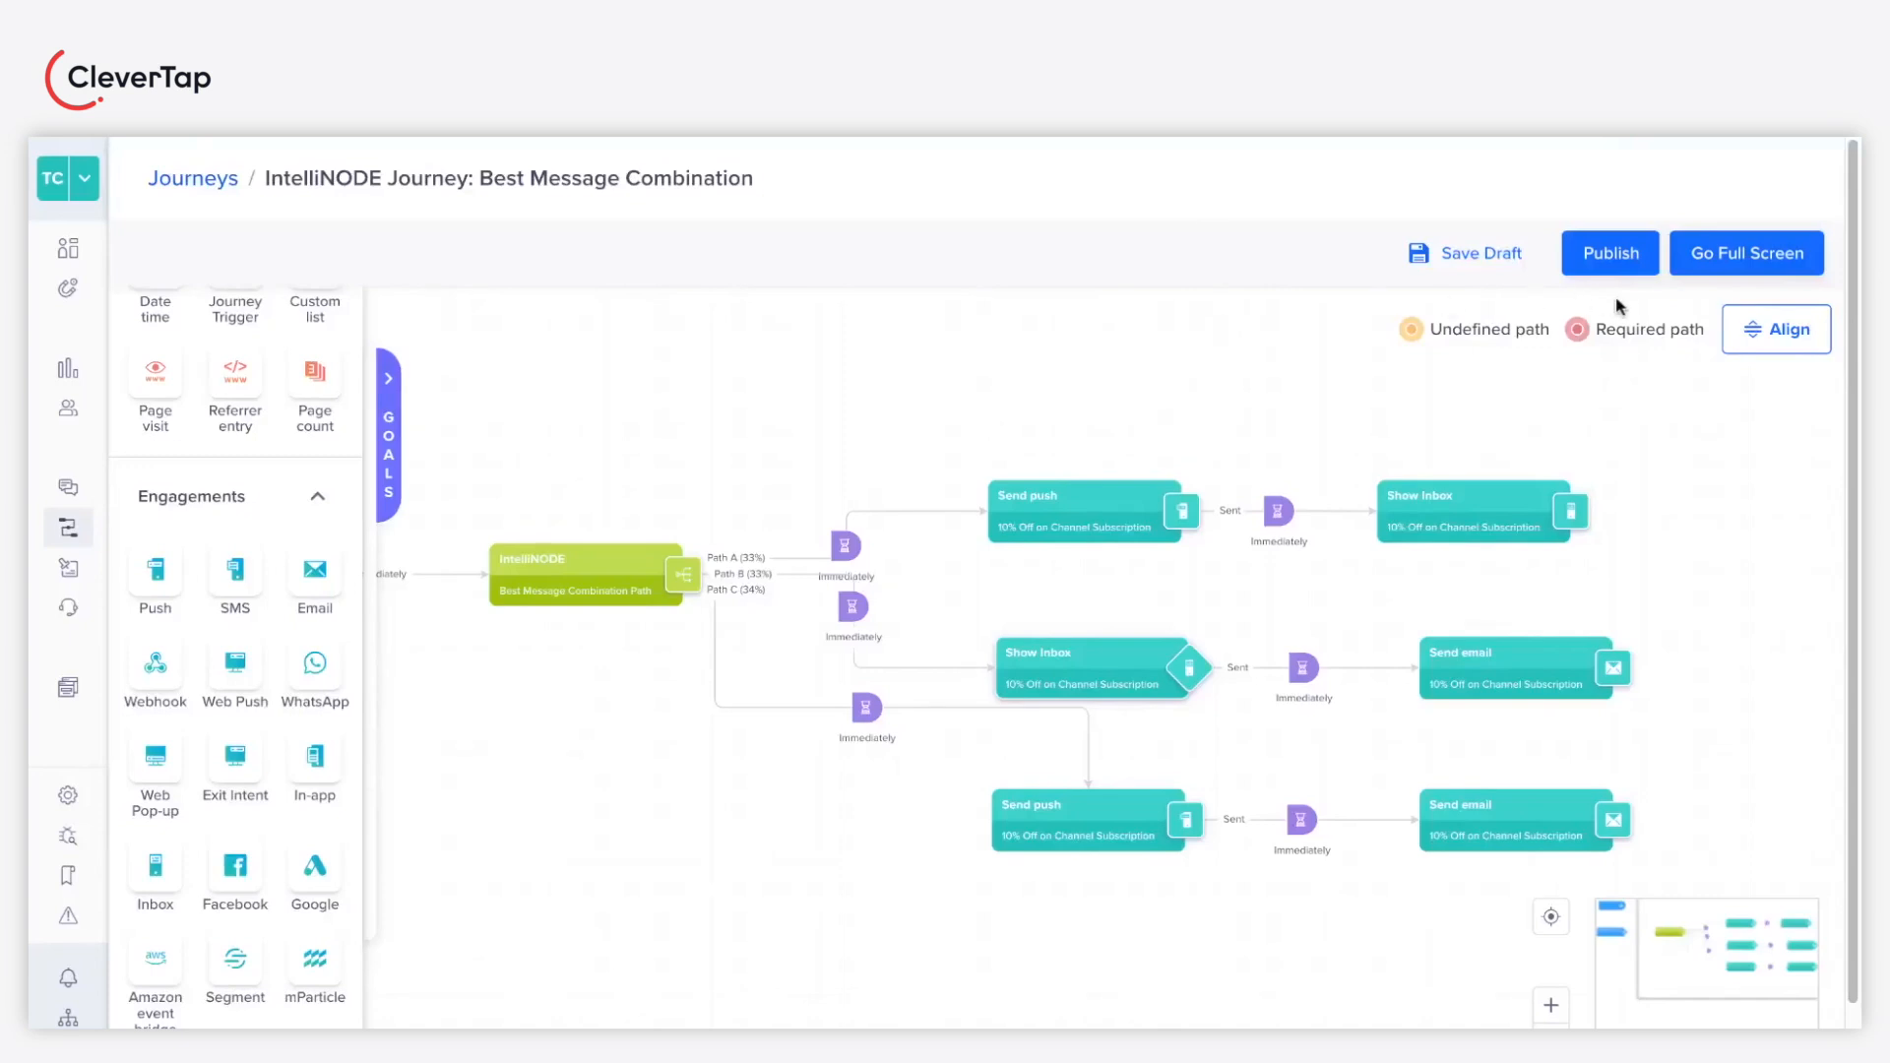
pyautogui.click(1774, 329)
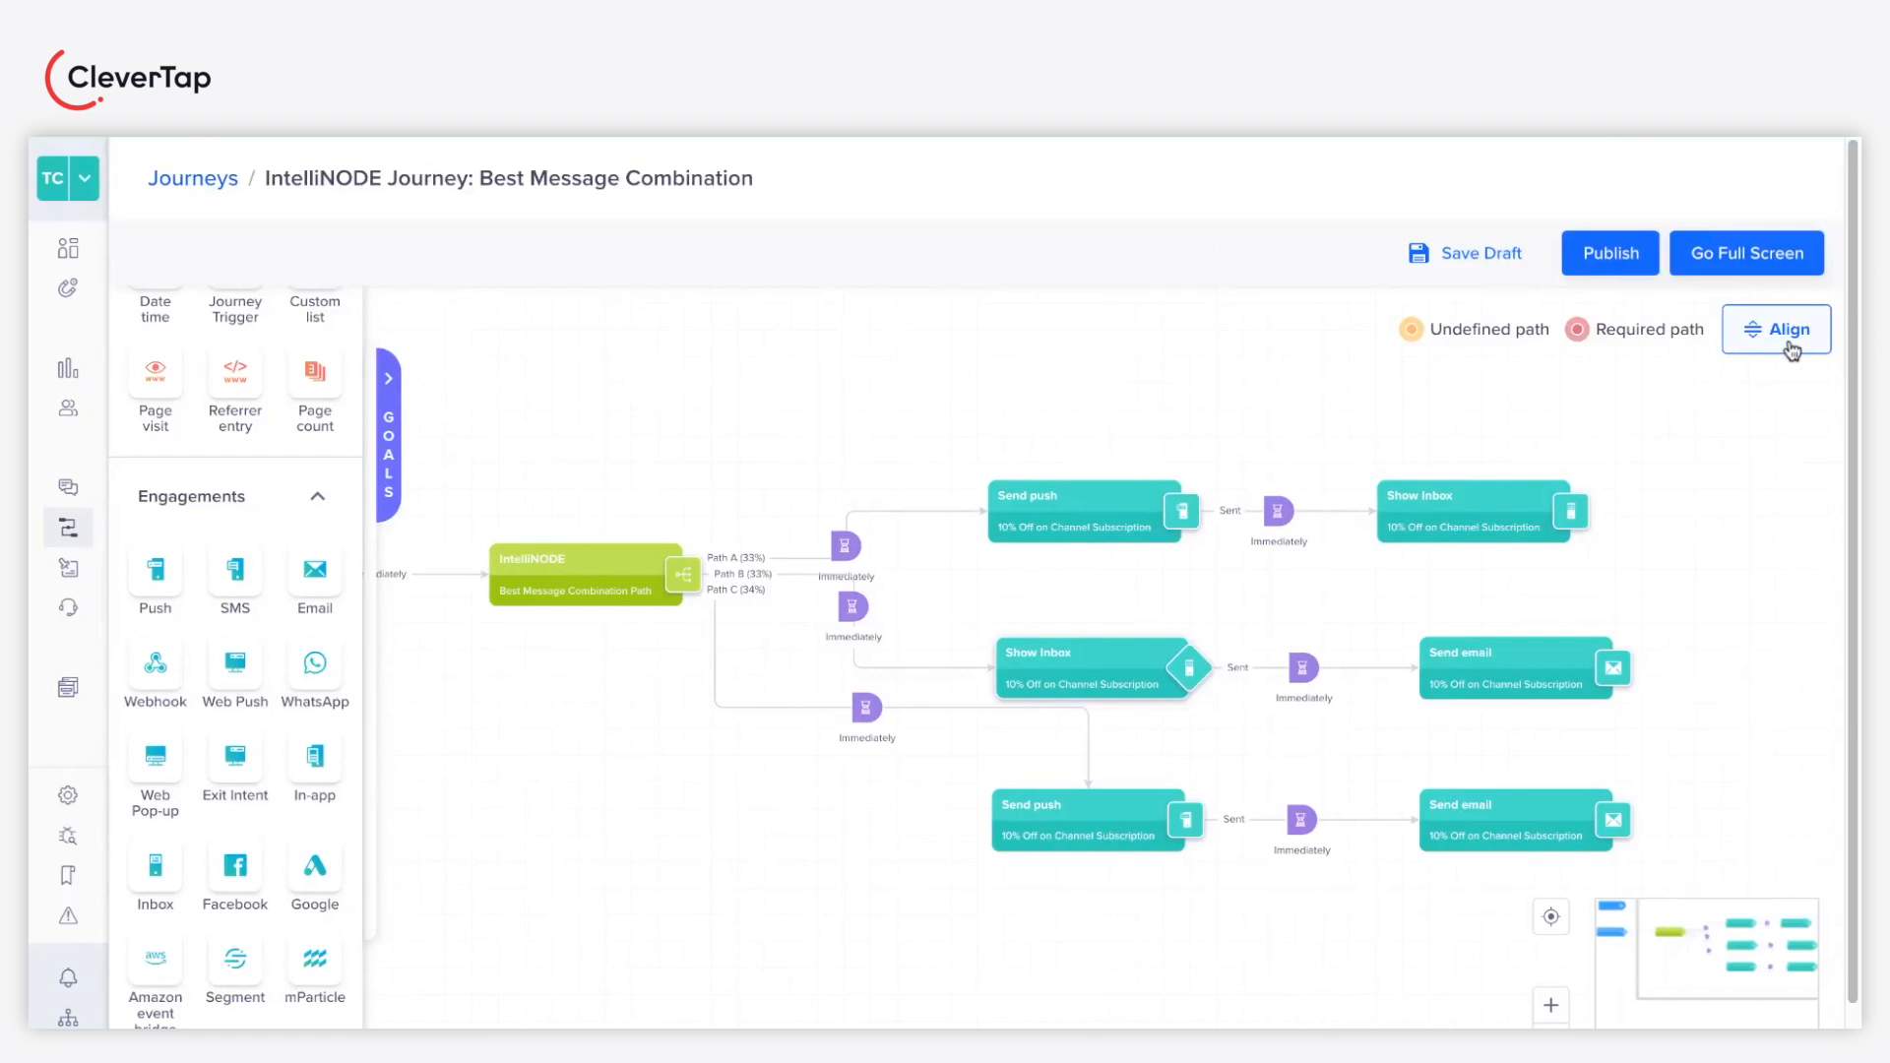
pyautogui.click(1776, 328)
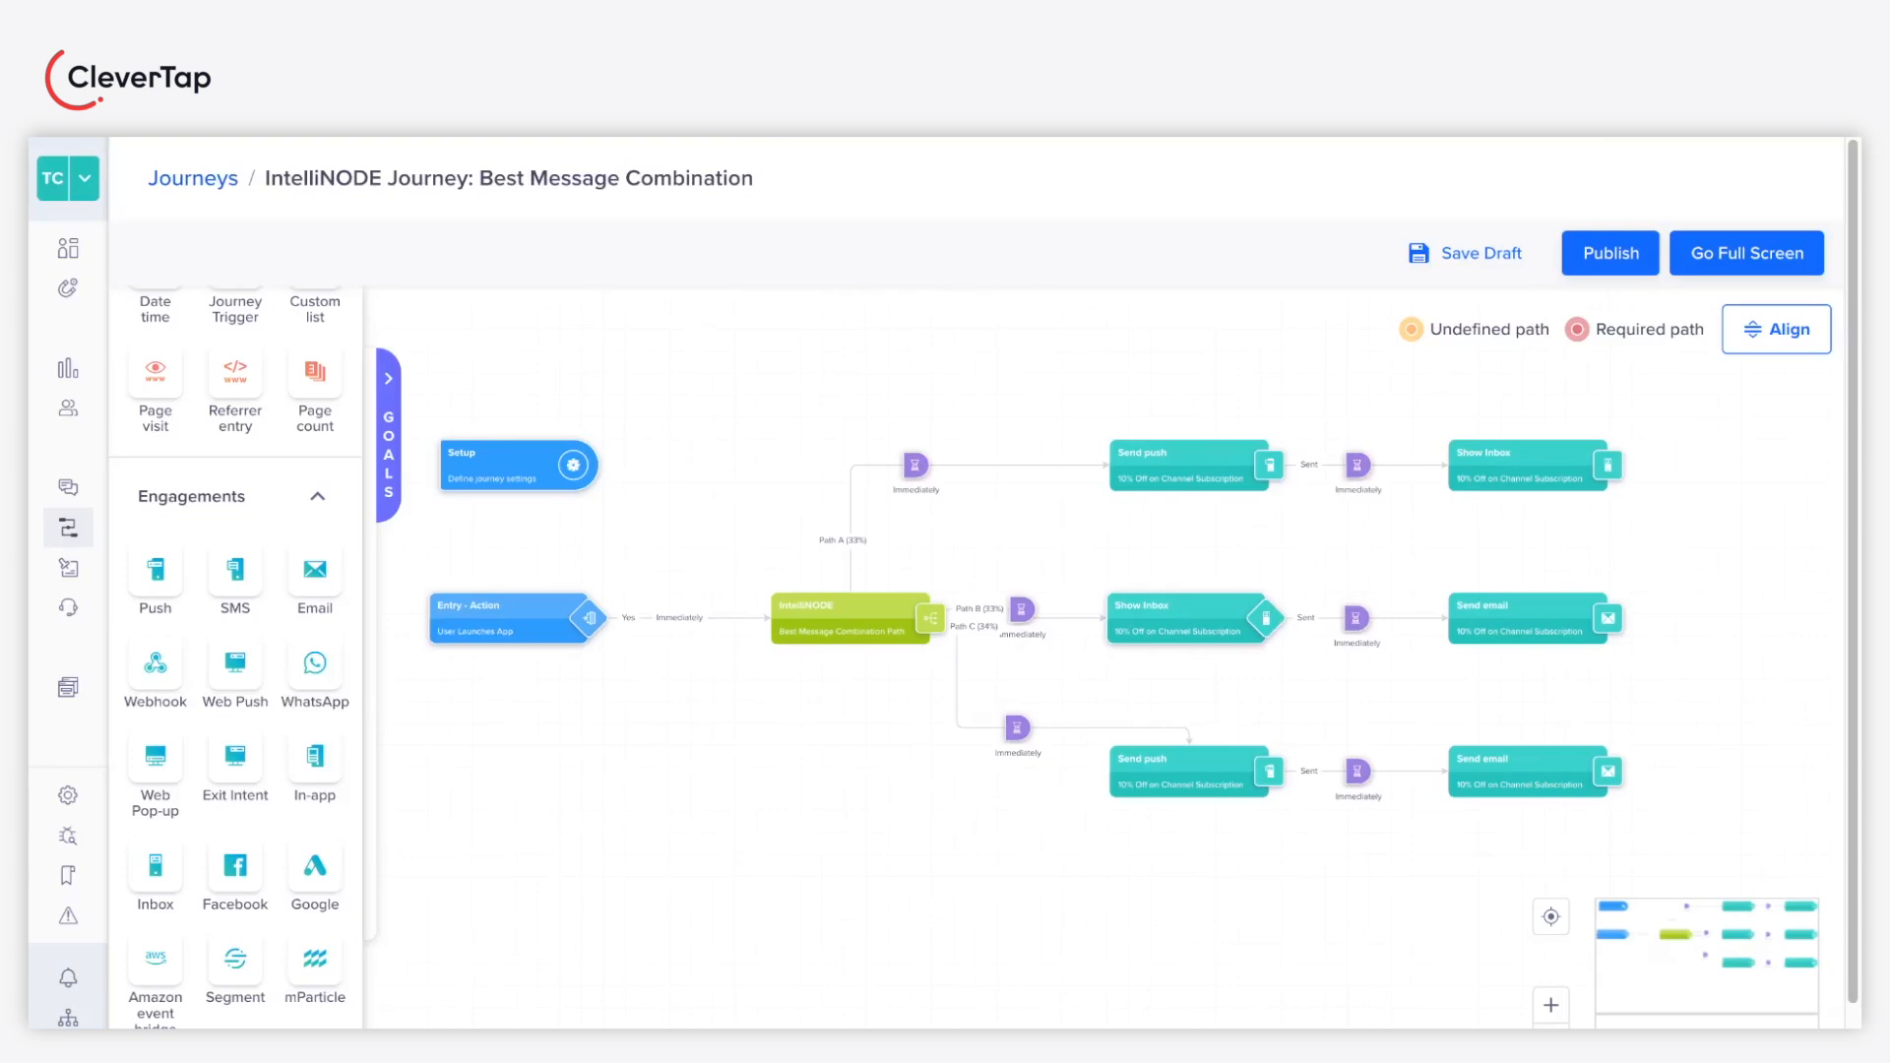
pyautogui.moveTo(1610, 253)
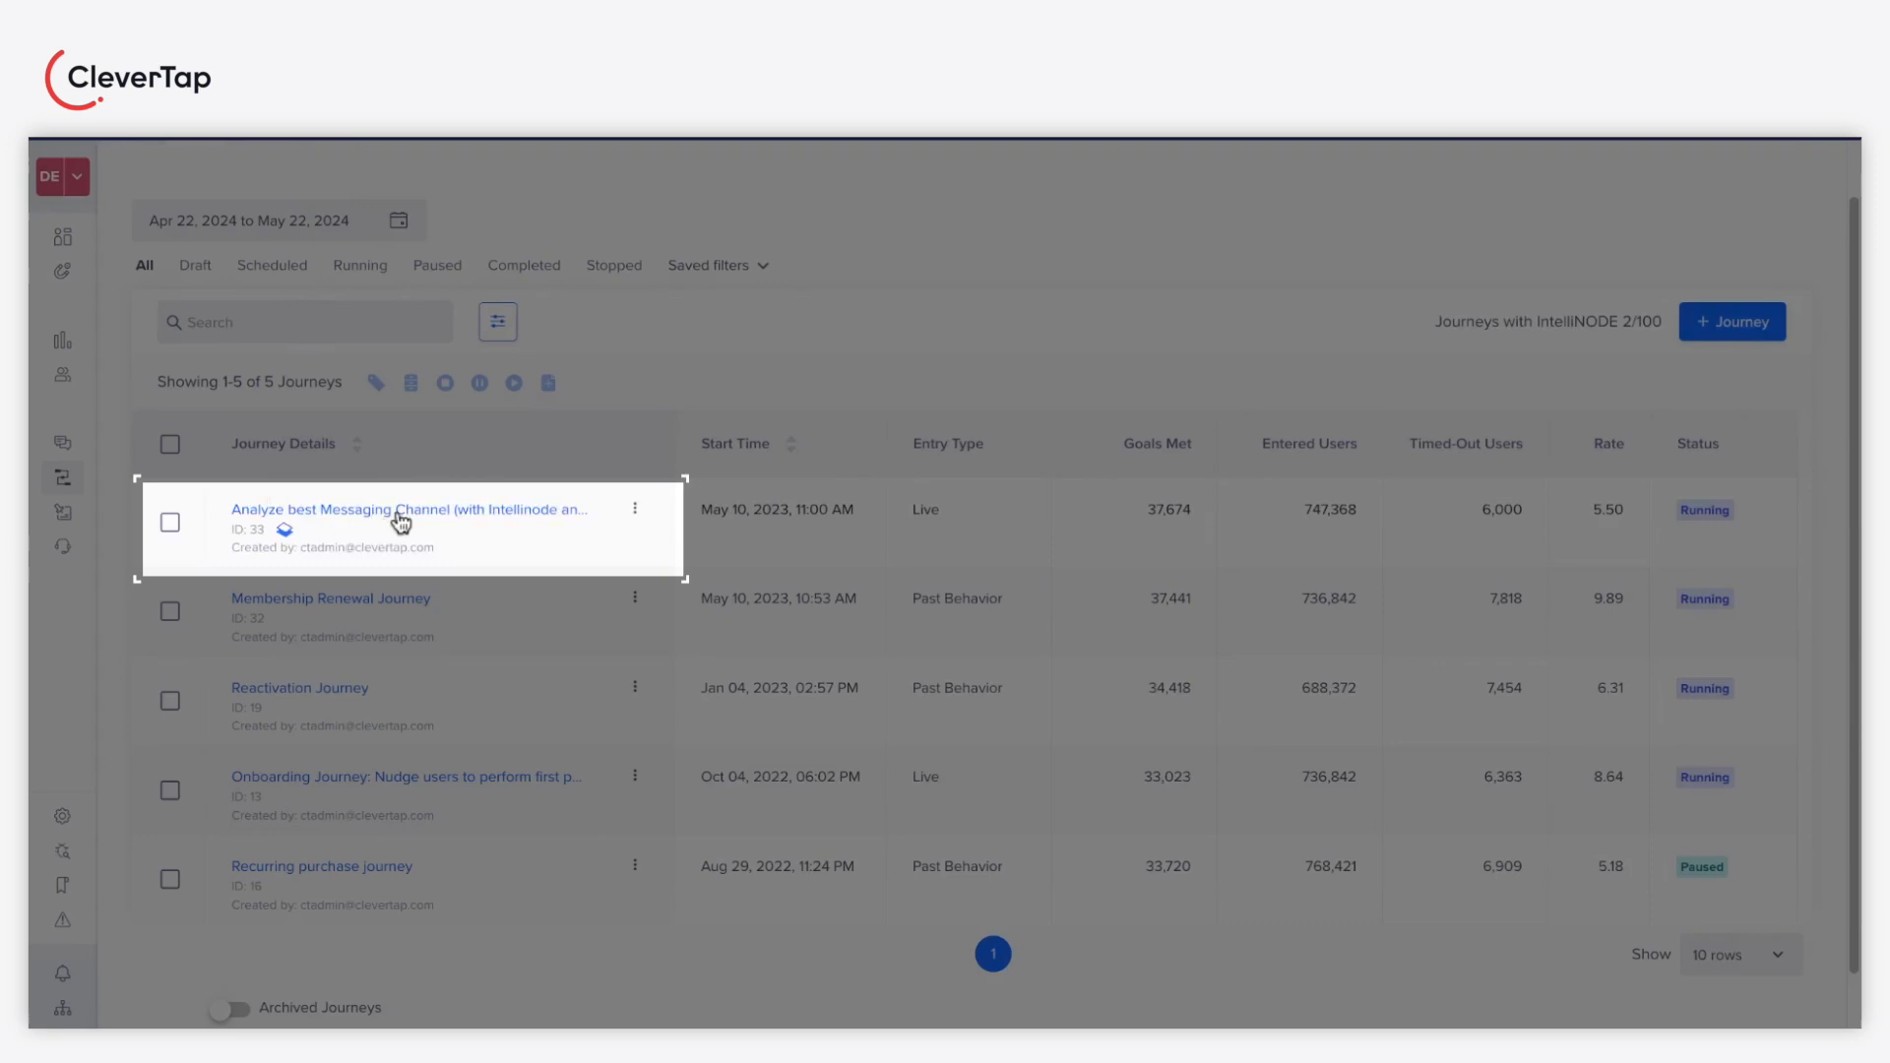
# Step: Open the Analyze best Messaging Channel journey and scroll through its Journey Stats
pyautogui.click(407, 509)
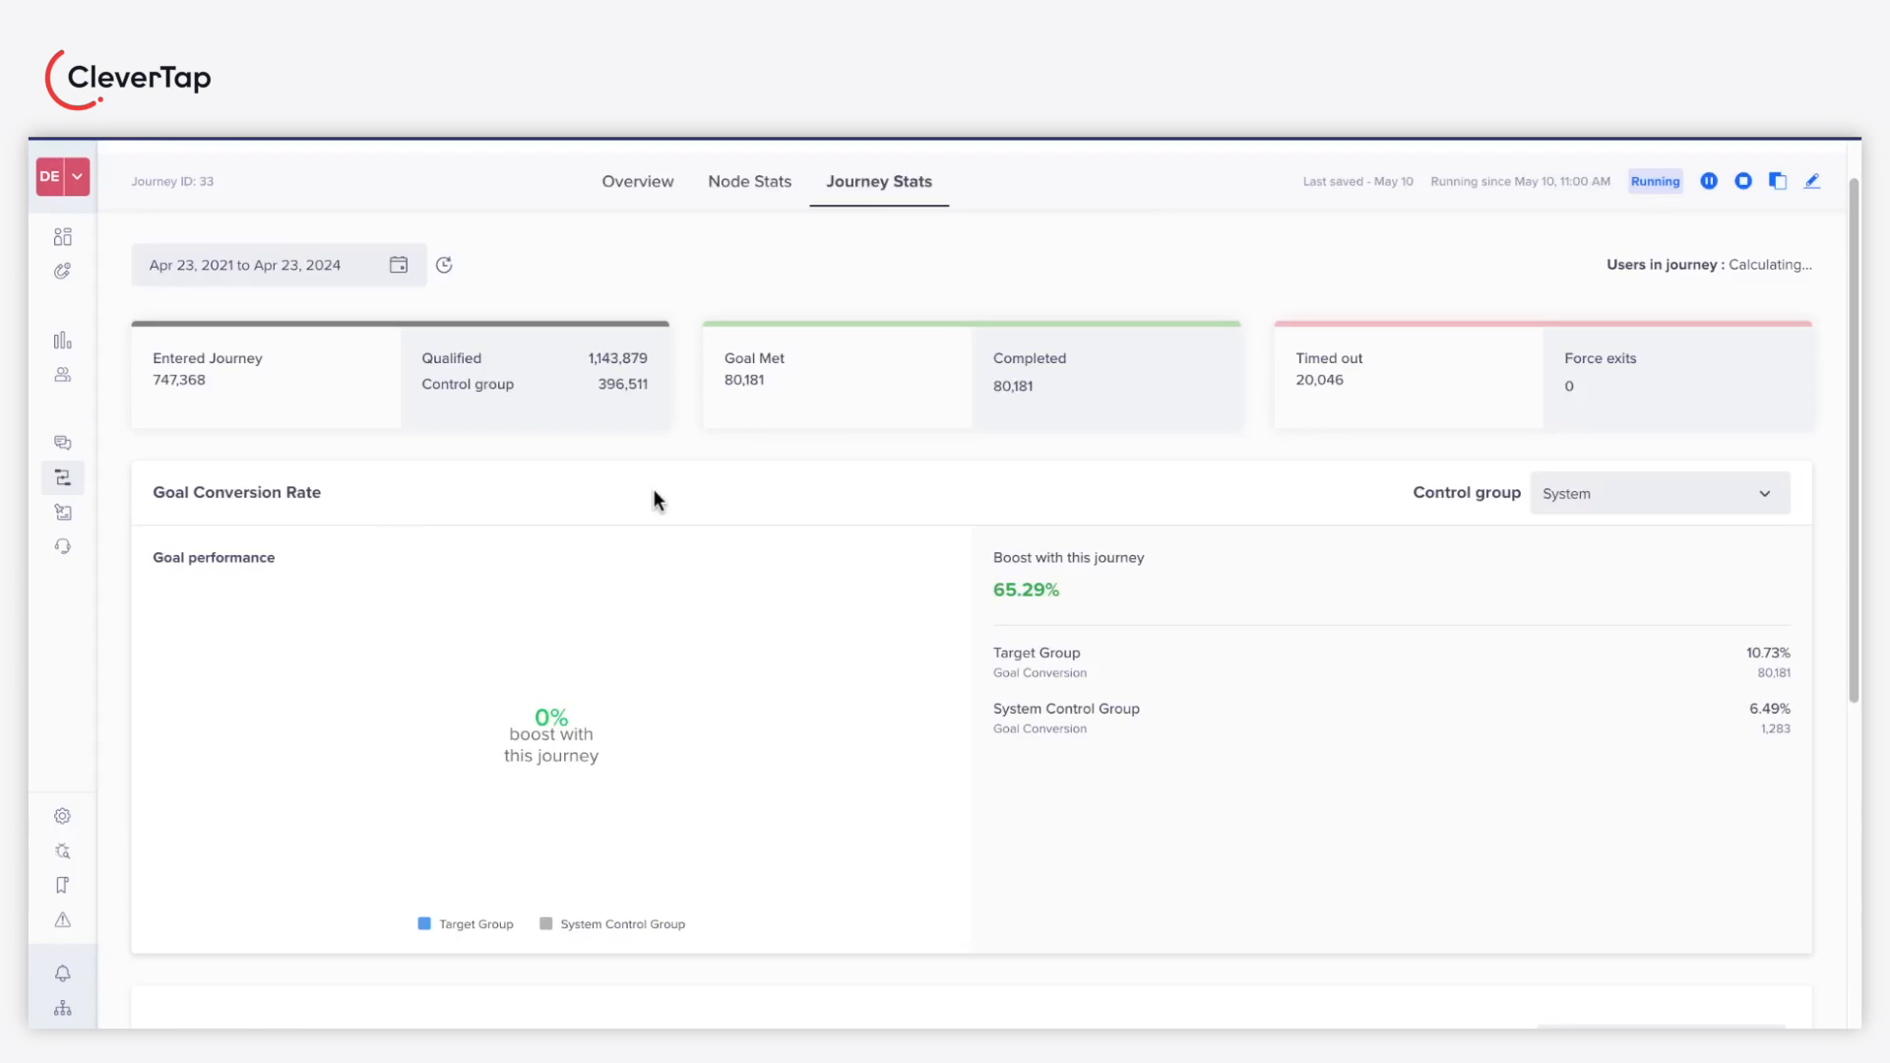
pyautogui.scroll(-3)
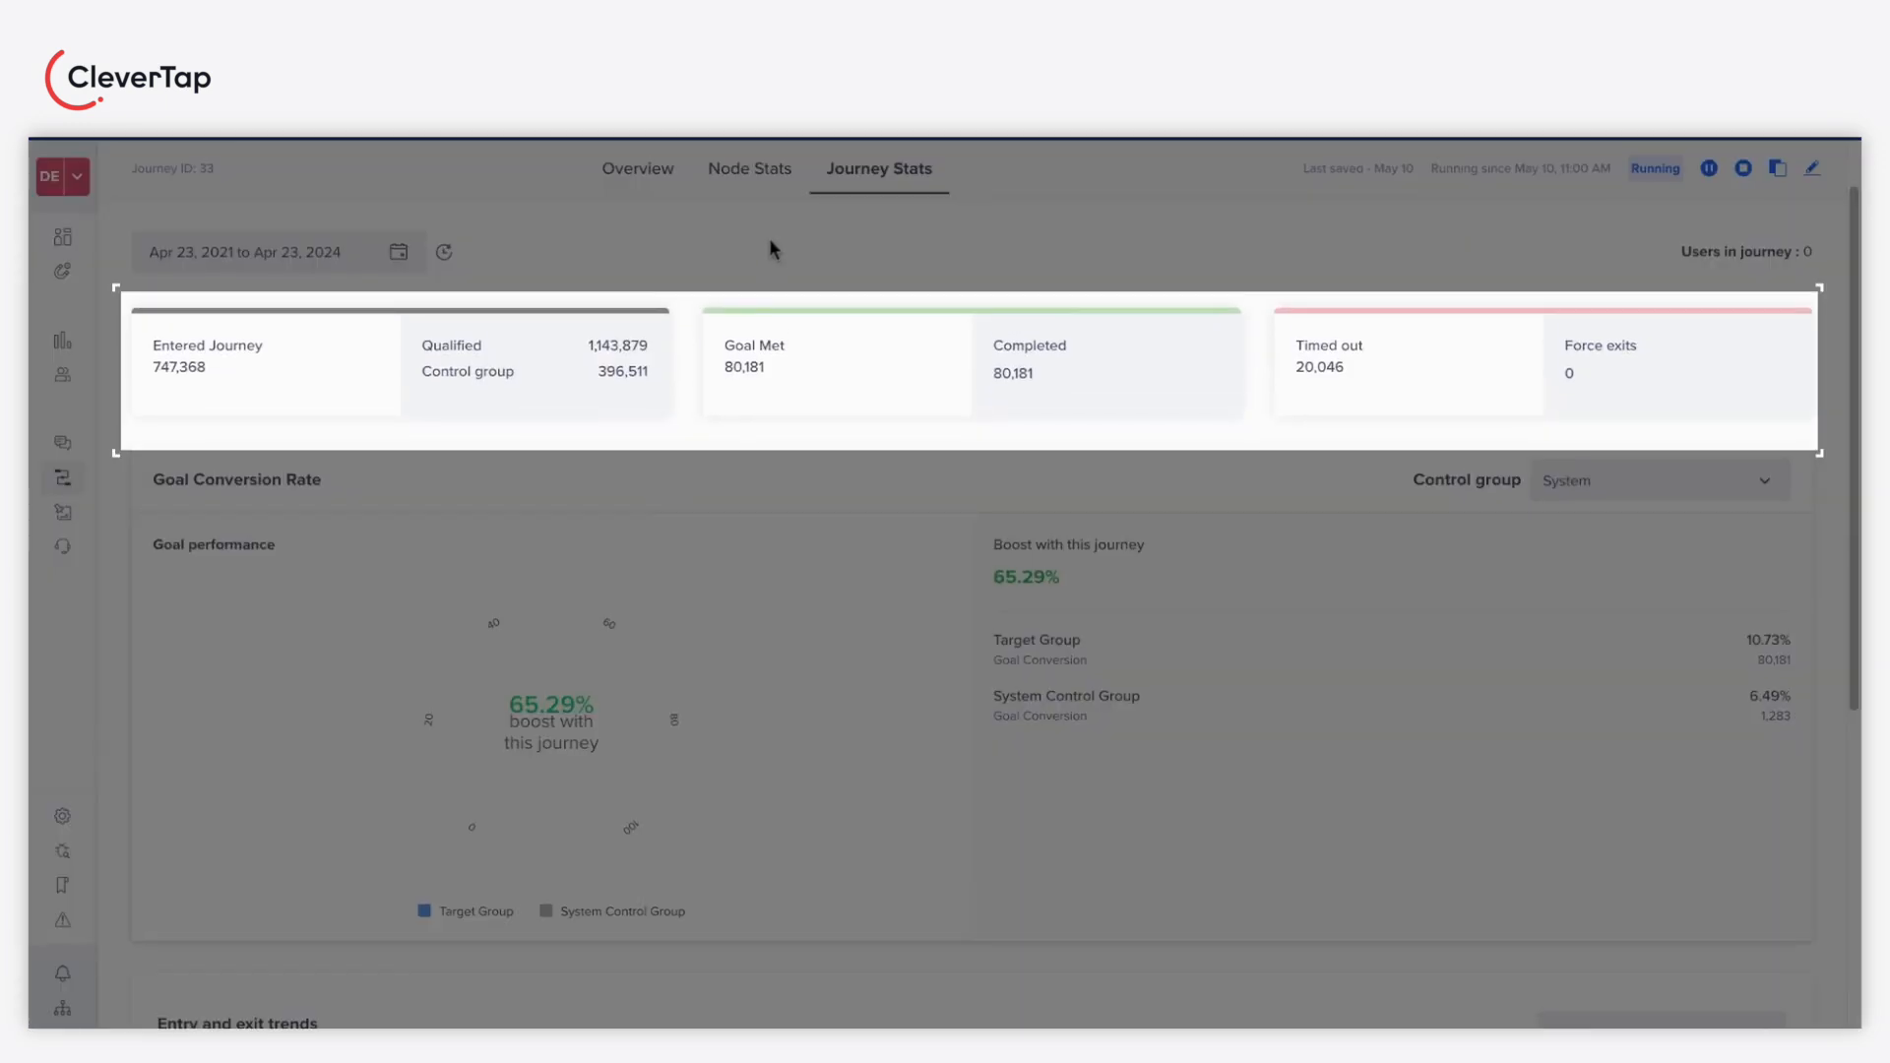
pyautogui.moveTo(837, 335)
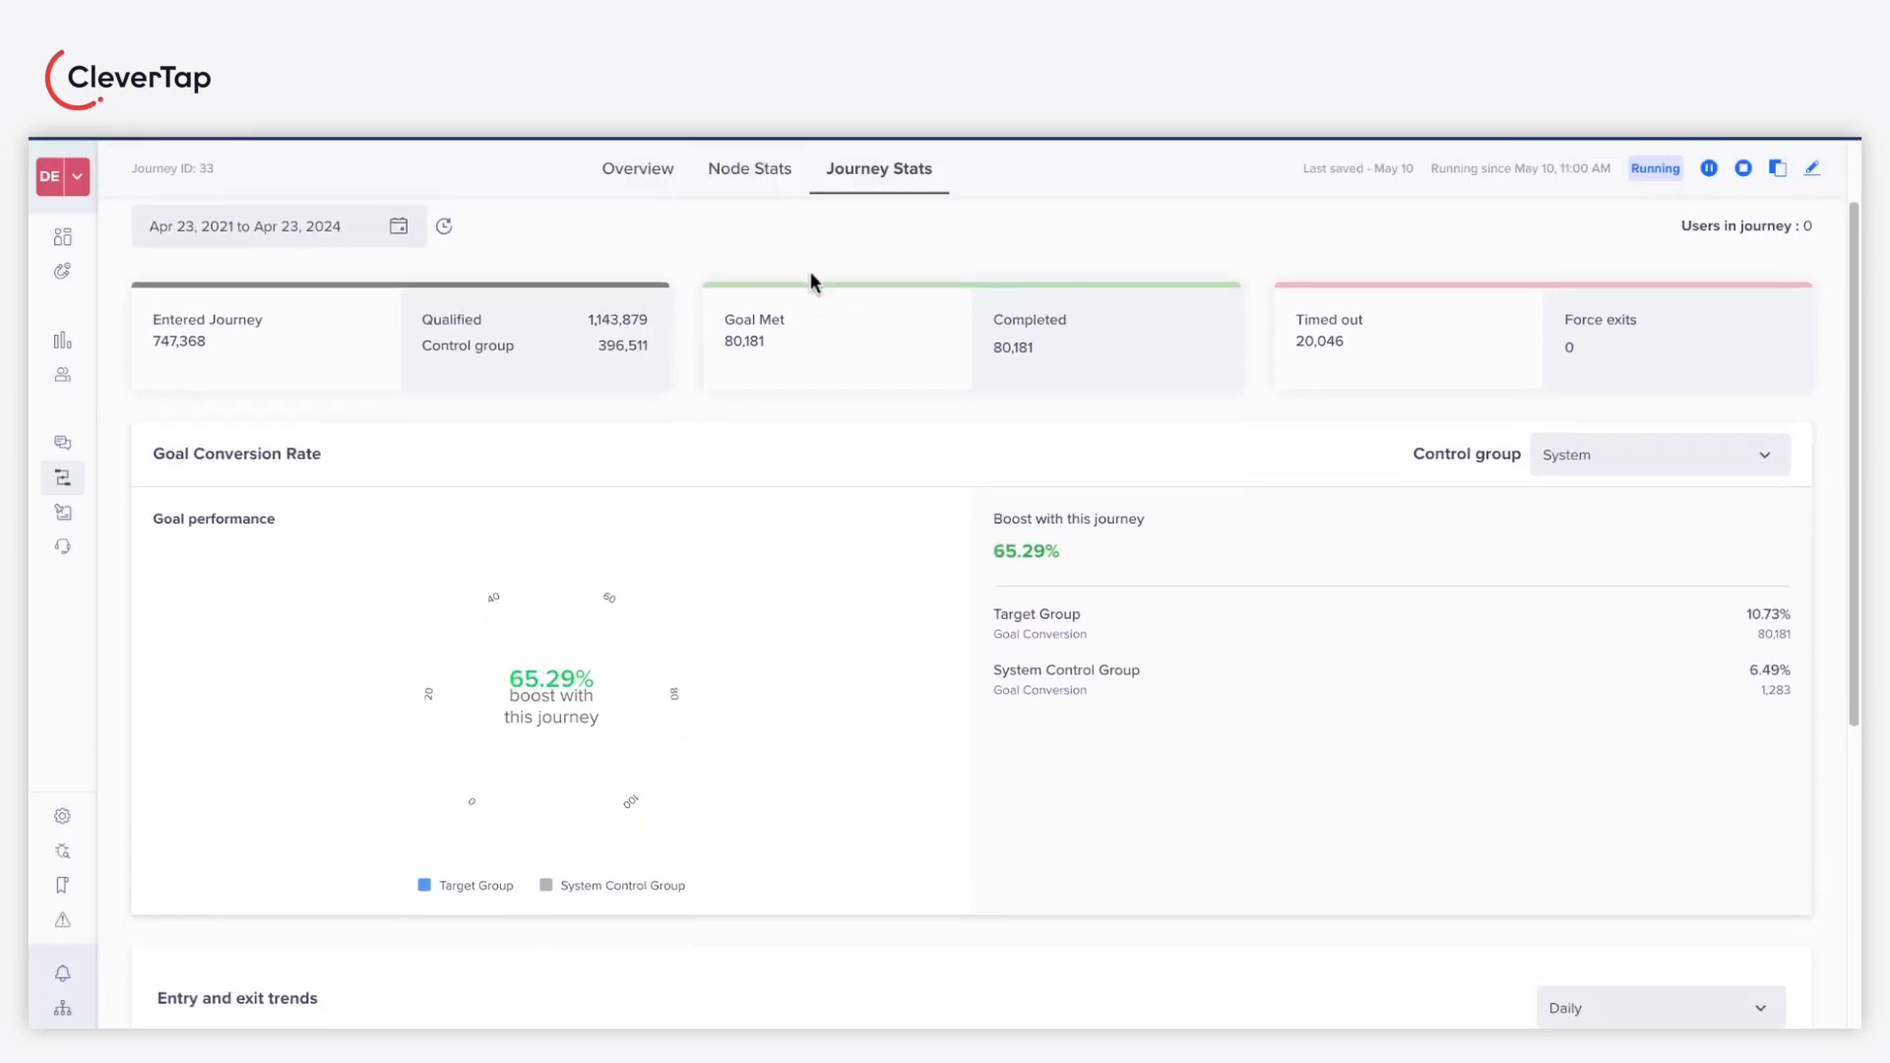
pyautogui.moveTo(749, 168)
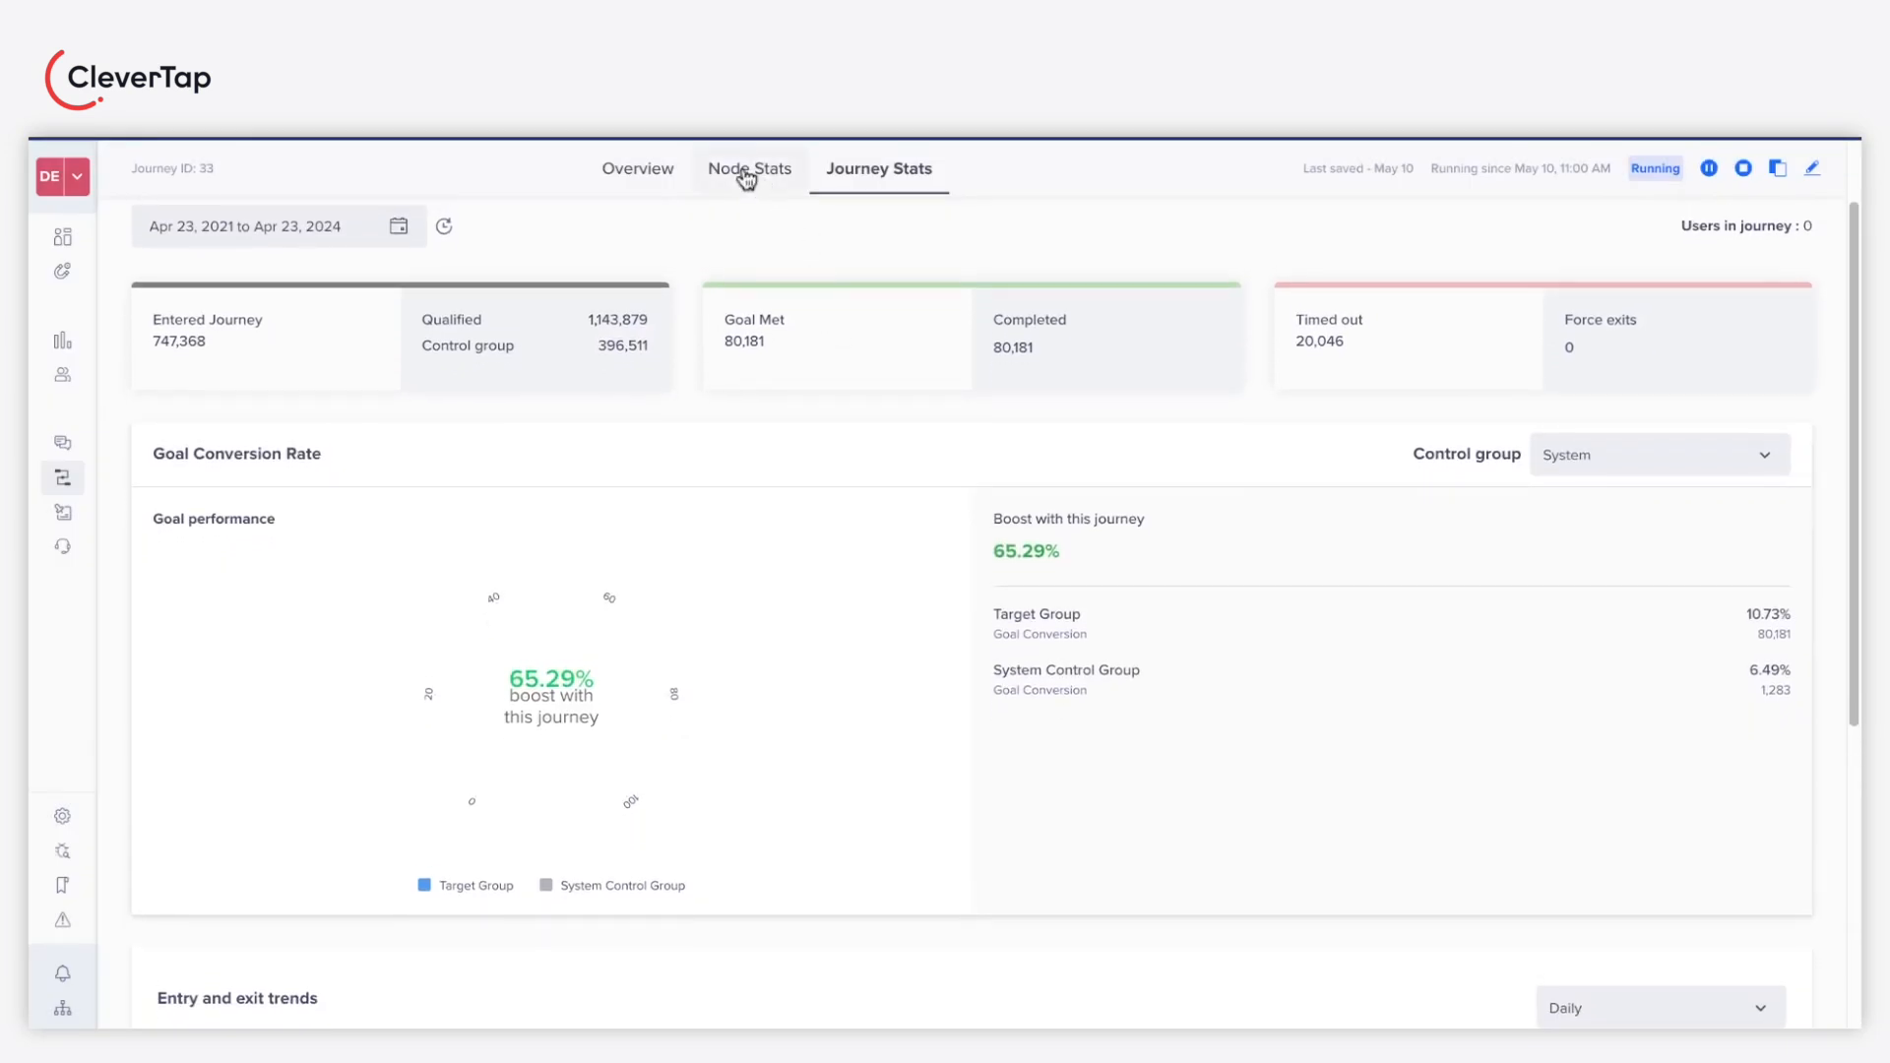
# Step: Show Node Stats for the IntelliNODE and scroll through its Path A/B conversion charts
pyautogui.click(748, 169)
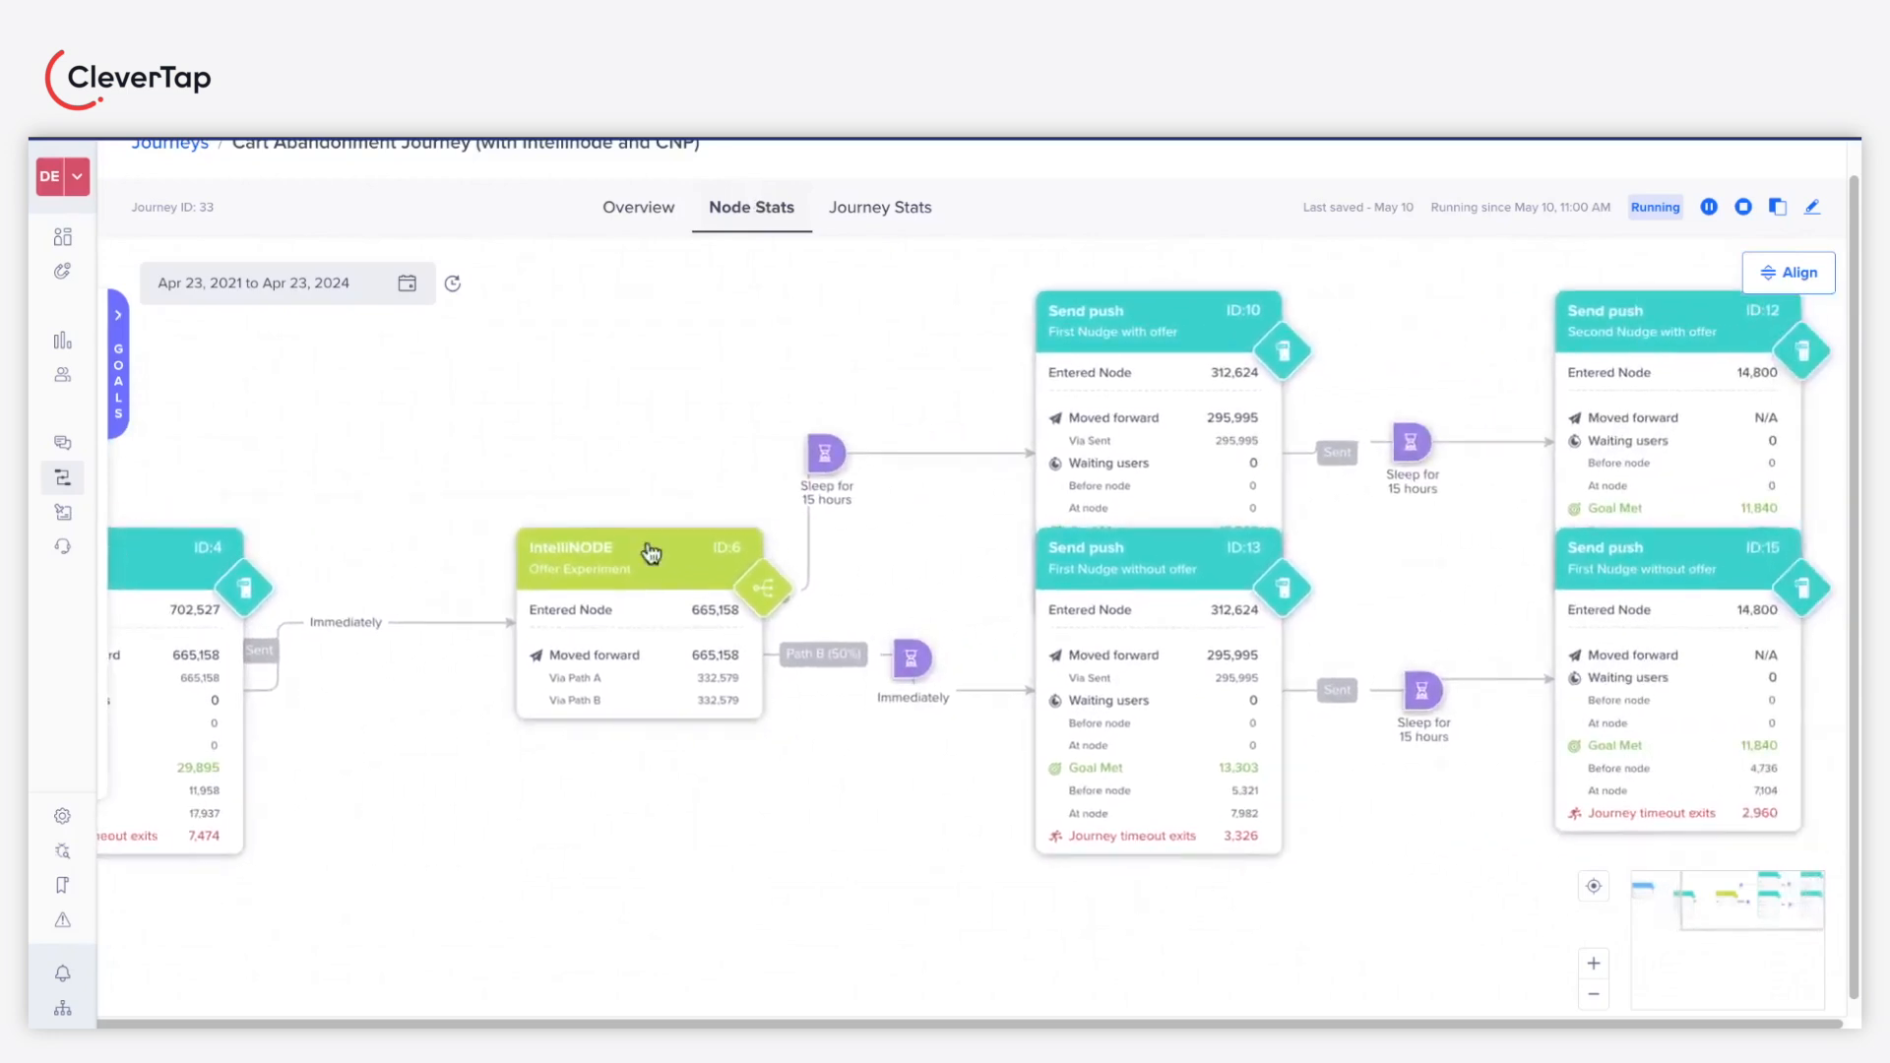
pyautogui.click(639, 554)
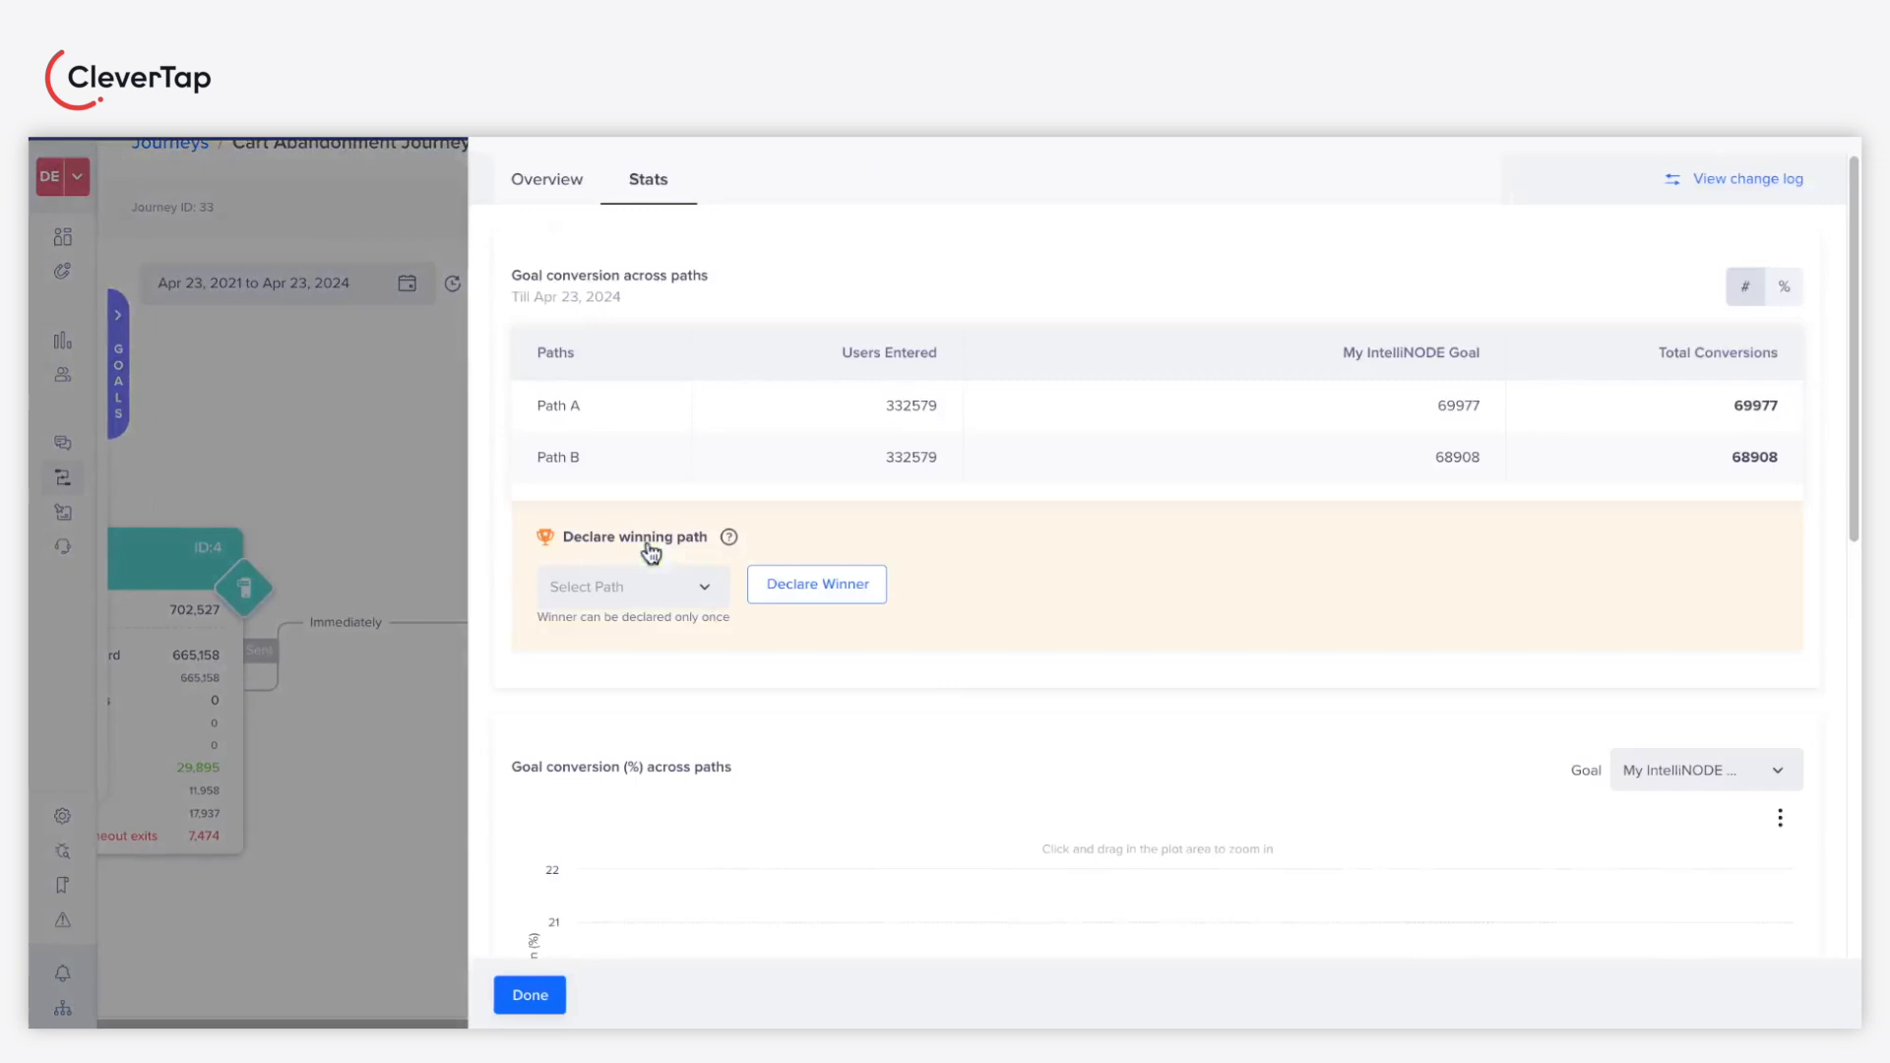
pyautogui.scroll(-3)
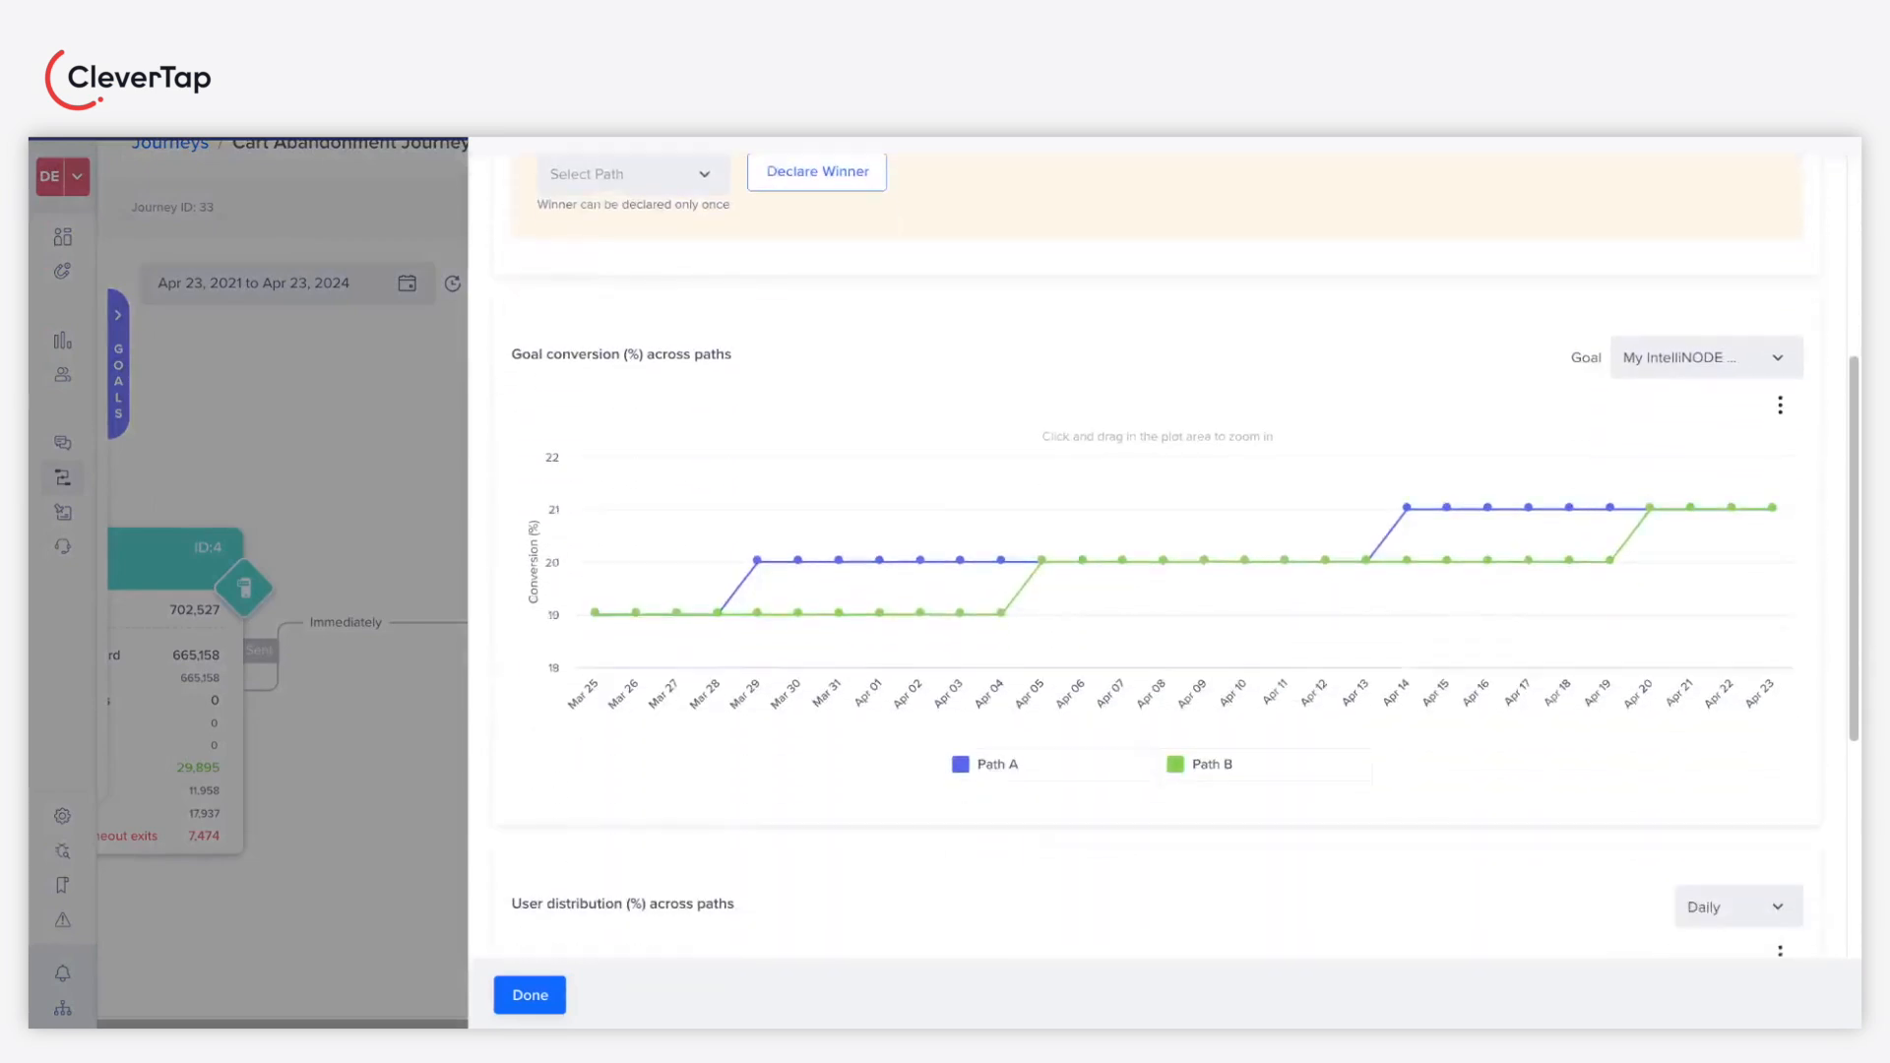
pyautogui.scroll(-3)
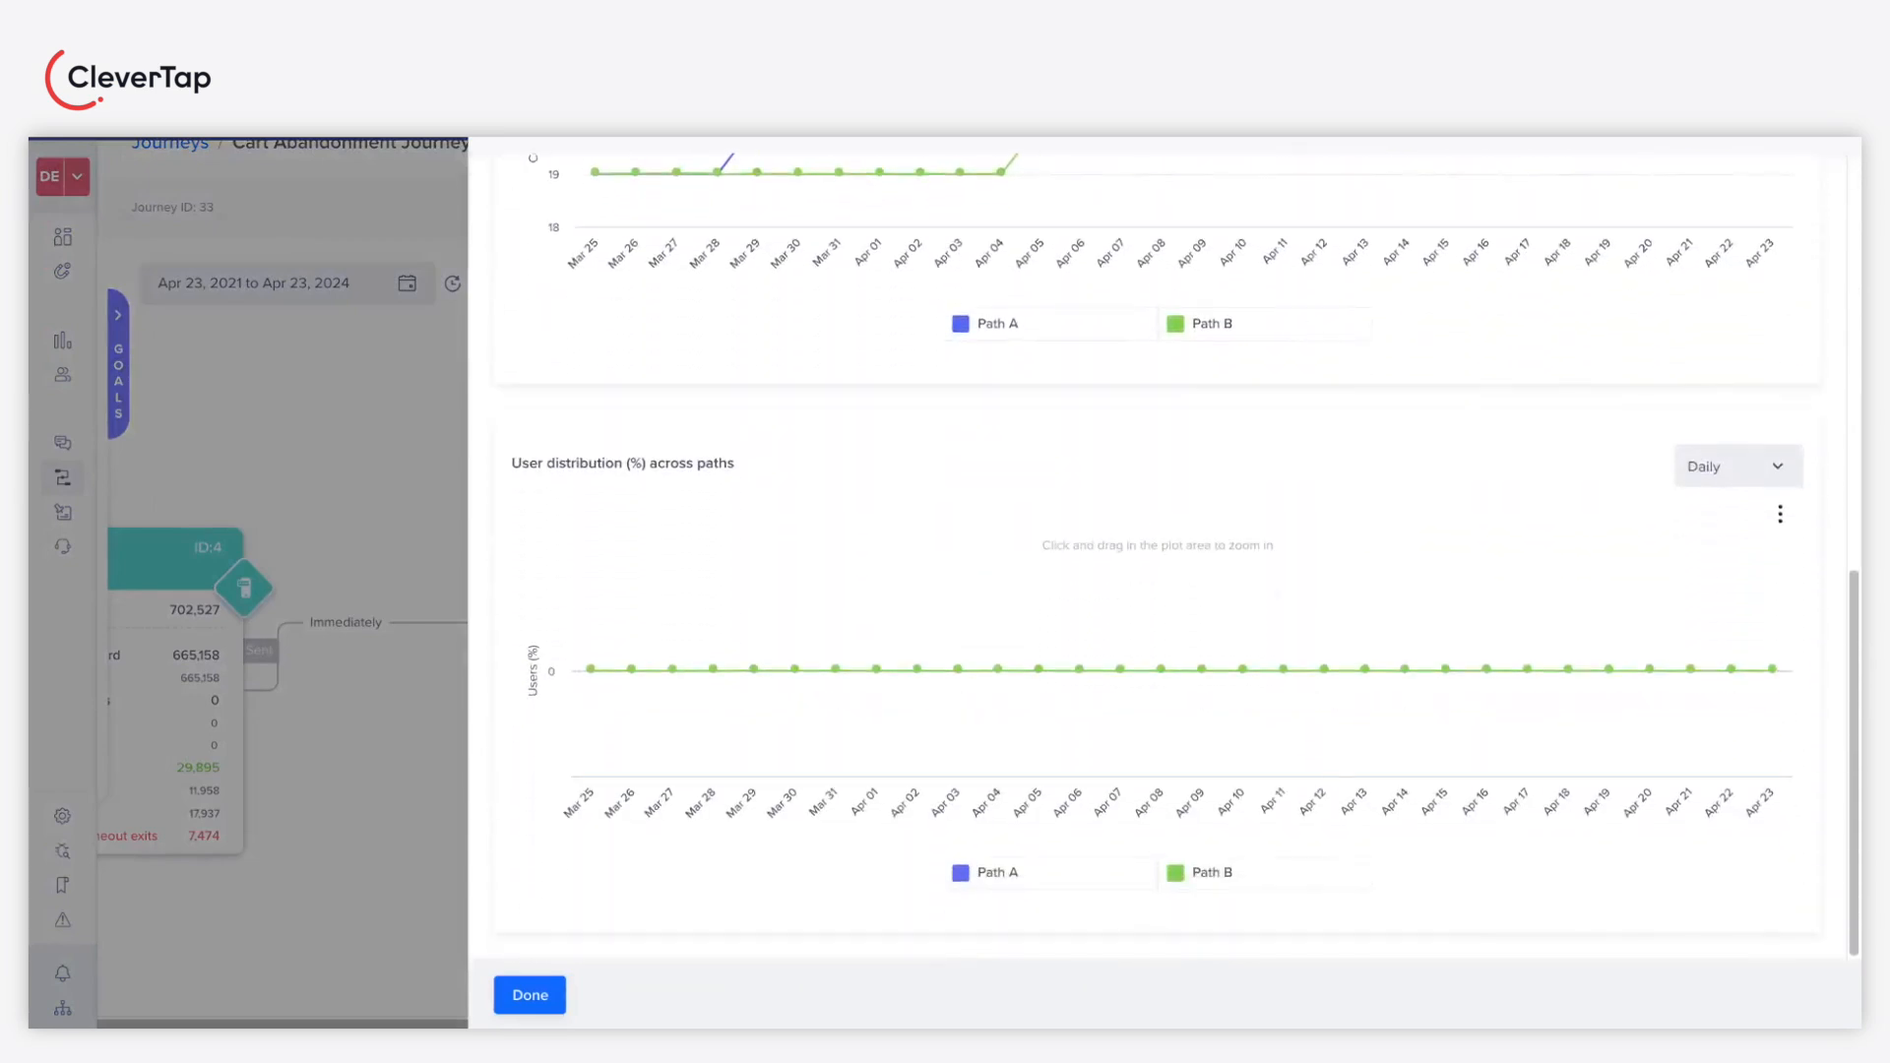